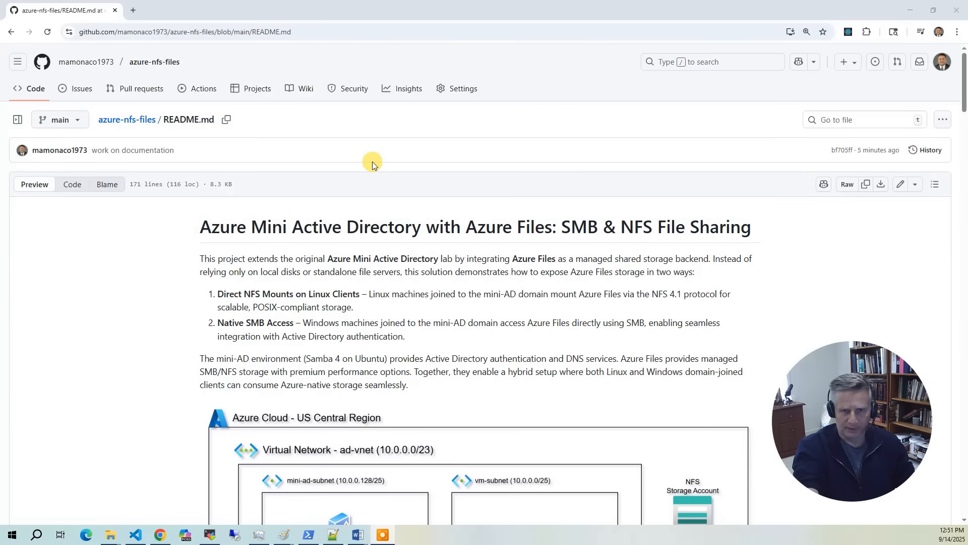
pyautogui.moveTo(377, 161)
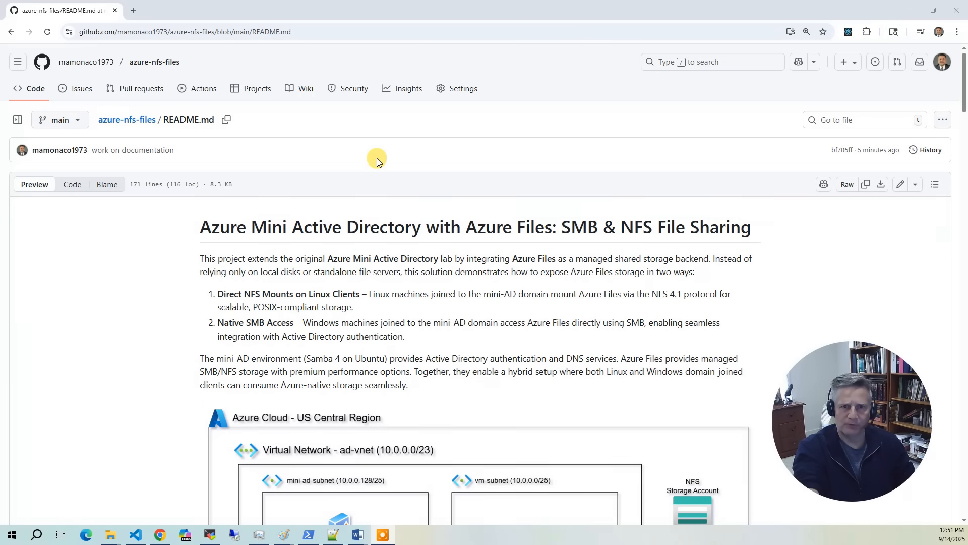
pyautogui.moveTo(333, 186)
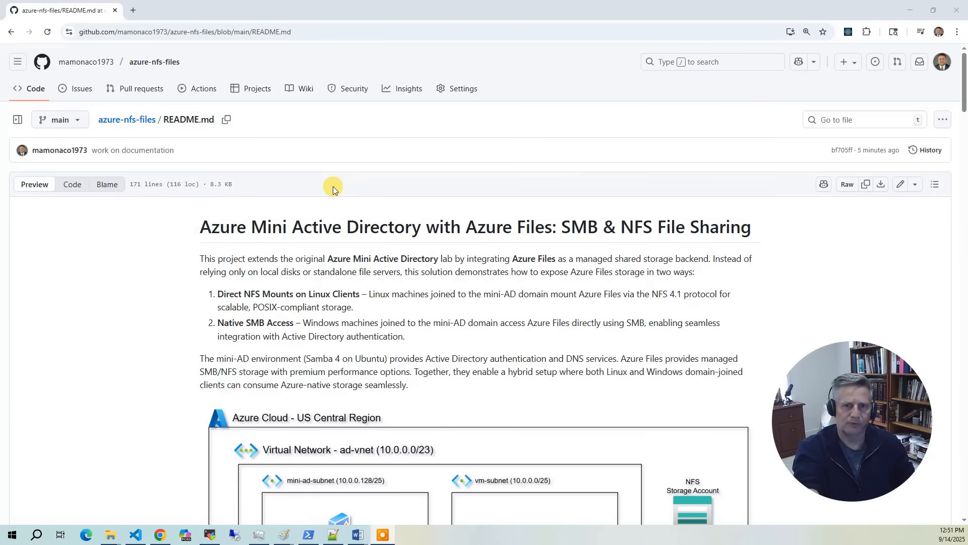
pyautogui.moveTo(337, 194)
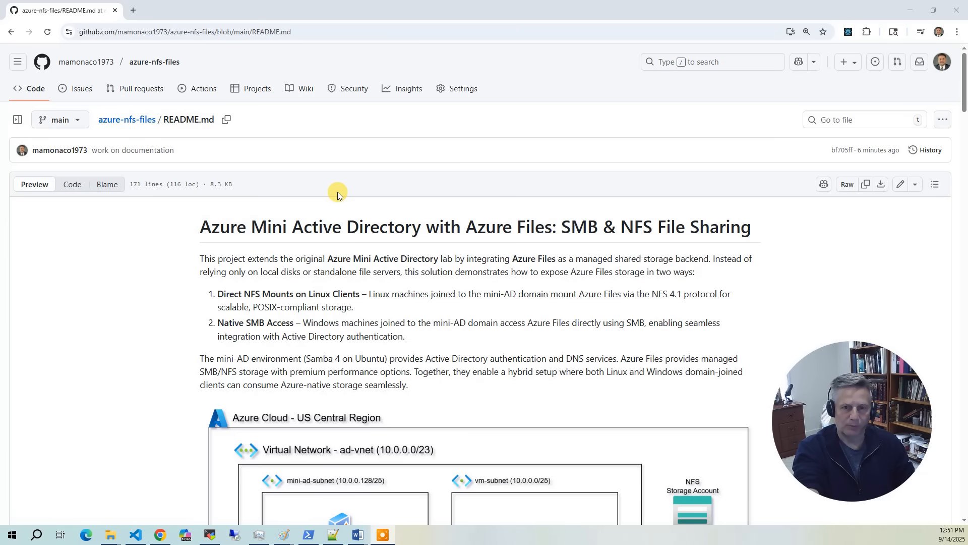
pyautogui.moveTo(262, 202)
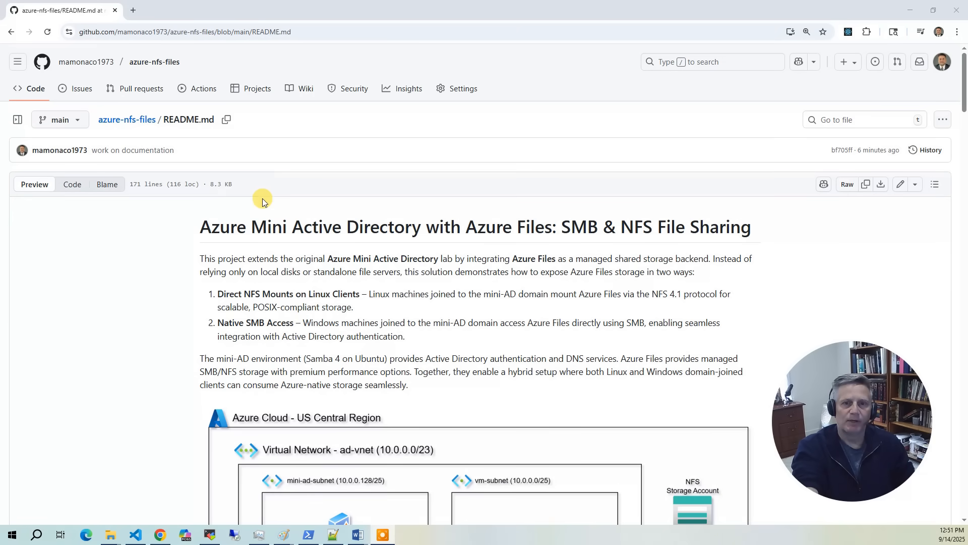
pyautogui.moveTo(281, 282)
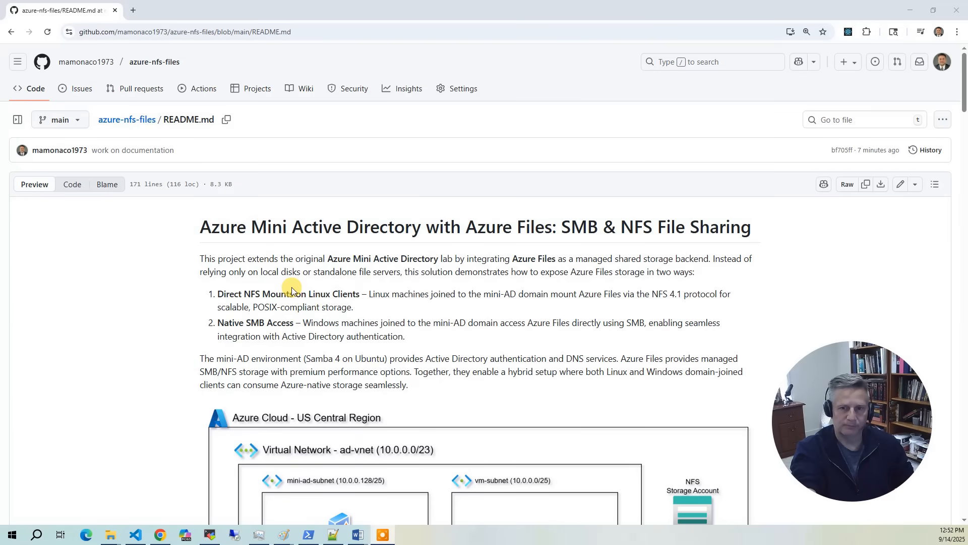
# Step: Scroll the README down to the Azure Cloud - US Central Region architecture diagram
pyautogui.scroll(-3)
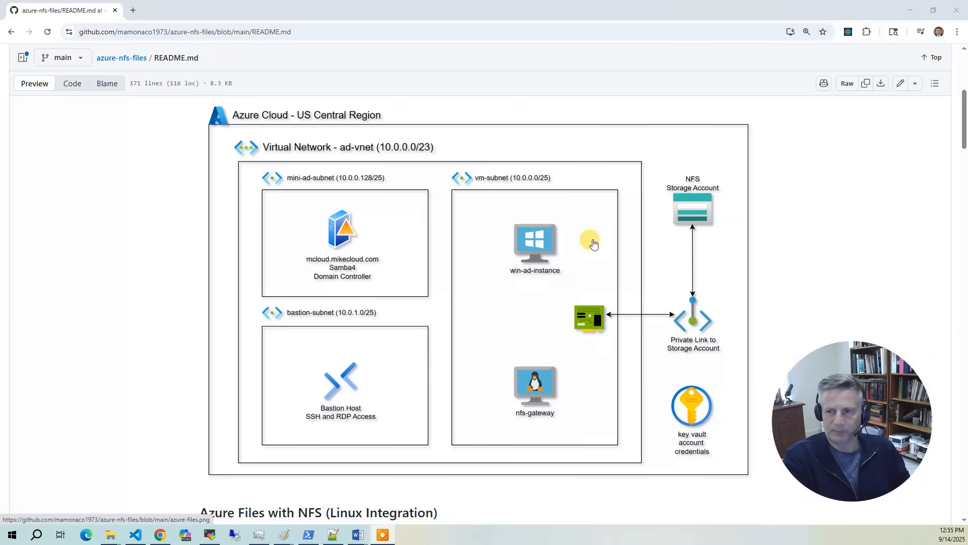
pyautogui.moveTo(333, 129)
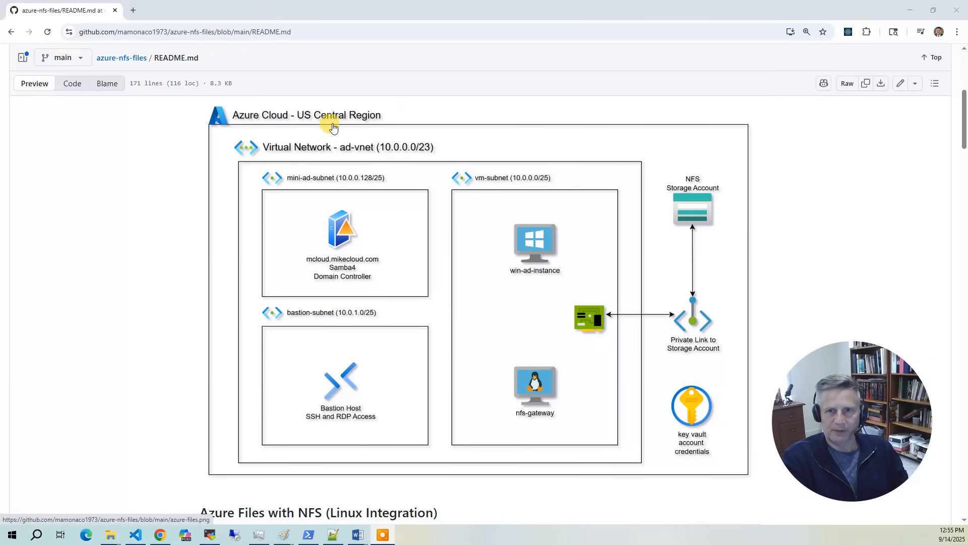
pyautogui.moveTo(384, 123)
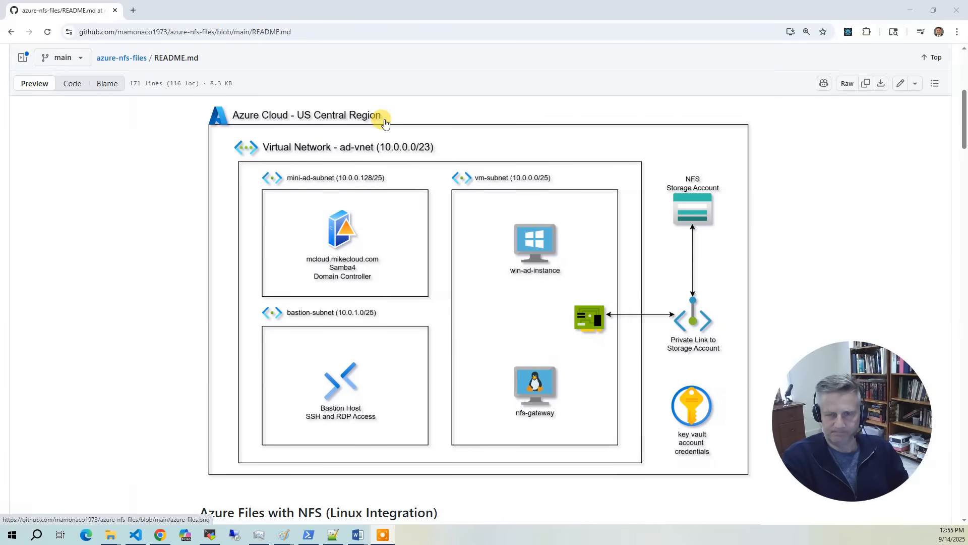
pyautogui.moveTo(331, 157)
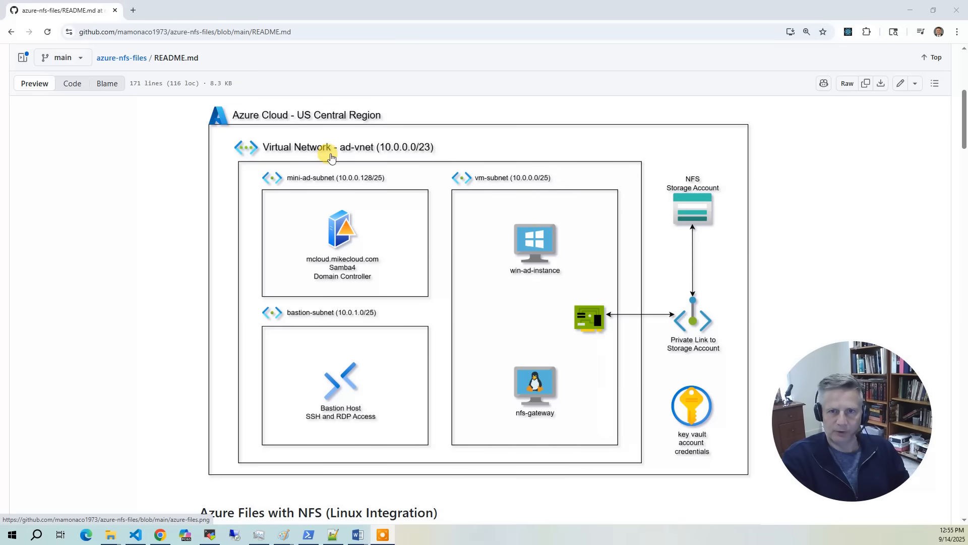
pyautogui.moveTo(350, 164)
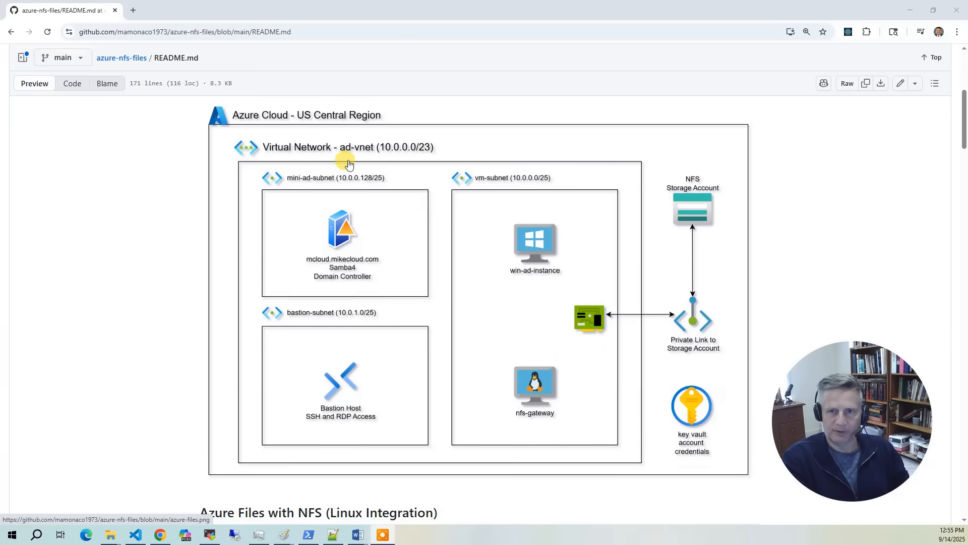
pyautogui.moveTo(308, 166)
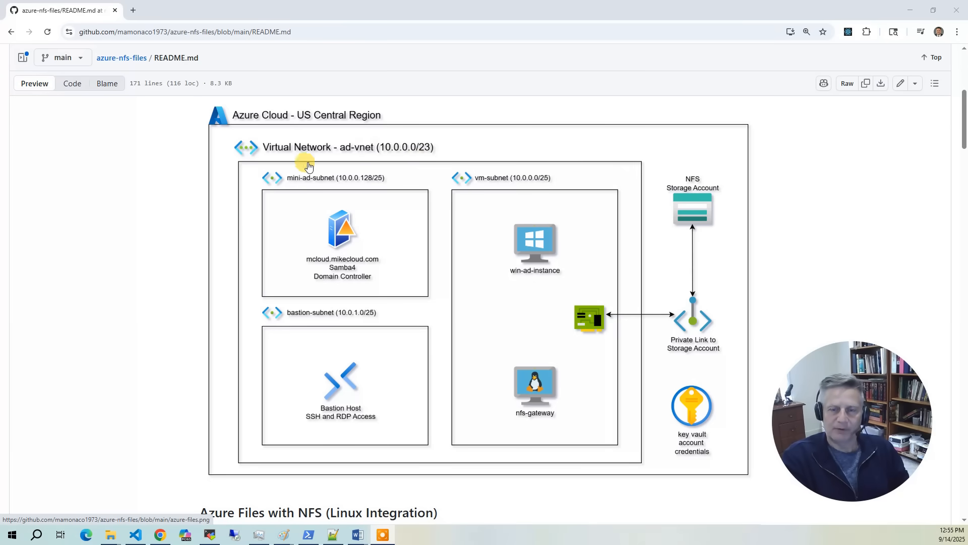
pyautogui.moveTo(519, 264)
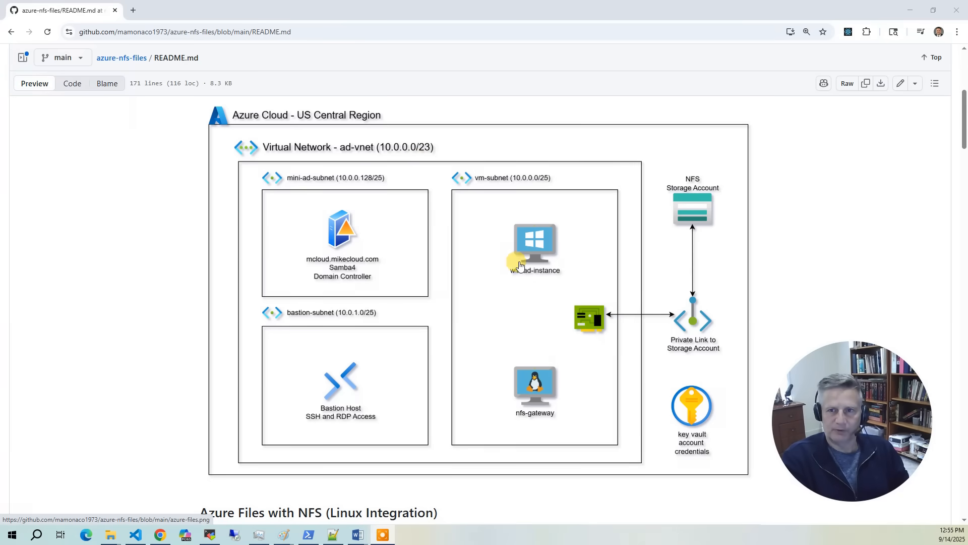
pyautogui.moveTo(293, 234)
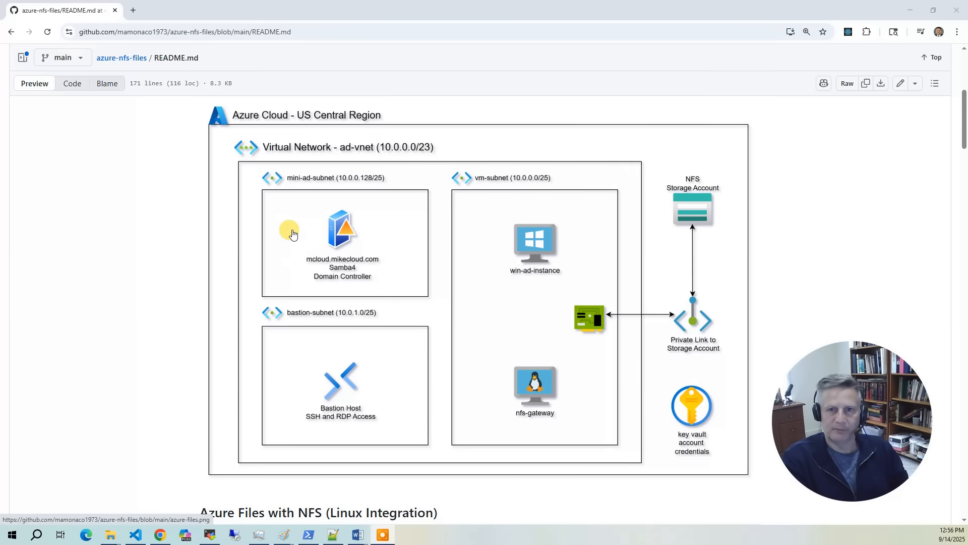
pyautogui.moveTo(321, 230)
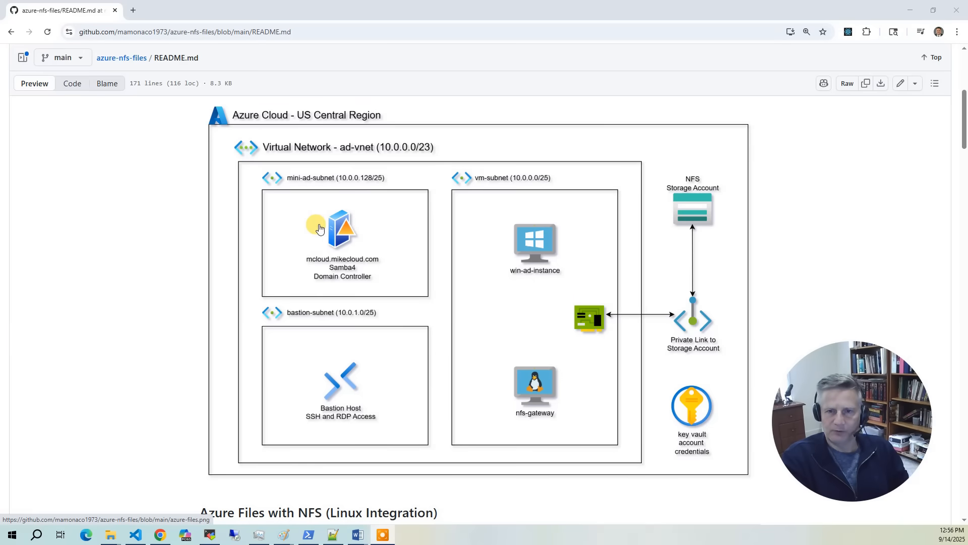
pyautogui.moveTo(371, 259)
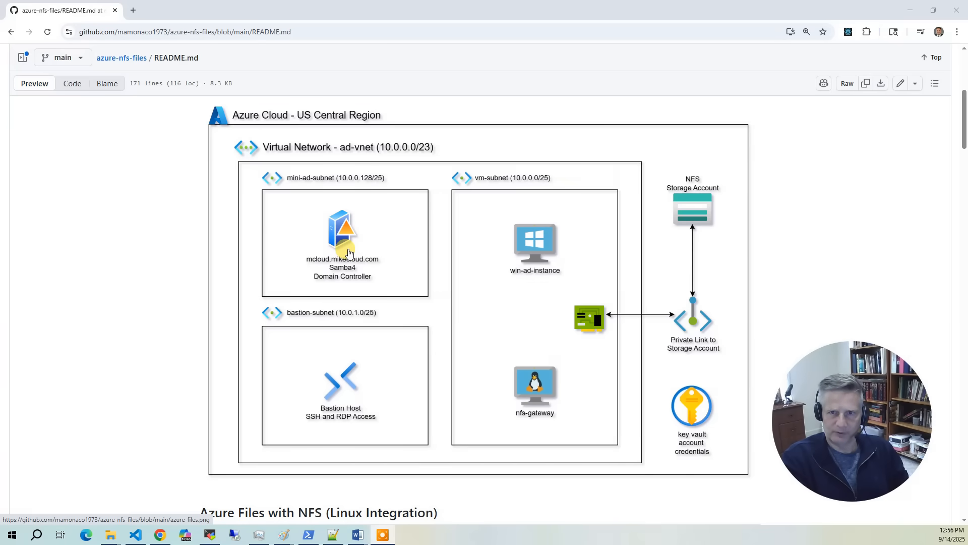
pyautogui.moveTo(366, 246)
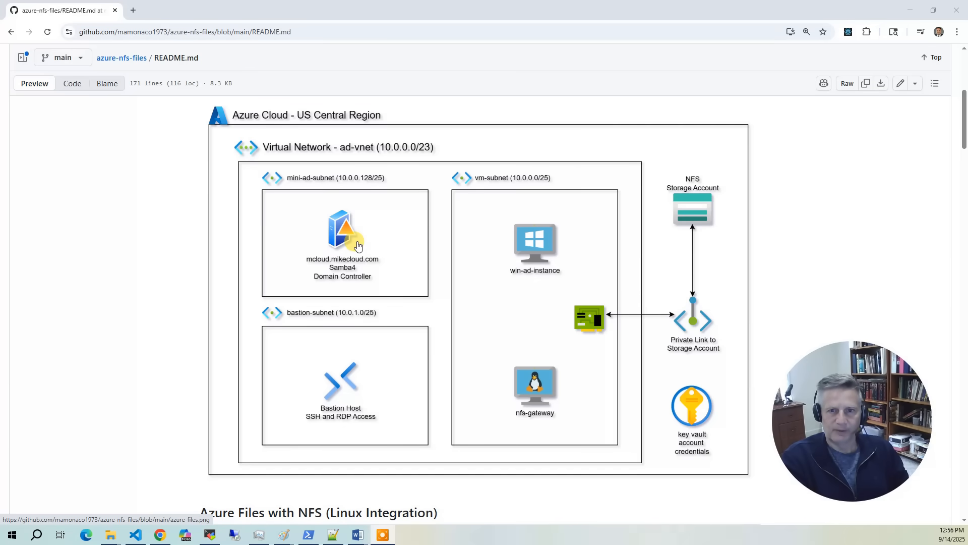
pyautogui.moveTo(374, 368)
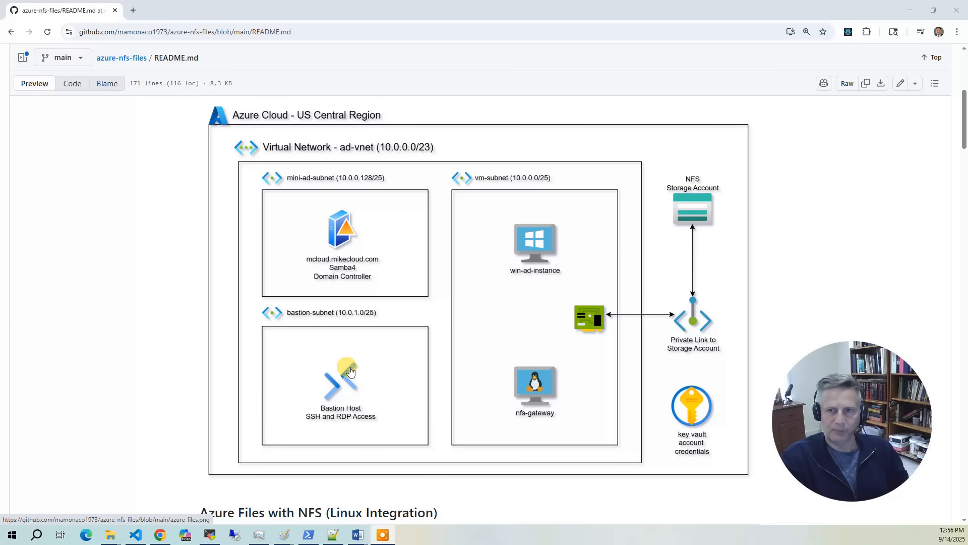
pyautogui.moveTo(324, 410)
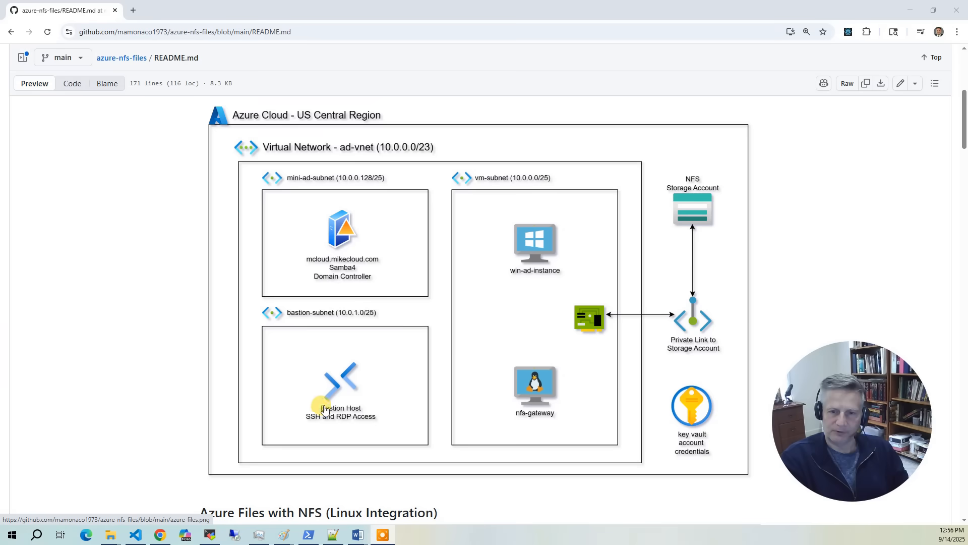
pyautogui.moveTo(332, 392)
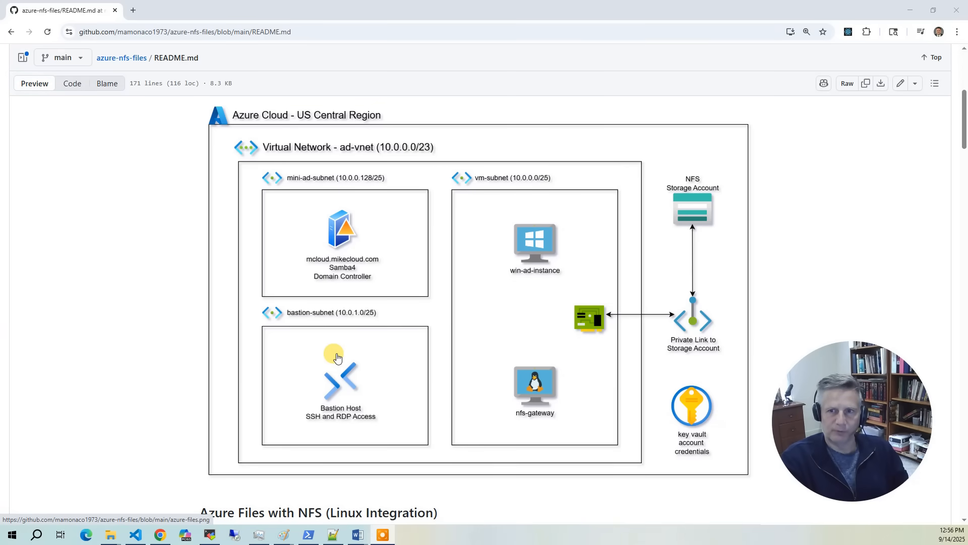
pyautogui.moveTo(480, 214)
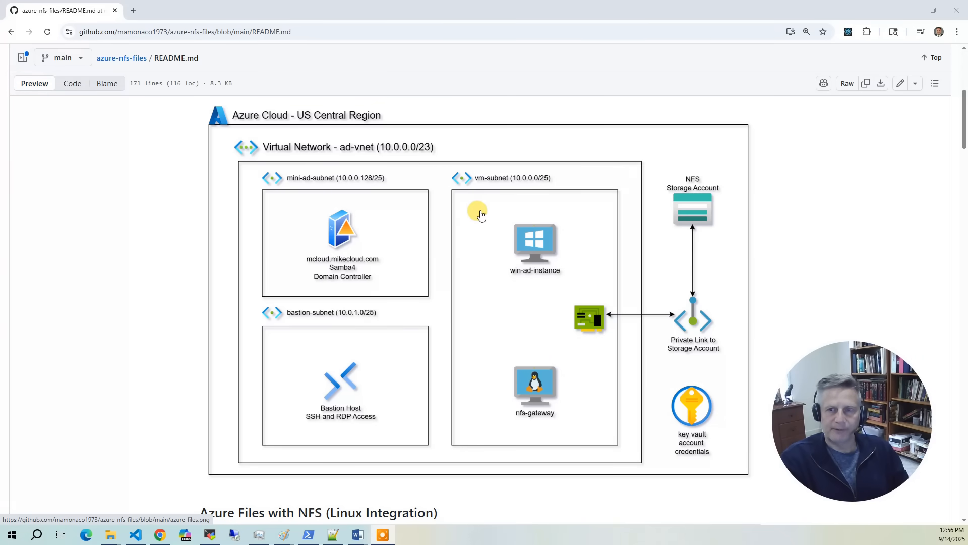
pyautogui.moveTo(479, 222)
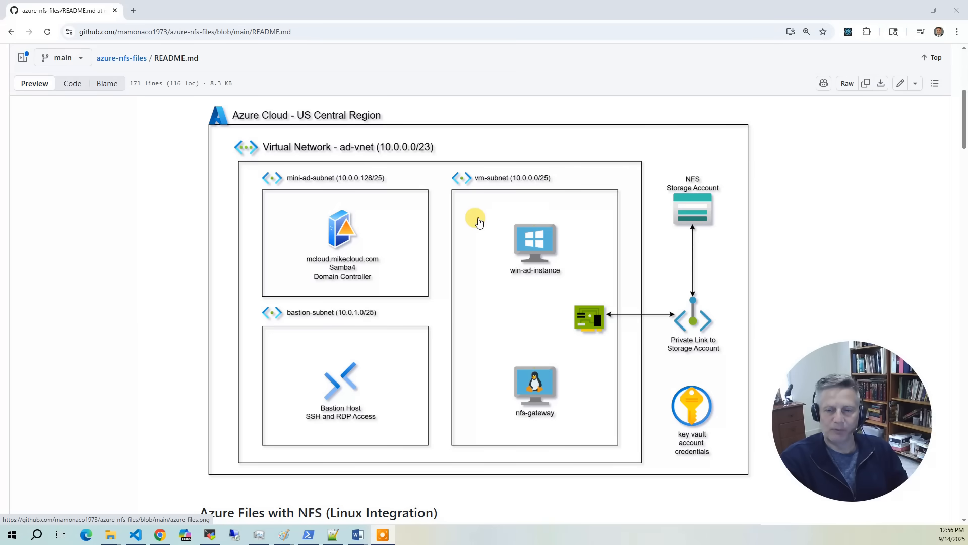
pyautogui.moveTo(549, 250)
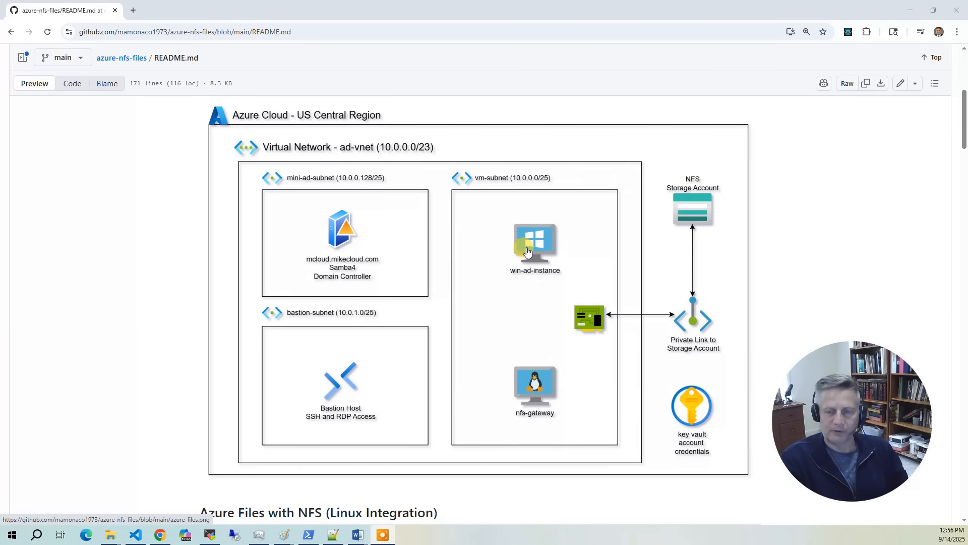
pyautogui.moveTo(506, 255)
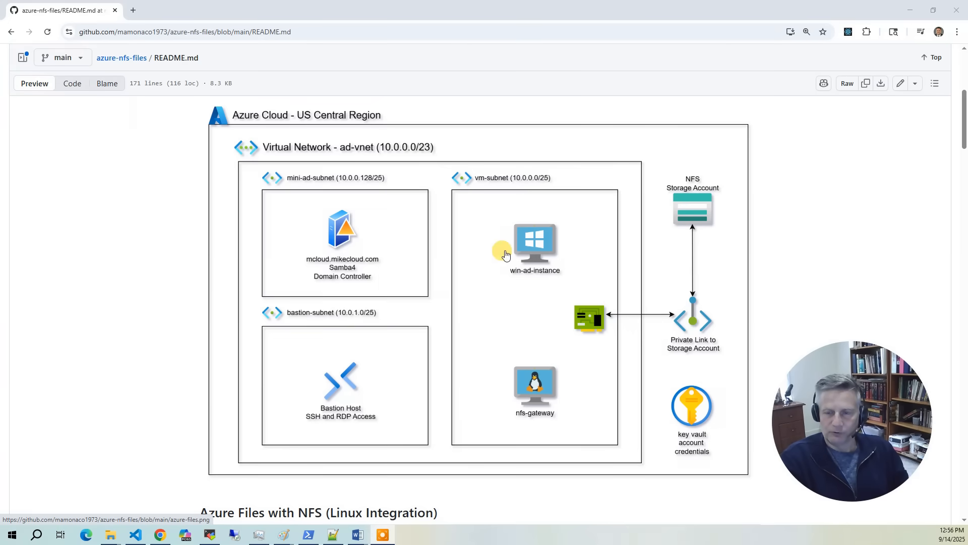
pyautogui.moveTo(500, 248)
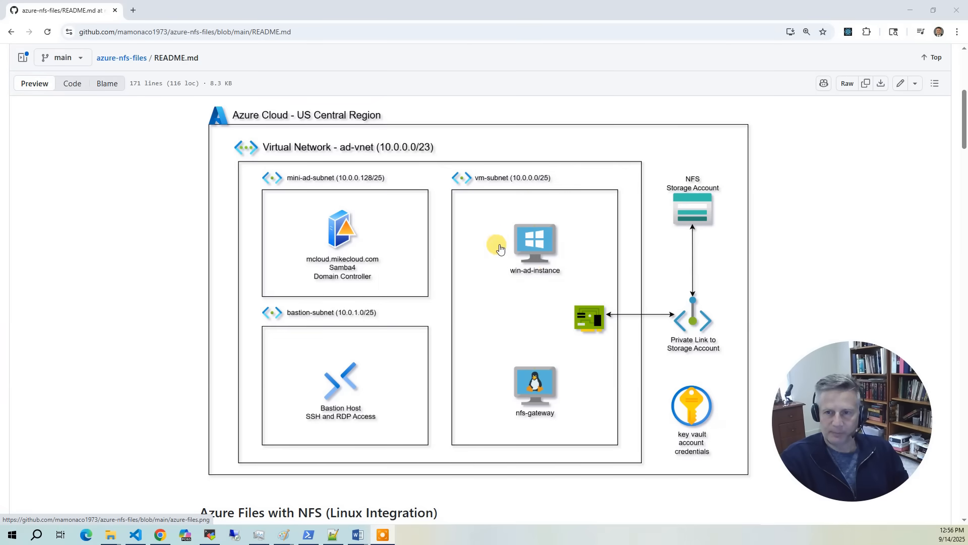
pyautogui.moveTo(540, 250)
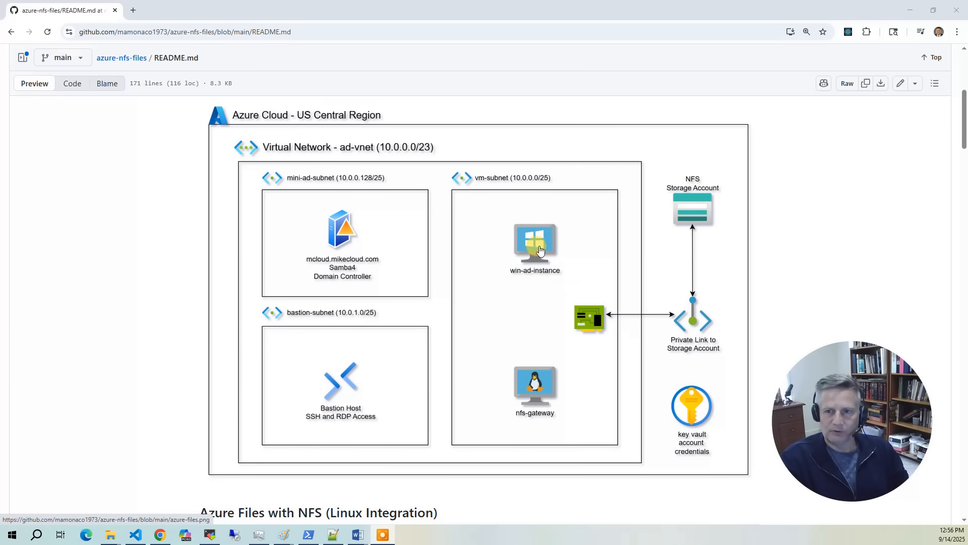
pyautogui.moveTo(535, 261)
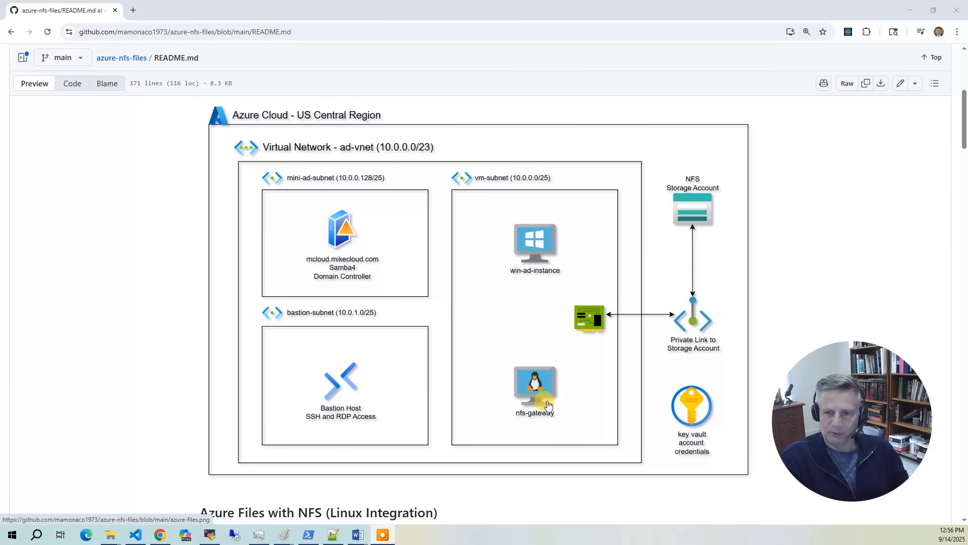
pyautogui.moveTo(495, 380)
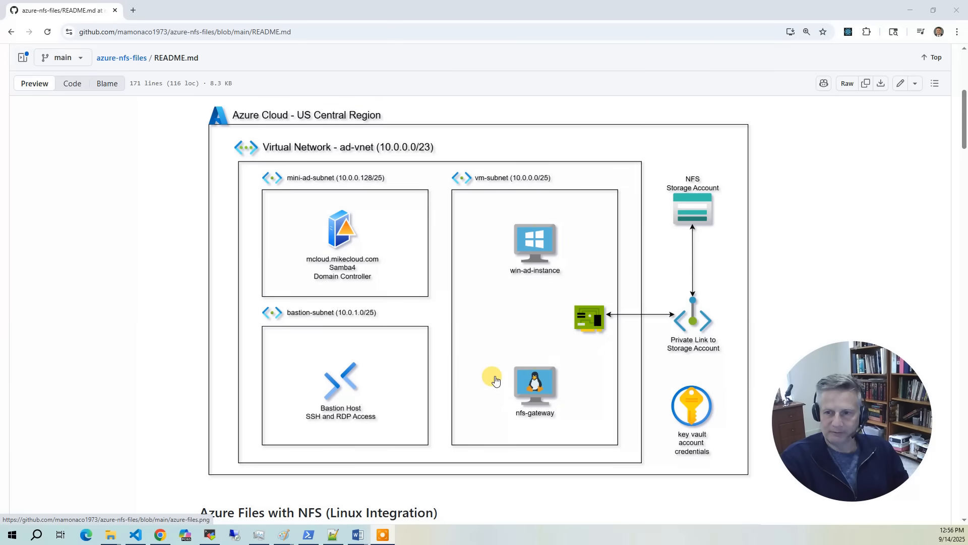
pyautogui.moveTo(664, 332)
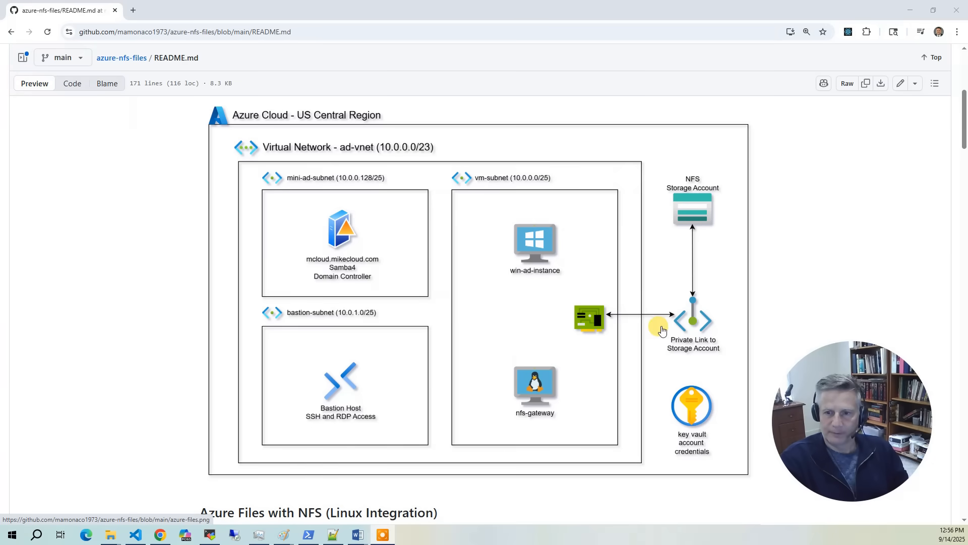
pyautogui.moveTo(511, 418)
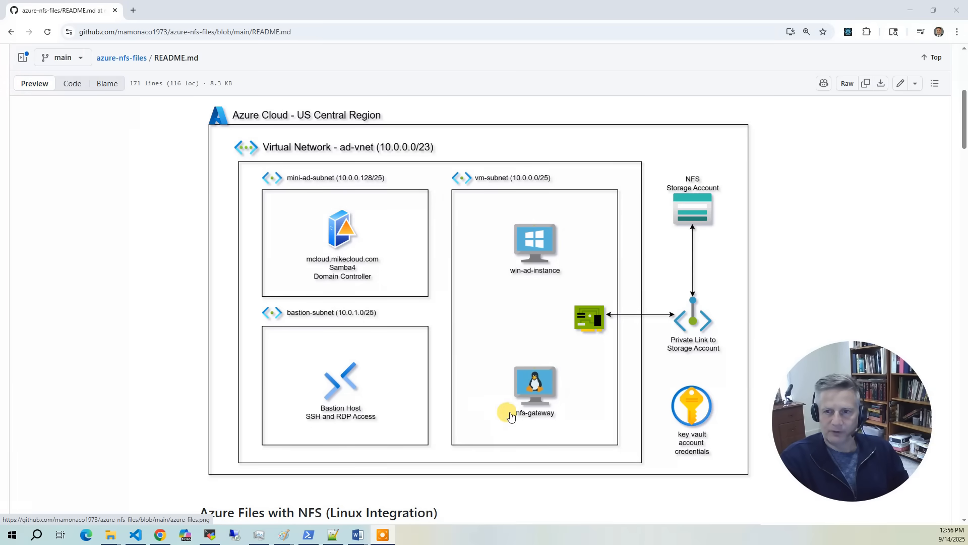
pyautogui.moveTo(519, 272)
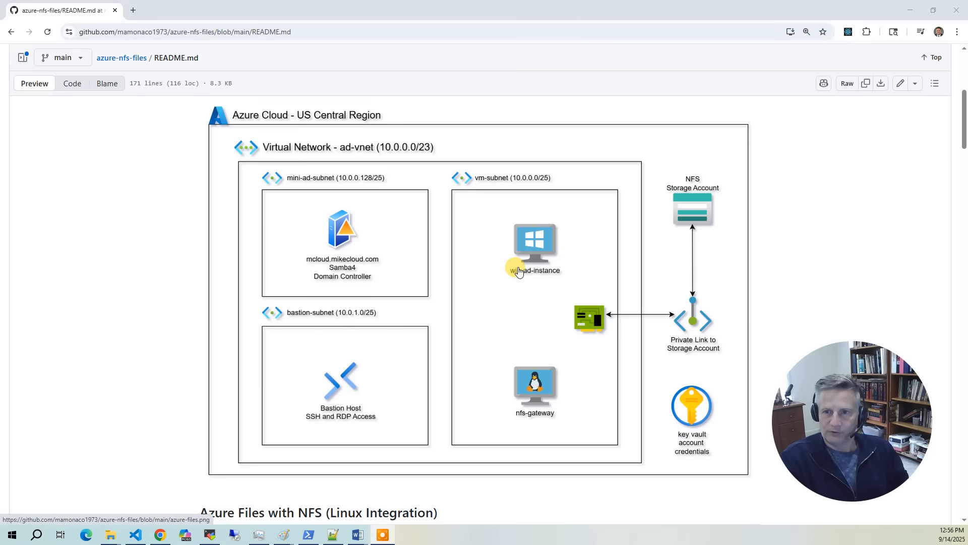
pyautogui.moveTo(536, 395)
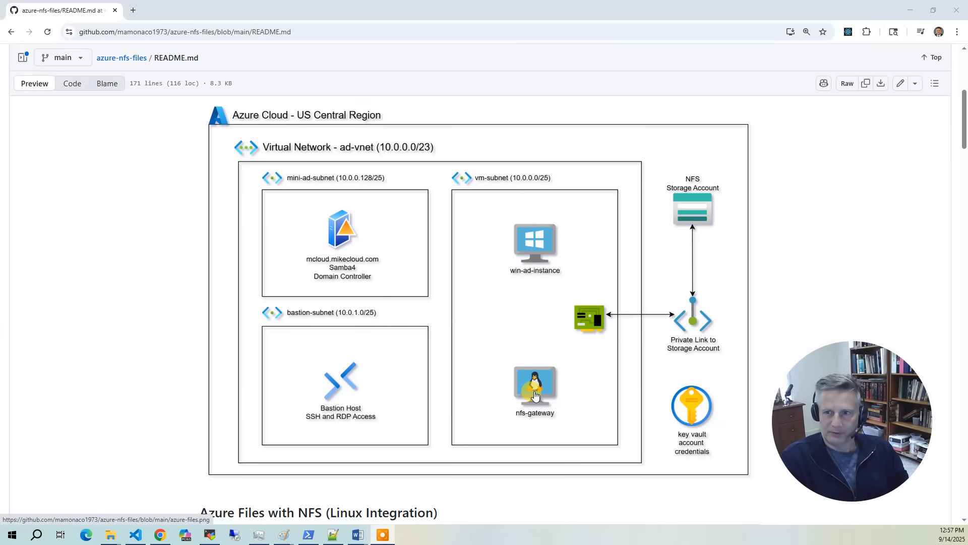
pyautogui.moveTo(549, 271)
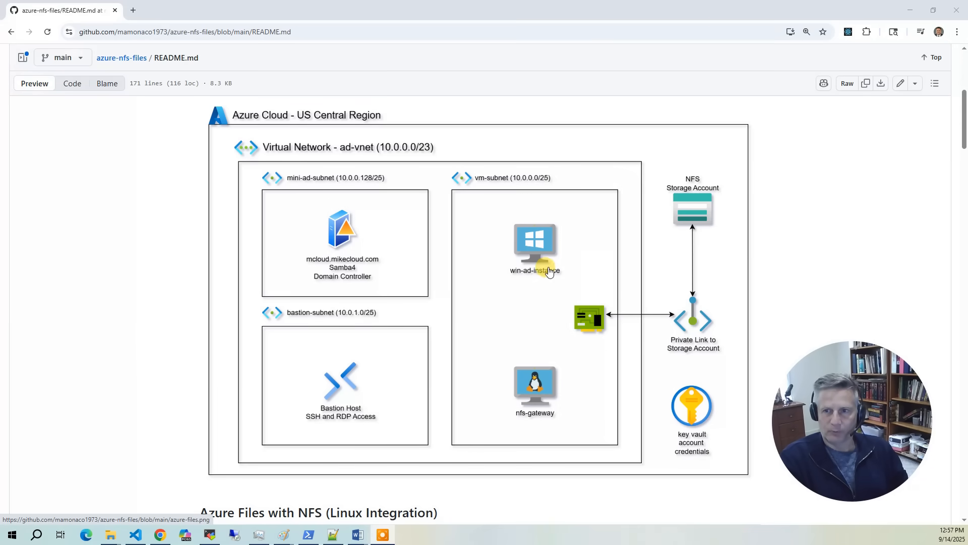
pyautogui.moveTo(544, 293)
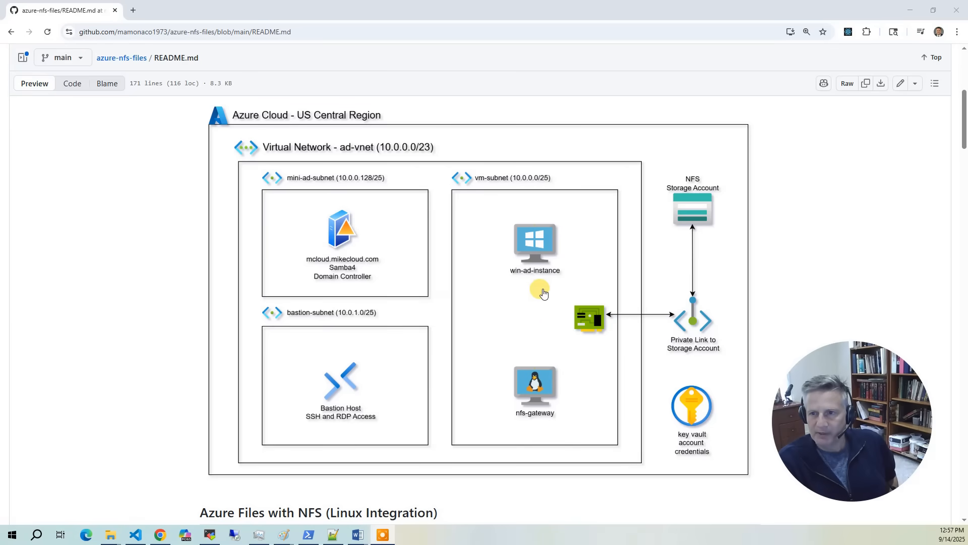
pyautogui.moveTo(677, 203)
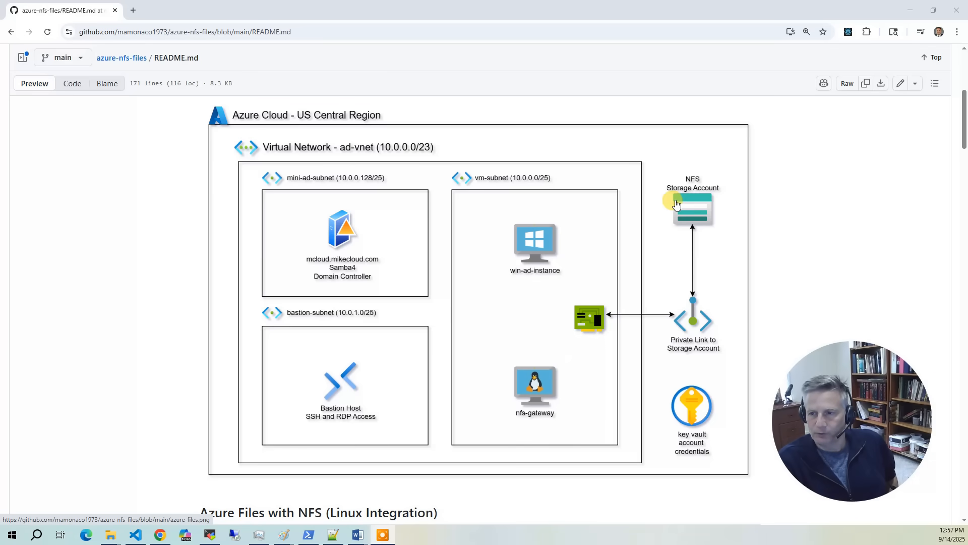
pyautogui.moveTo(688, 223)
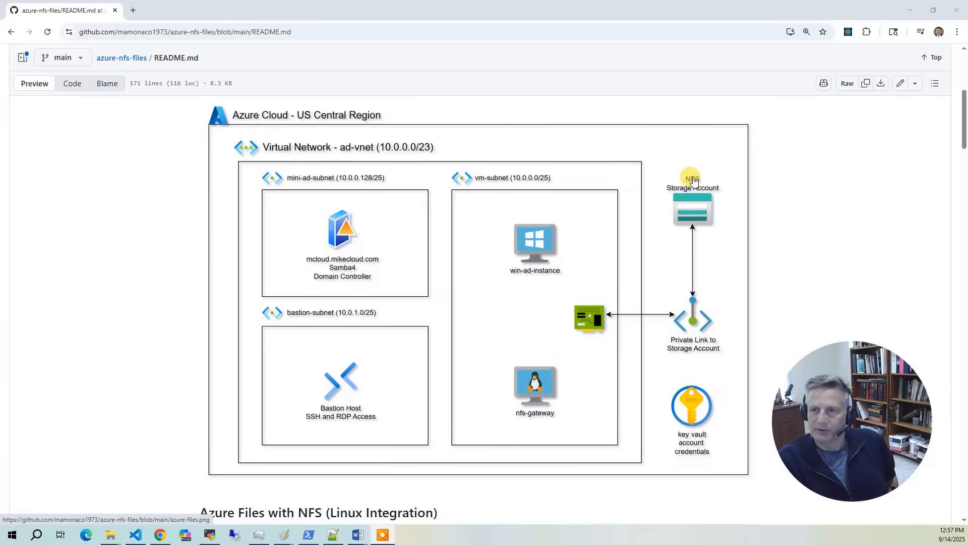
pyautogui.moveTo(696, 218)
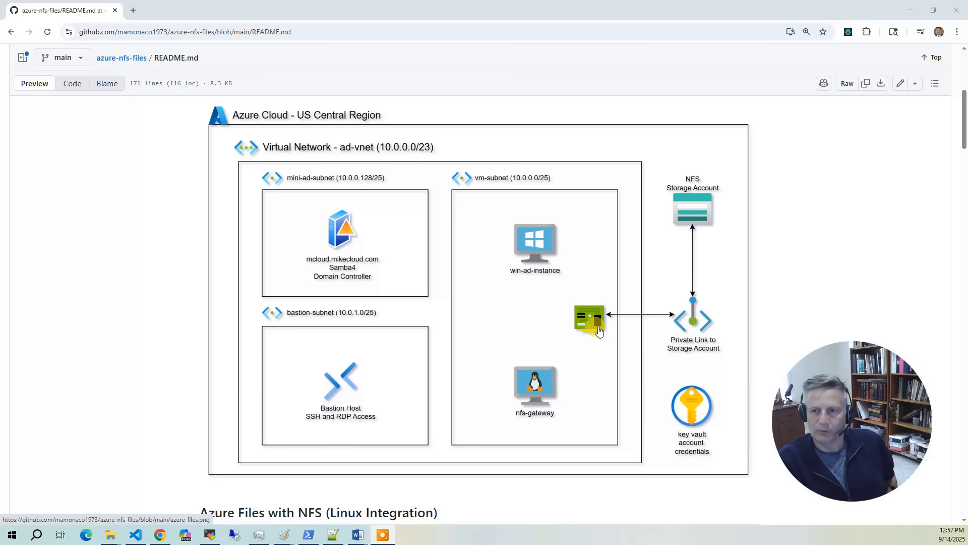
pyautogui.moveTo(630, 341)
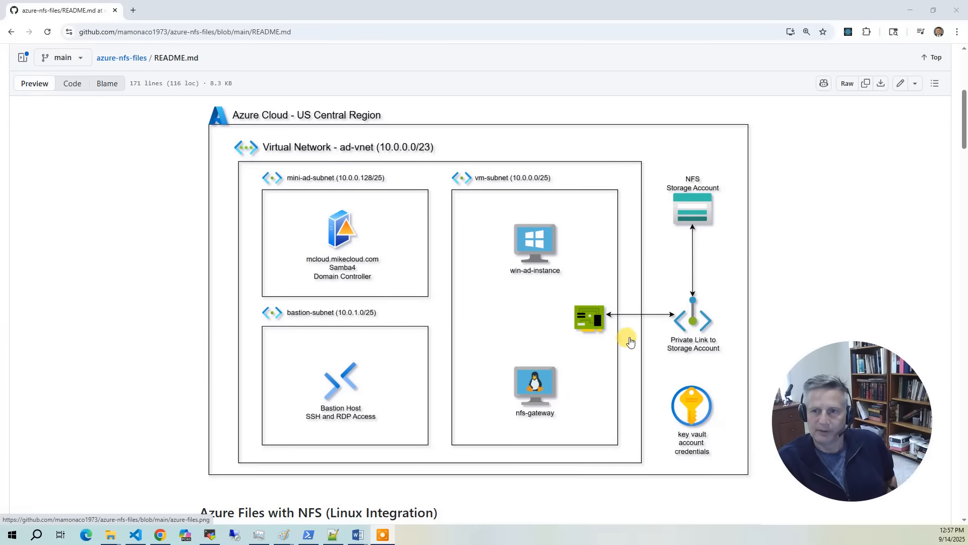
pyautogui.moveTo(692, 226)
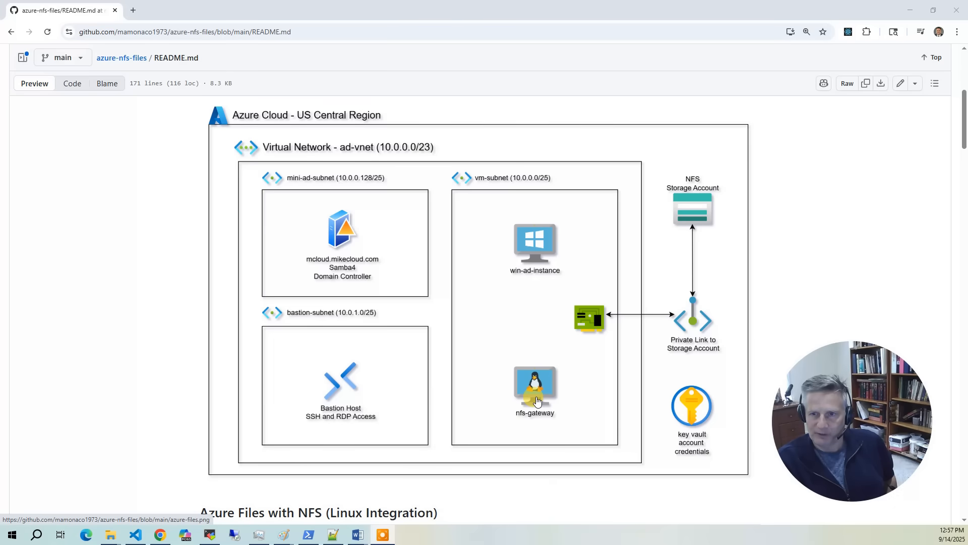
pyautogui.moveTo(538, 199)
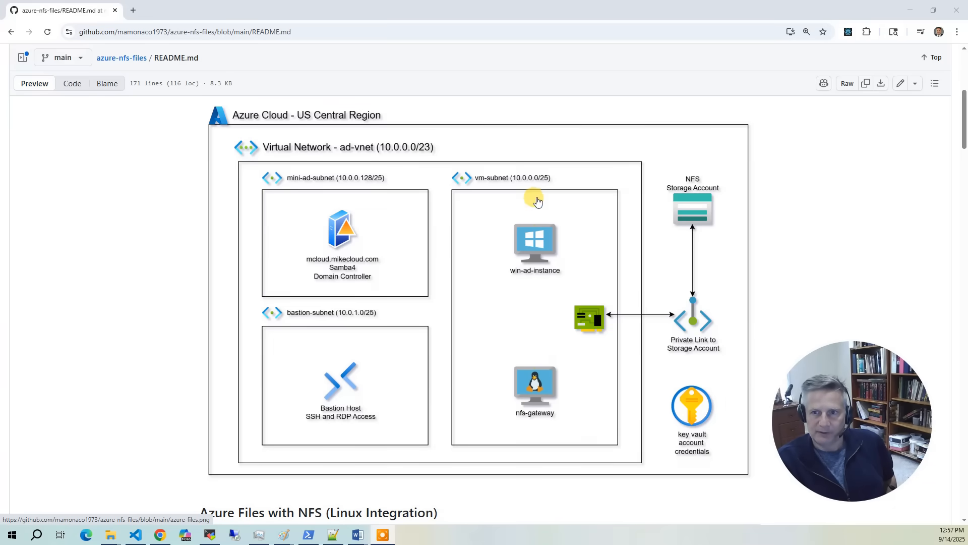
pyautogui.moveTo(549, 411)
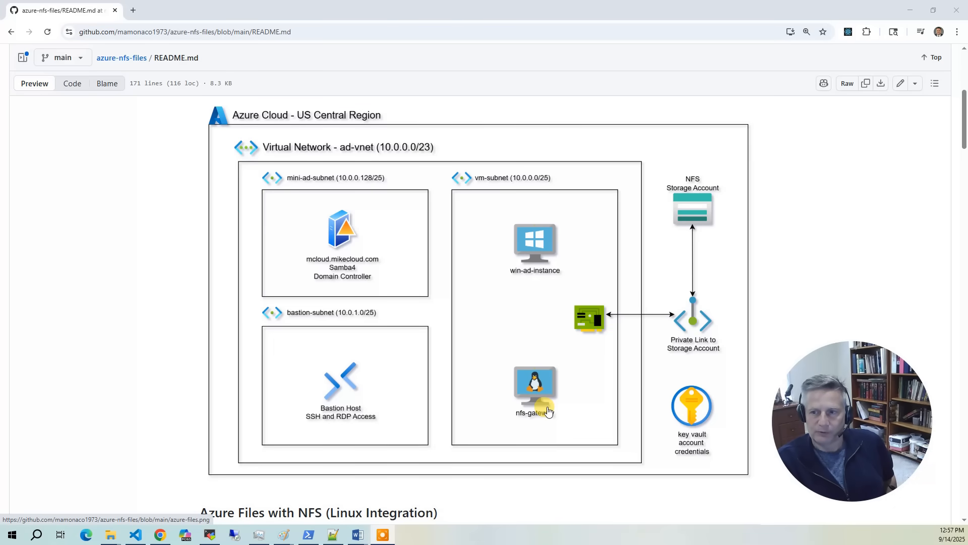
pyautogui.moveTo(656, 381)
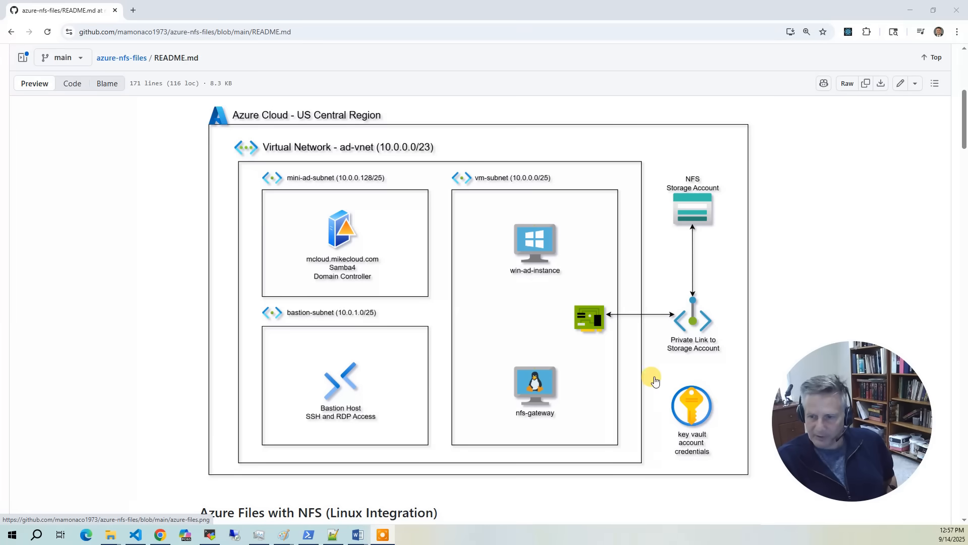
pyautogui.moveTo(686, 436)
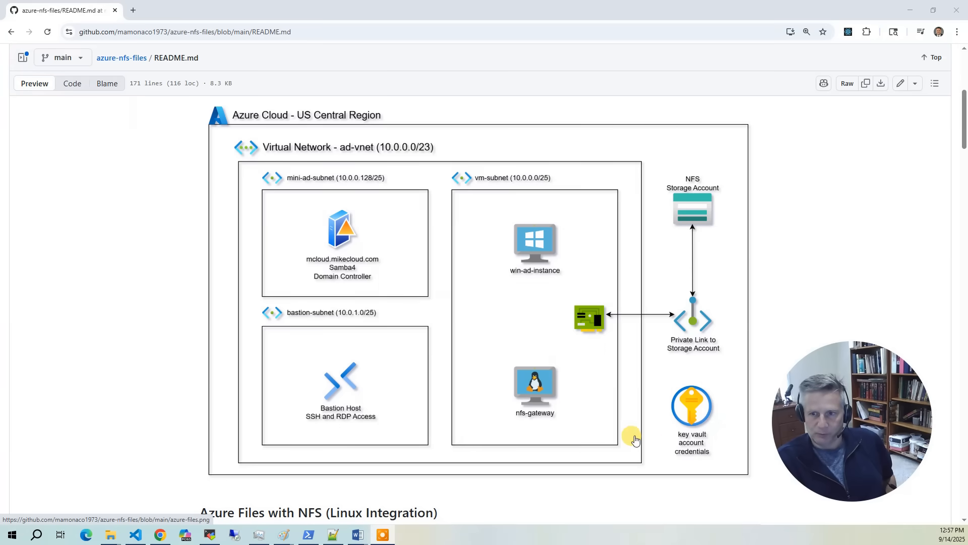
pyautogui.moveTo(688, 427)
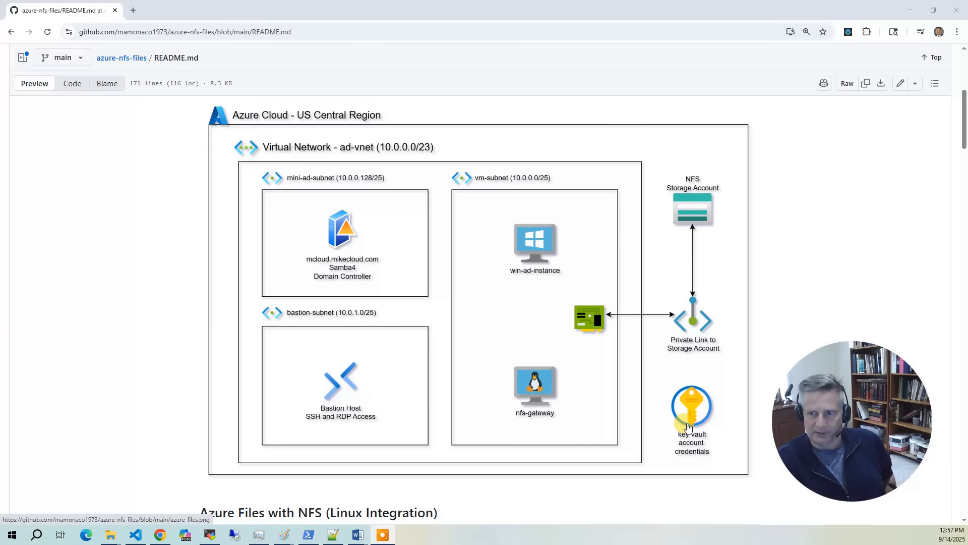
# Step: Copy the git clone and cd commands from the Download this Repository section
pyautogui.scroll(-3)
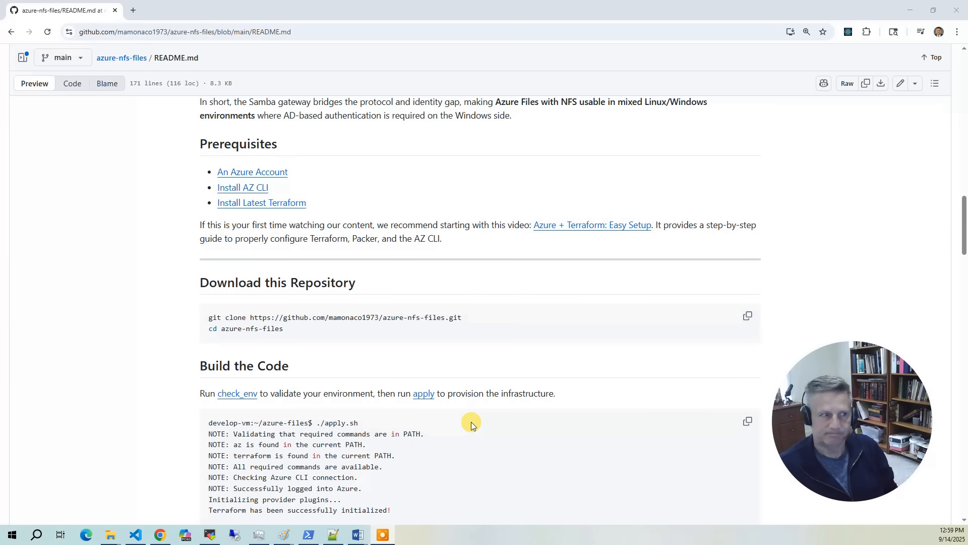
pyautogui.scroll(-3)
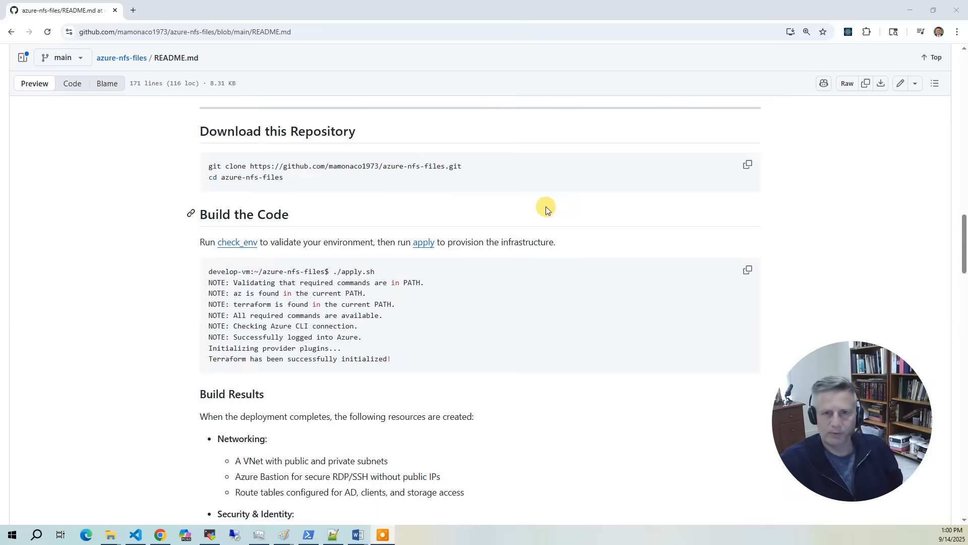
pyautogui.moveTo(275, 196)
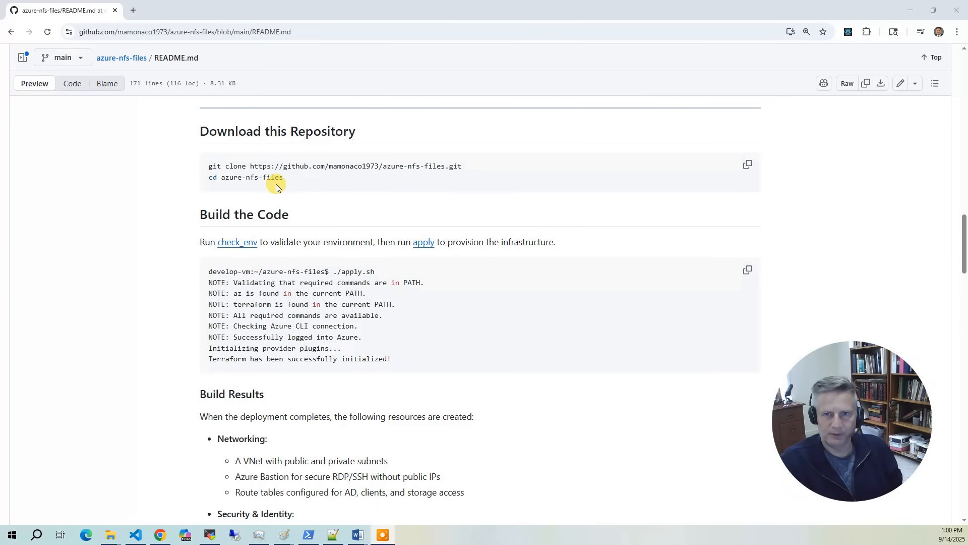
pyautogui.moveTo(747, 166)
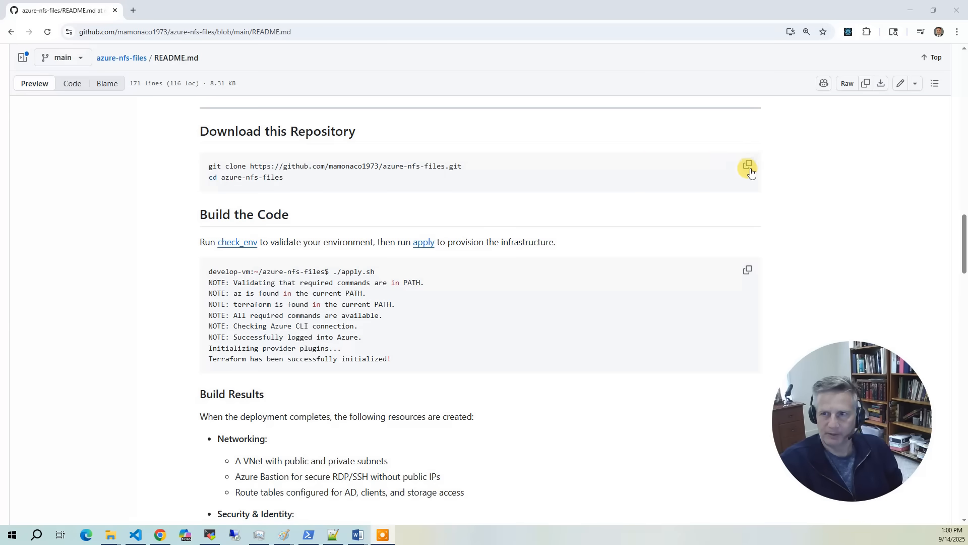
pyautogui.click(747, 165)
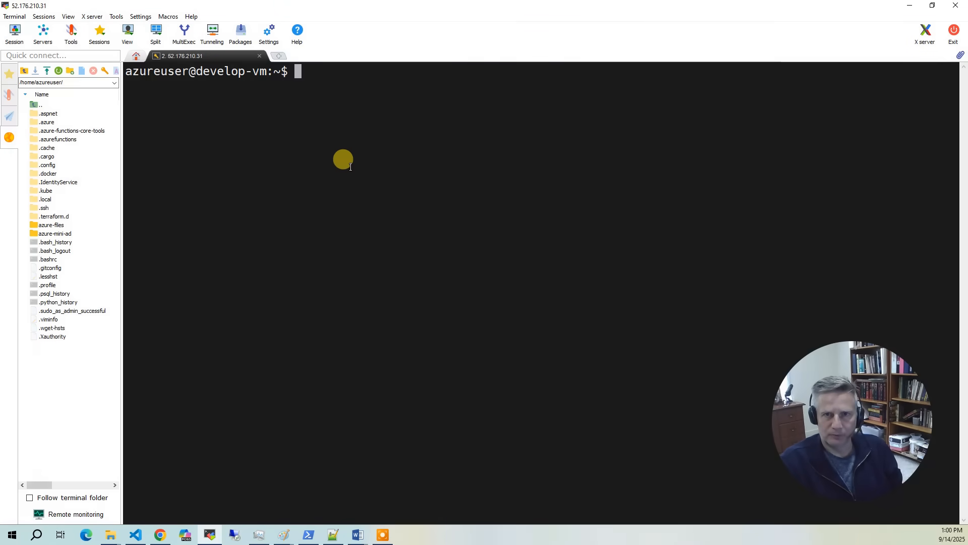
# Step: Paste the clone commands into the develop-vm terminal and run ./check_env.sh
pyautogui.rightClick(343, 160)
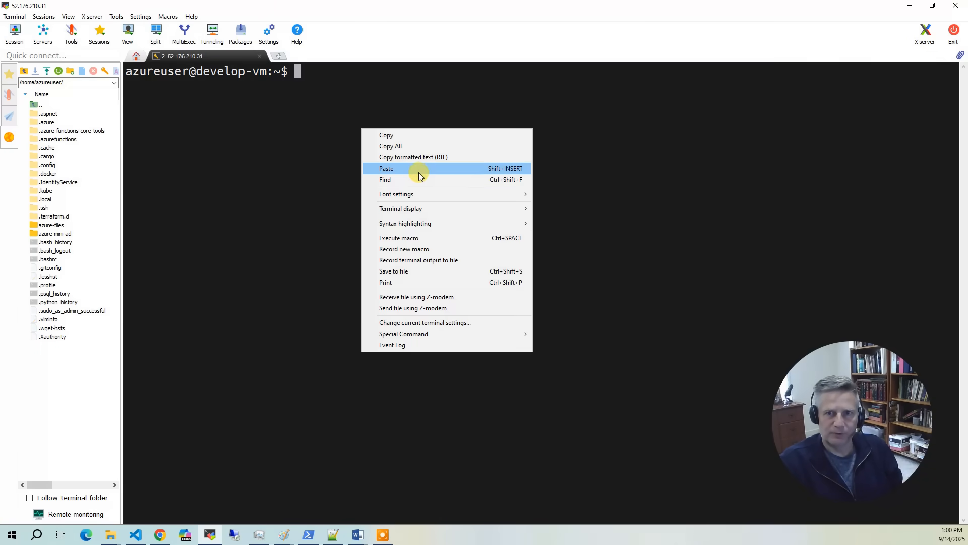
pyautogui.click(386, 168)
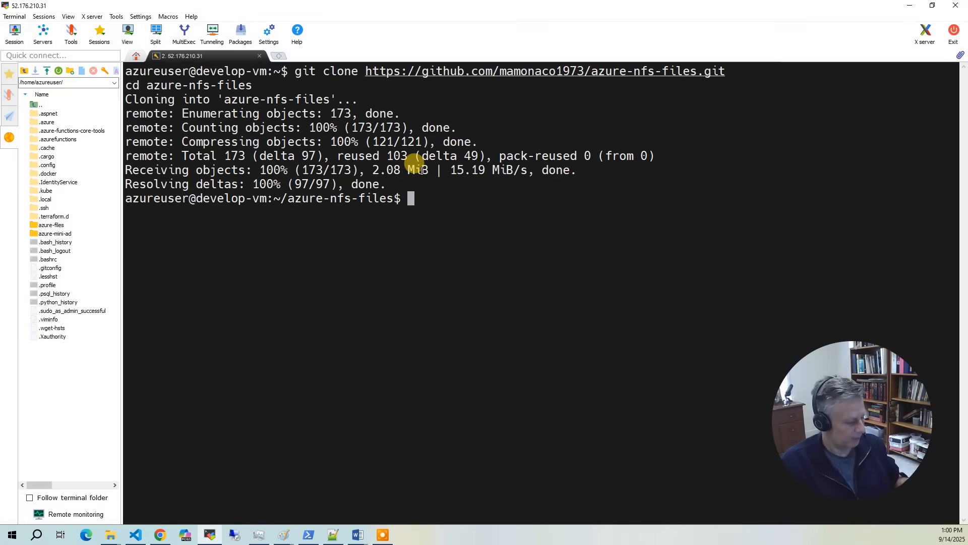
pyautogui.write('./check_env.sh')
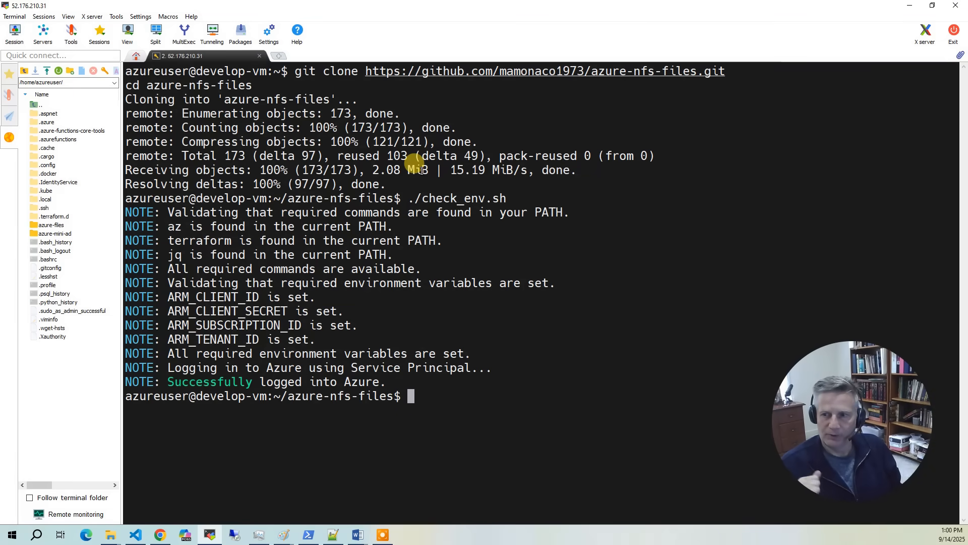
# Step: Run ./apply.sh and let Terraform add the 22 resources
pyautogui.write('./')
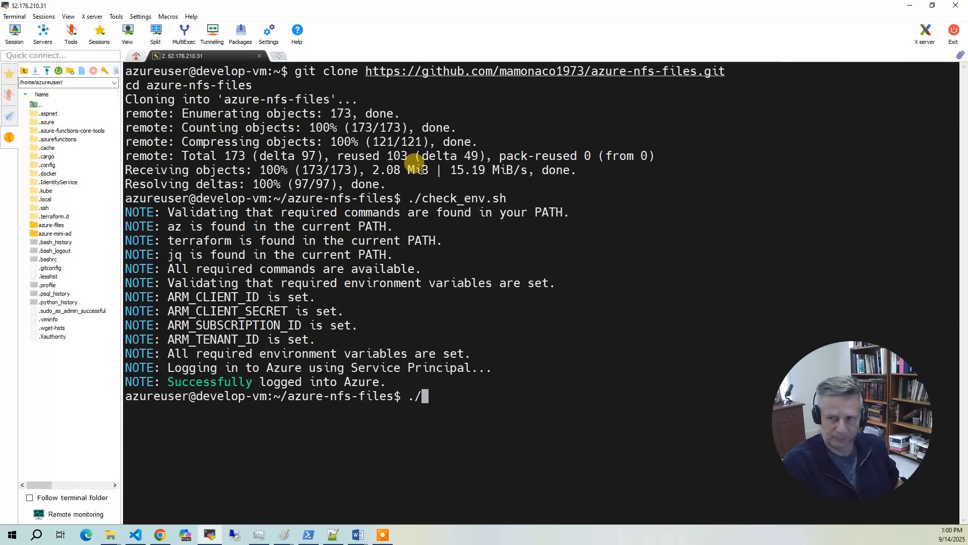
pyautogui.write('apply.sh')
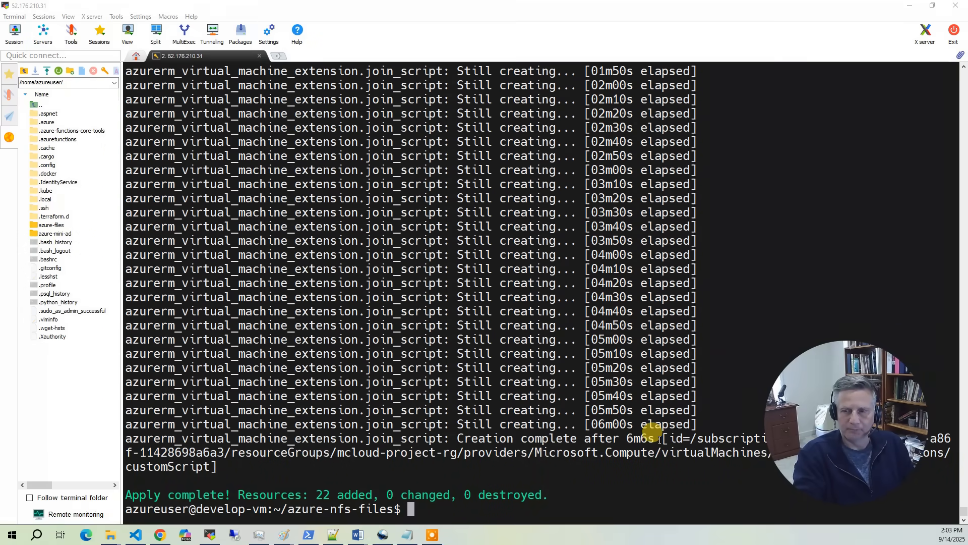
pyautogui.moveTo(241, 517)
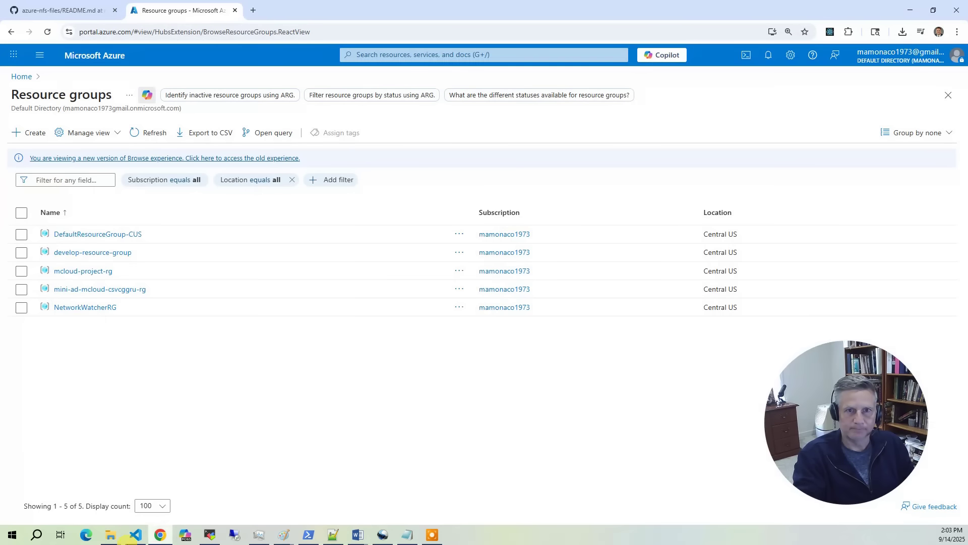
pyautogui.moveTo(103, 121)
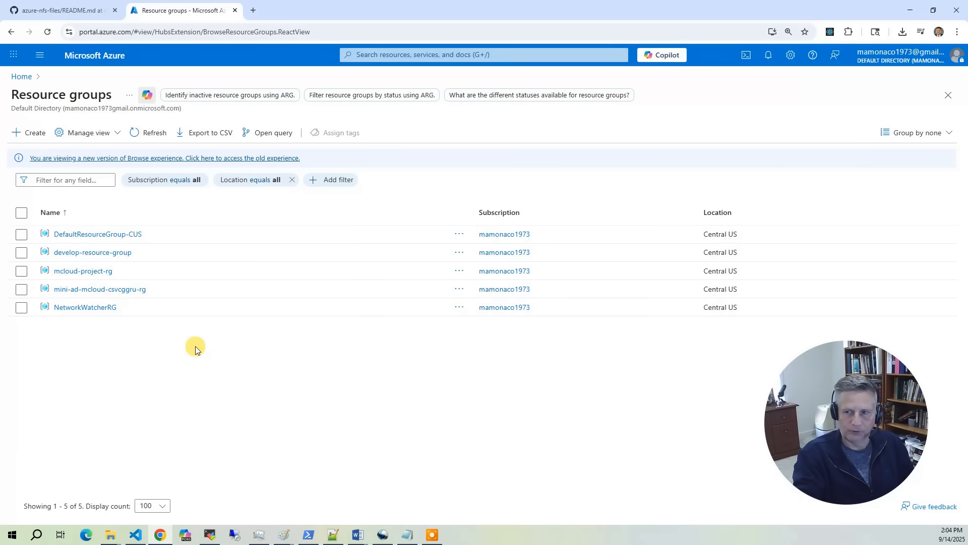
pyautogui.moveTo(153, 303)
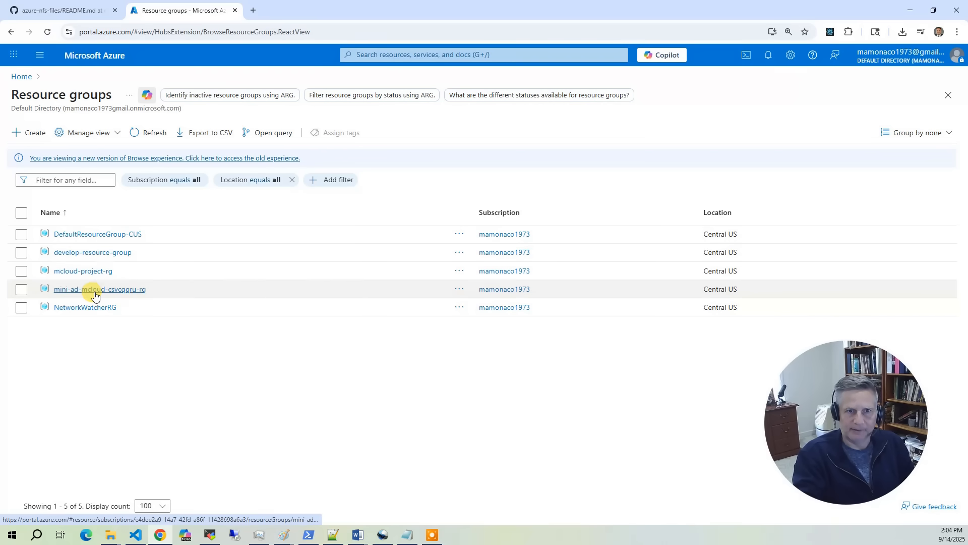
pyautogui.moveTo(93, 293)
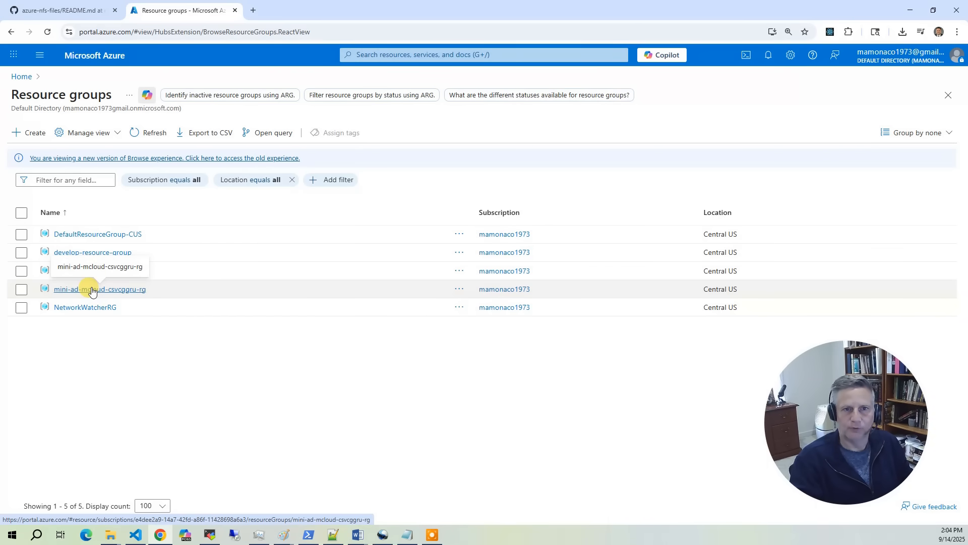
# Step: View the mini-ad-mcloud-csvcggru-rg resource group's overview with its VM, disk, NIC and NSG
pyautogui.click(99, 289)
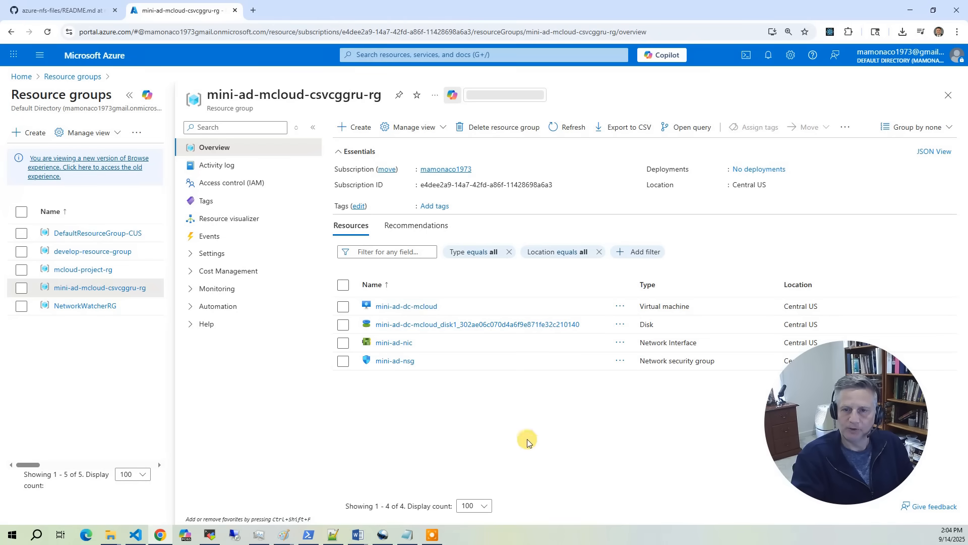
pyautogui.moveTo(432, 308)
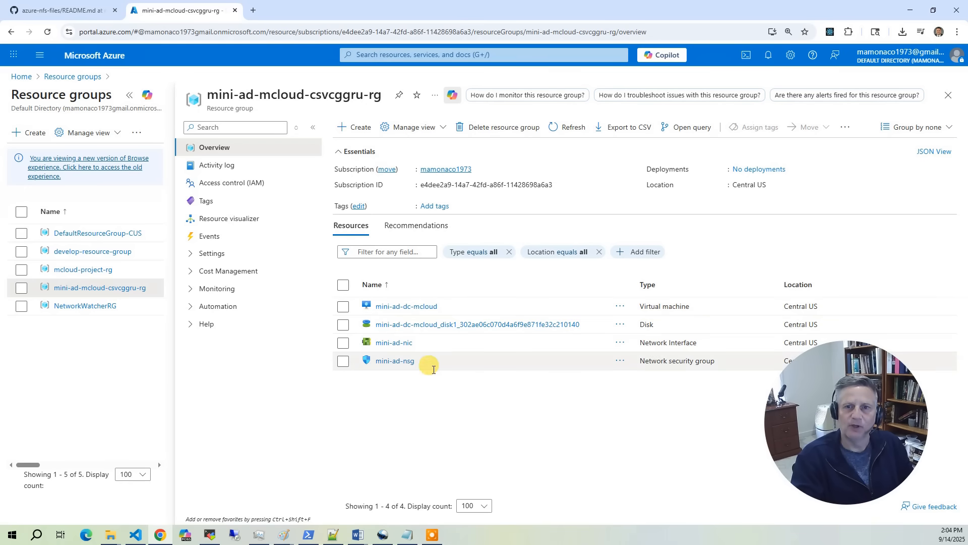
pyautogui.moveTo(565, 317)
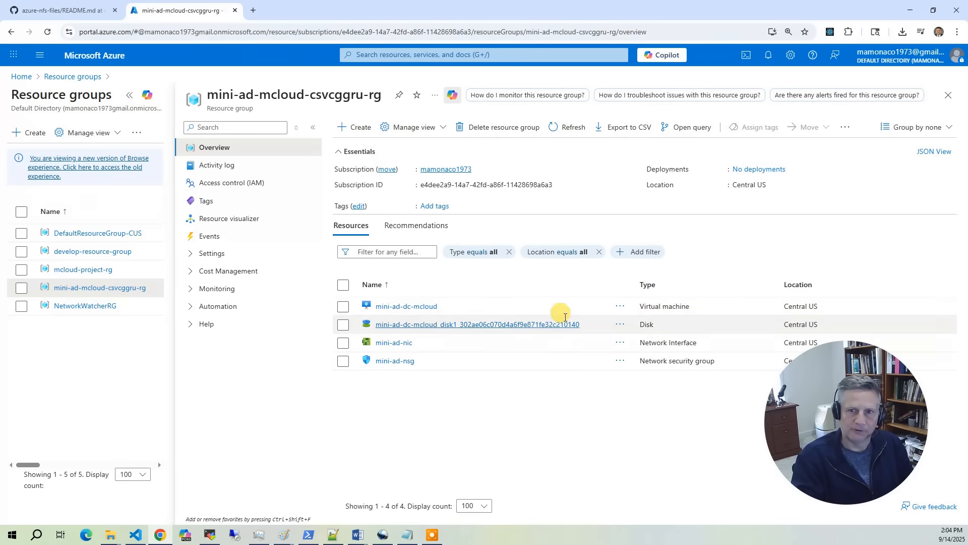
pyautogui.moveTo(427, 278)
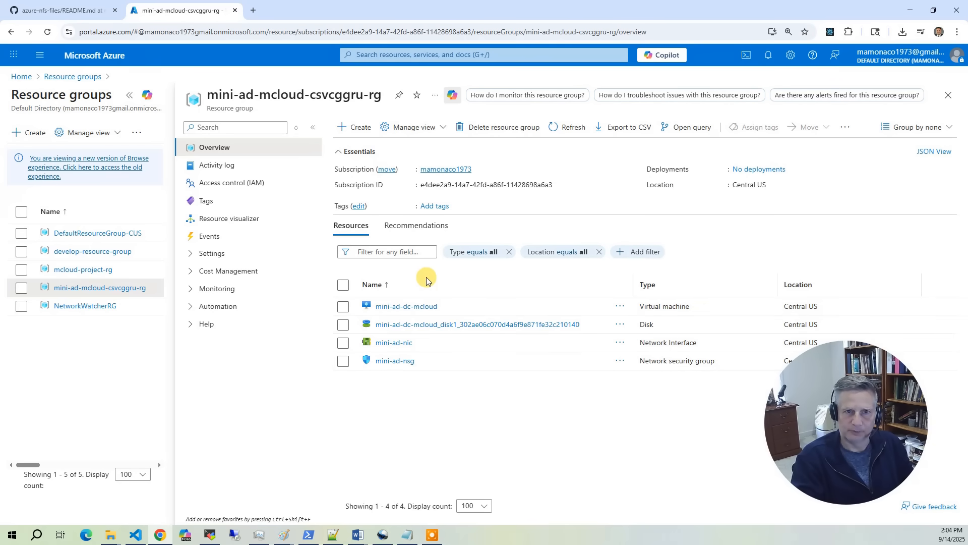
pyautogui.moveTo(76, 80)
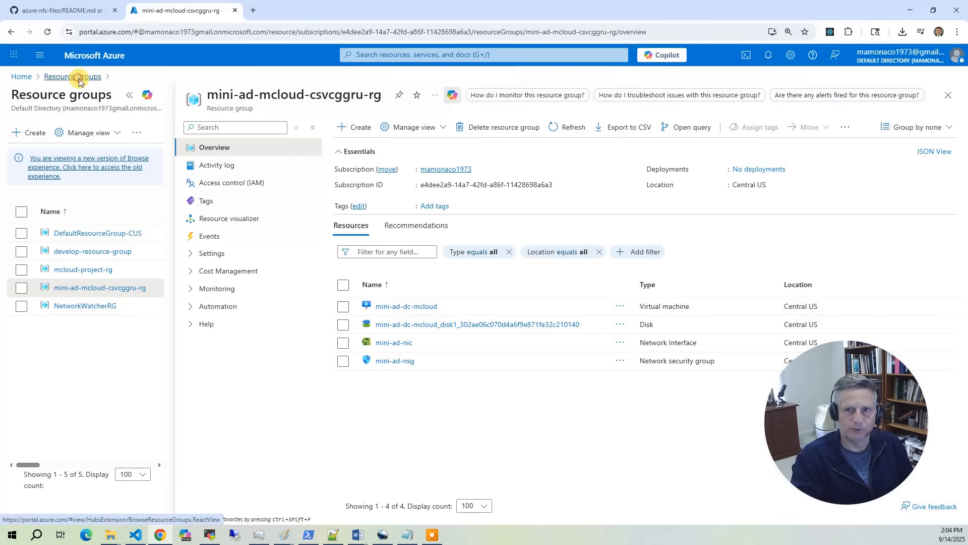
# Step: Navigate to mcloud-project-rg's ad-vnet and list its subnets: vm-subnet, mini-ad-subnet, AzureBastionSubnet
pyautogui.click(73, 77)
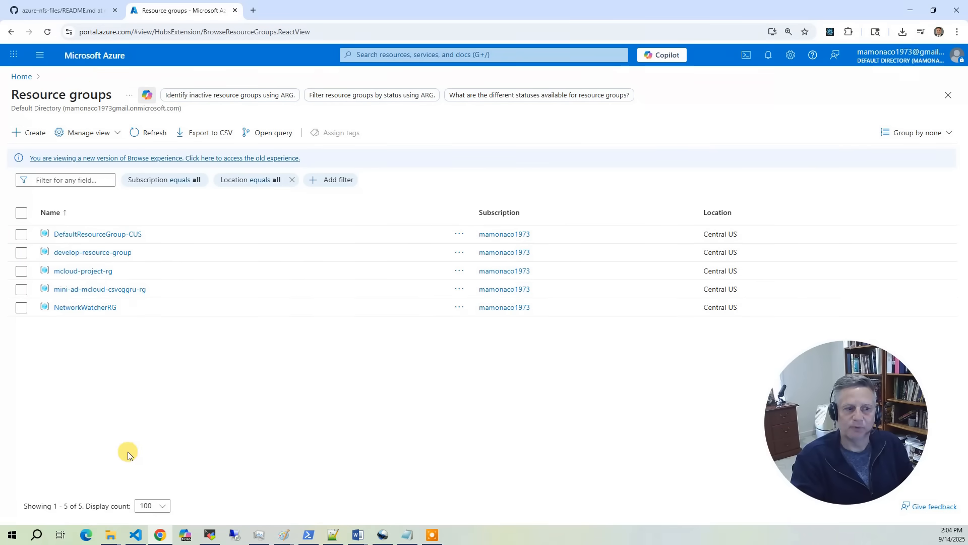
pyautogui.moveTo(97, 275)
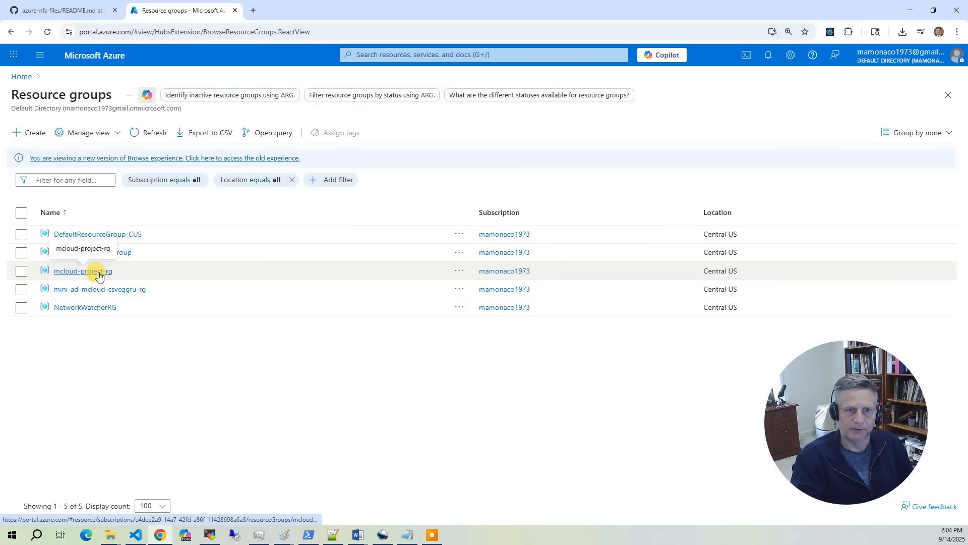
pyautogui.click(82, 270)
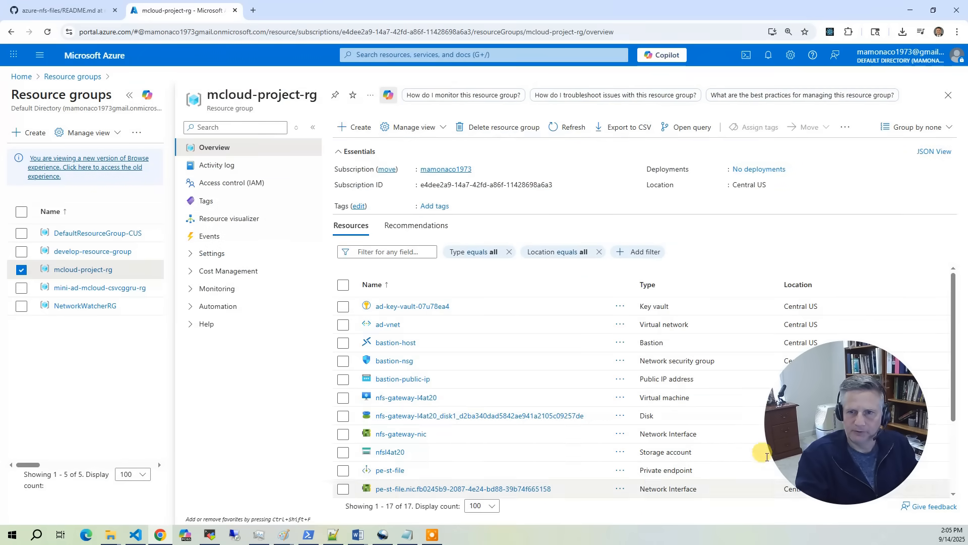
pyautogui.moveTo(391, 330)
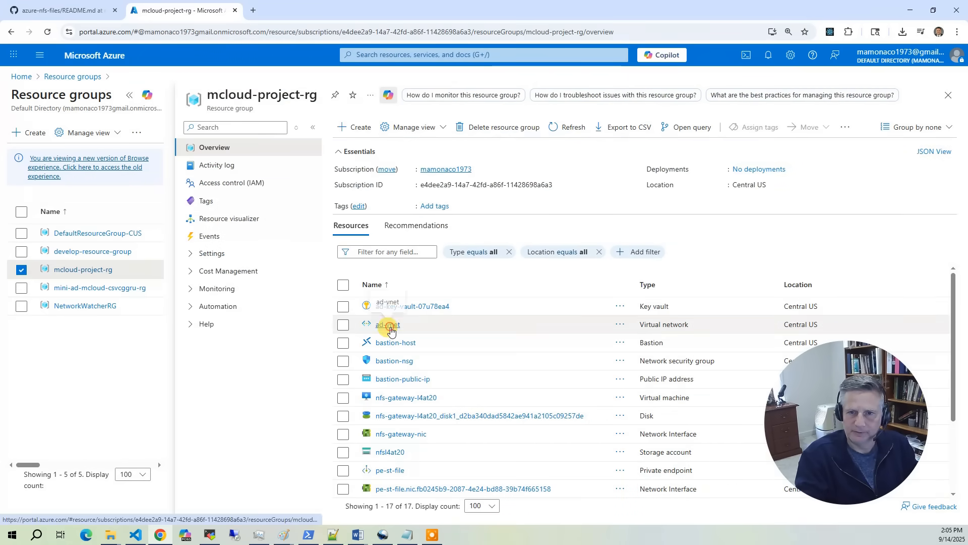
pyautogui.click(388, 325)
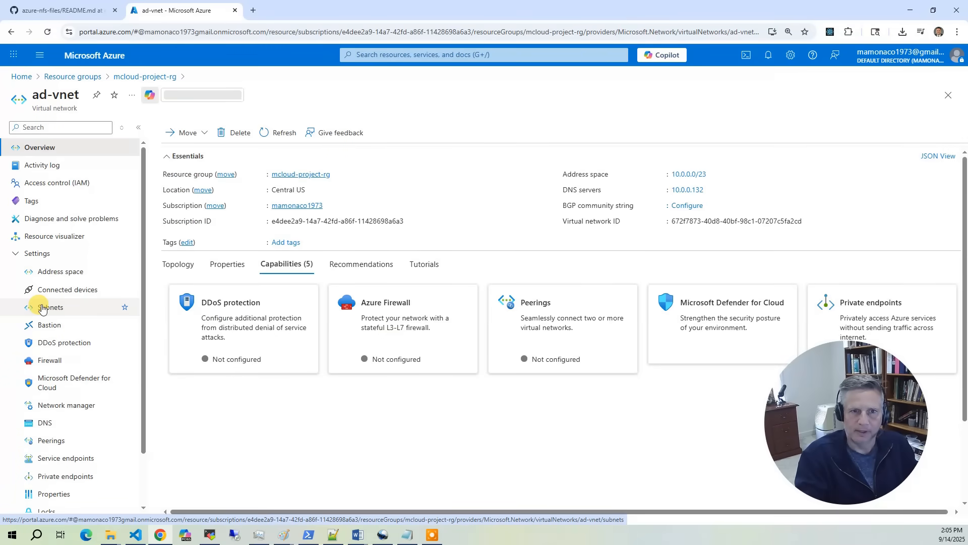
pyautogui.click(51, 307)
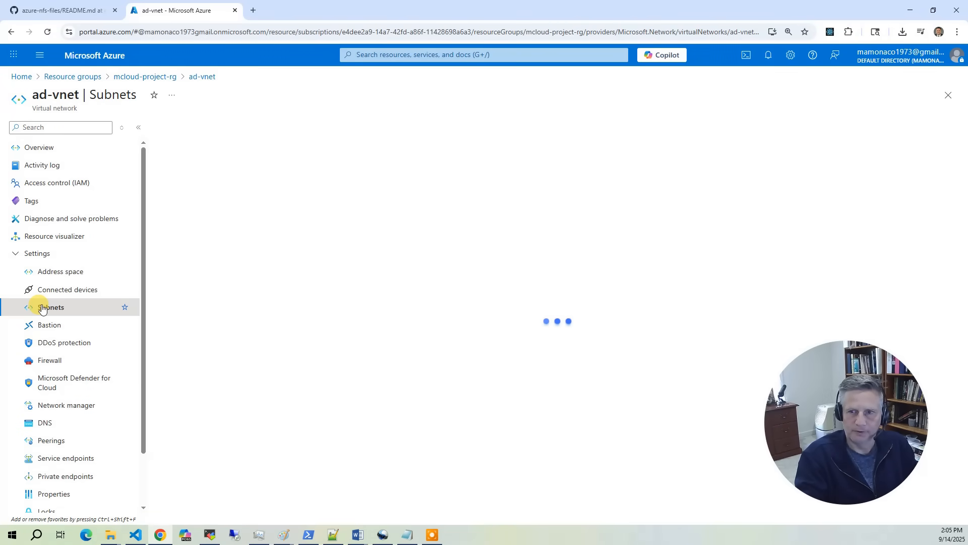
pyautogui.click(51, 307)
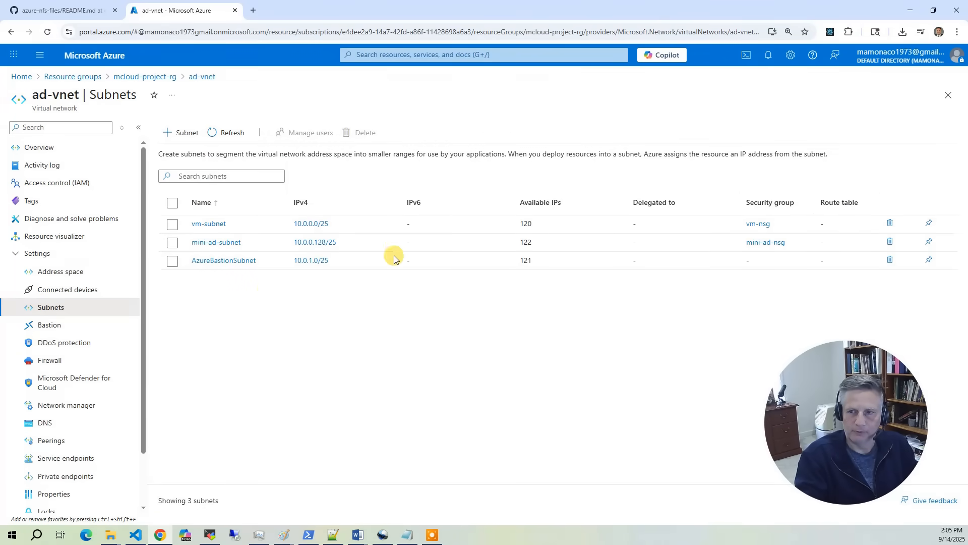
pyautogui.moveTo(315, 502)
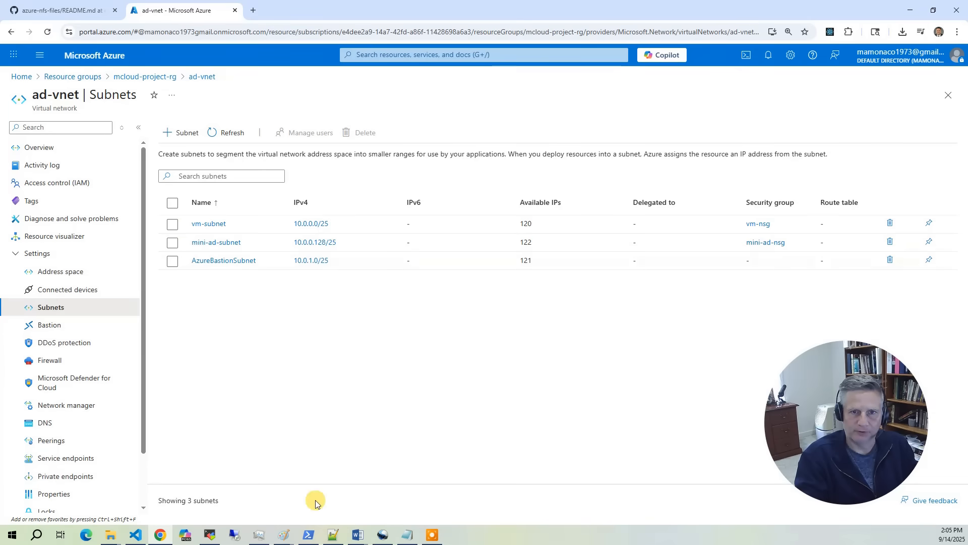
pyautogui.moveTo(233, 224)
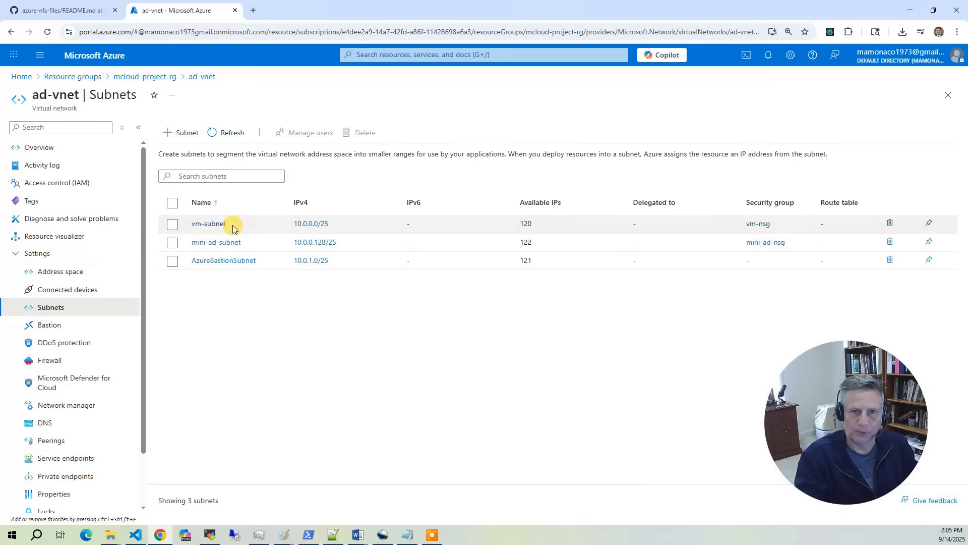
pyautogui.moveTo(248, 251)
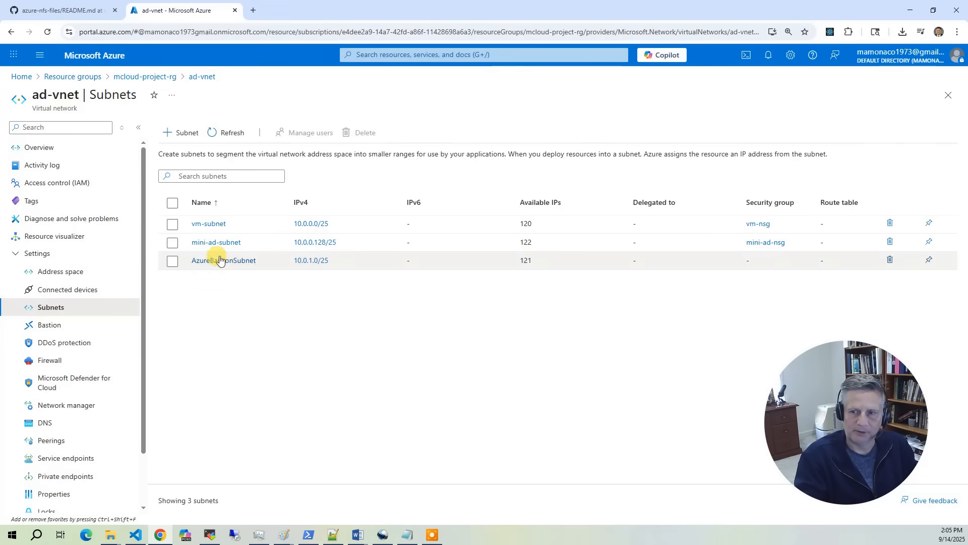
pyautogui.moveTo(274, 322)
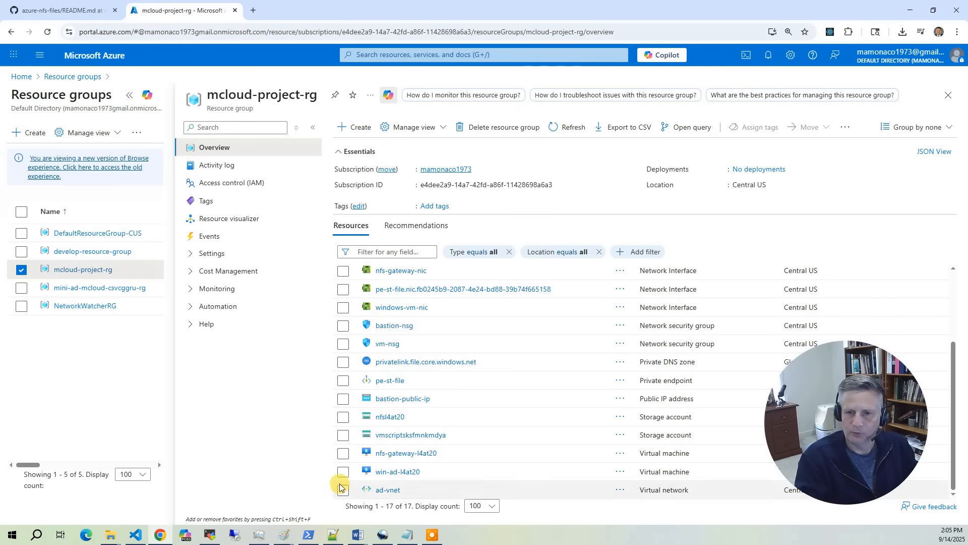
pyautogui.moveTo(406, 456)
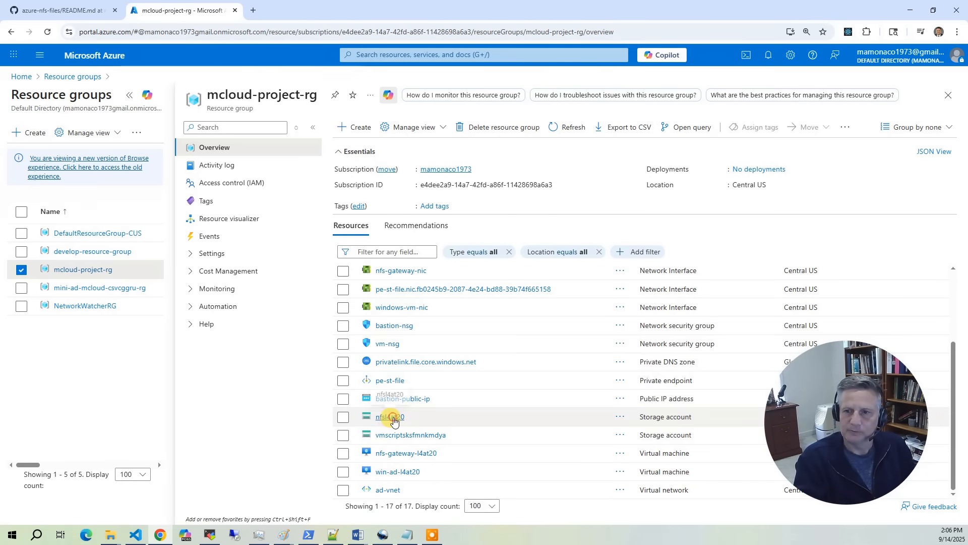
# Step: From the mcloud-project-rg resources list, go into the nfsl4at20 storage account
pyautogui.click(391, 417)
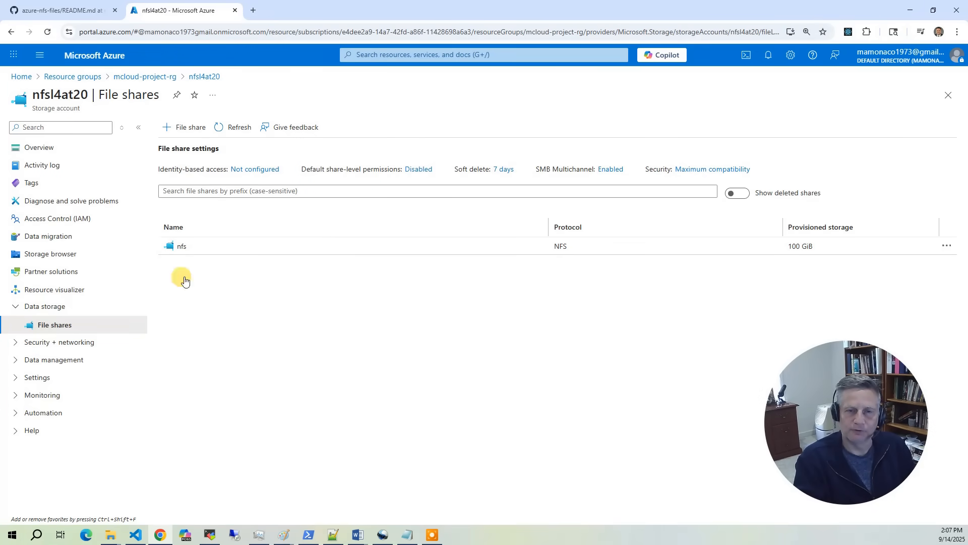
pyautogui.moveTo(401, 362)
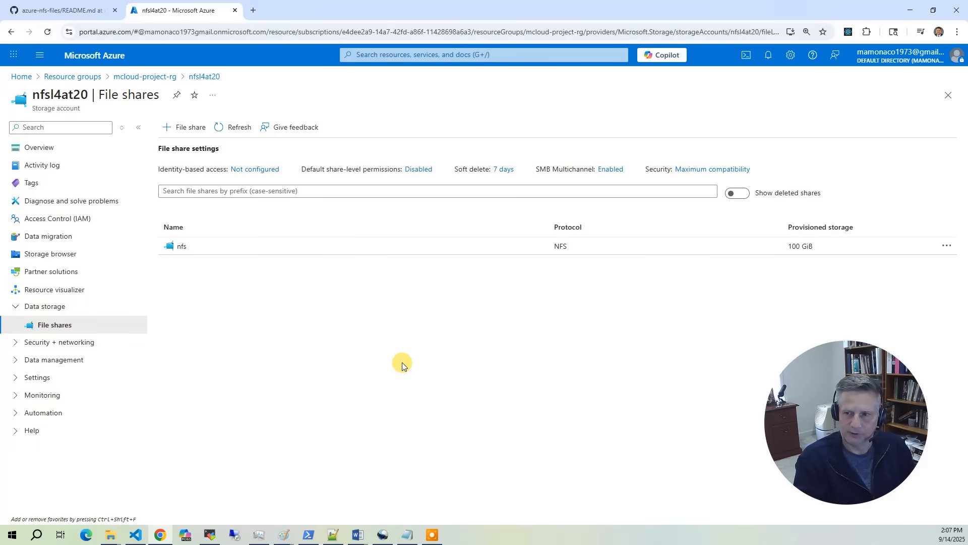
pyautogui.moveTo(407, 379)
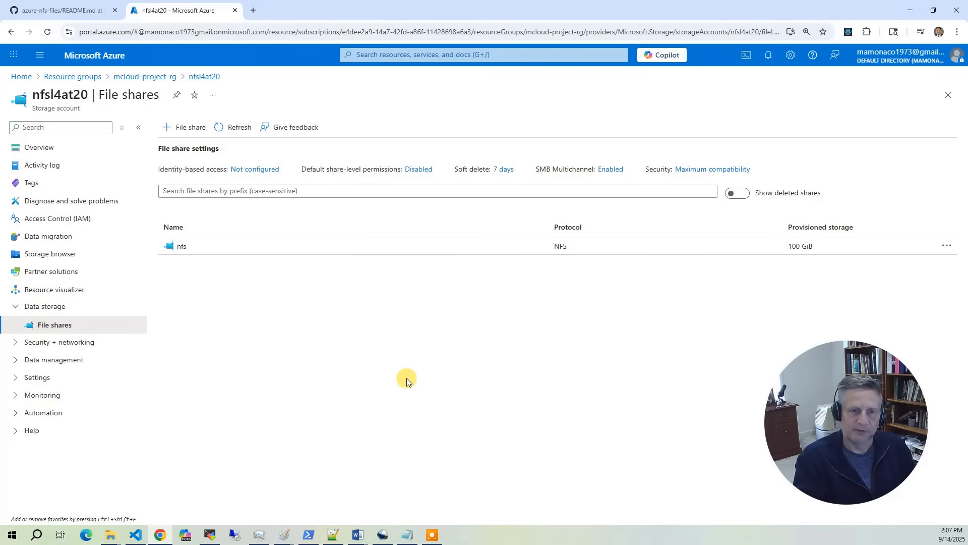
# Step: Return from nfsl4at20's file shares to the mcloud-project-rg overview
pyautogui.click(145, 77)
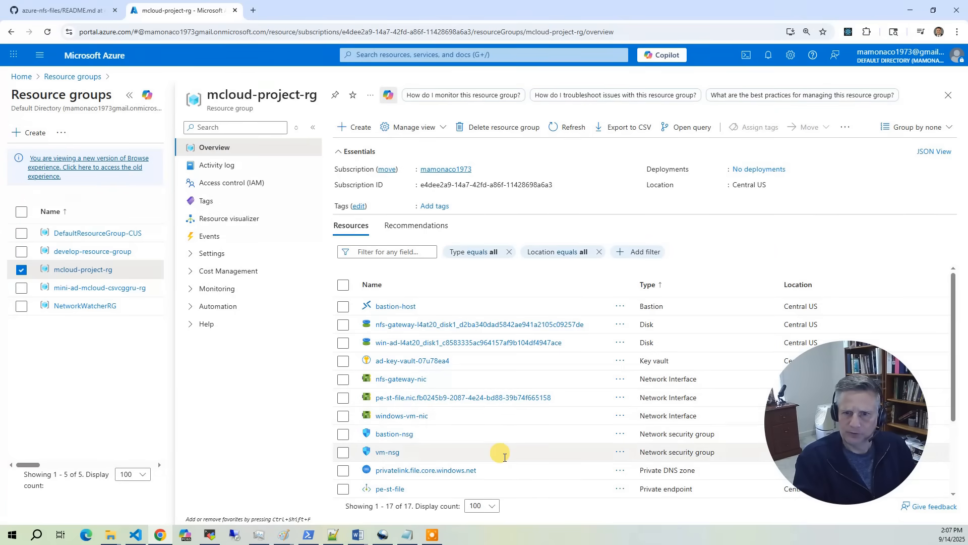
pyautogui.scroll(-3)
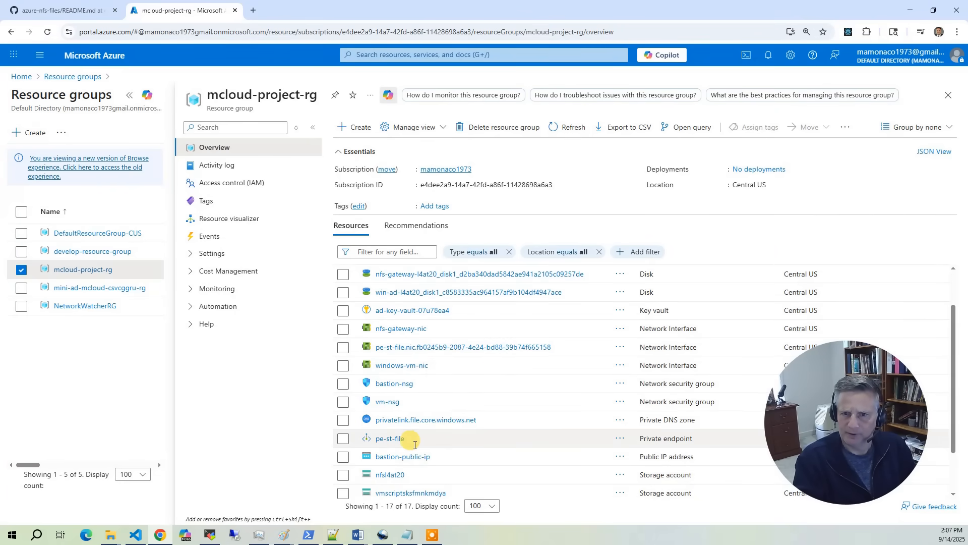
pyautogui.click(390, 438)
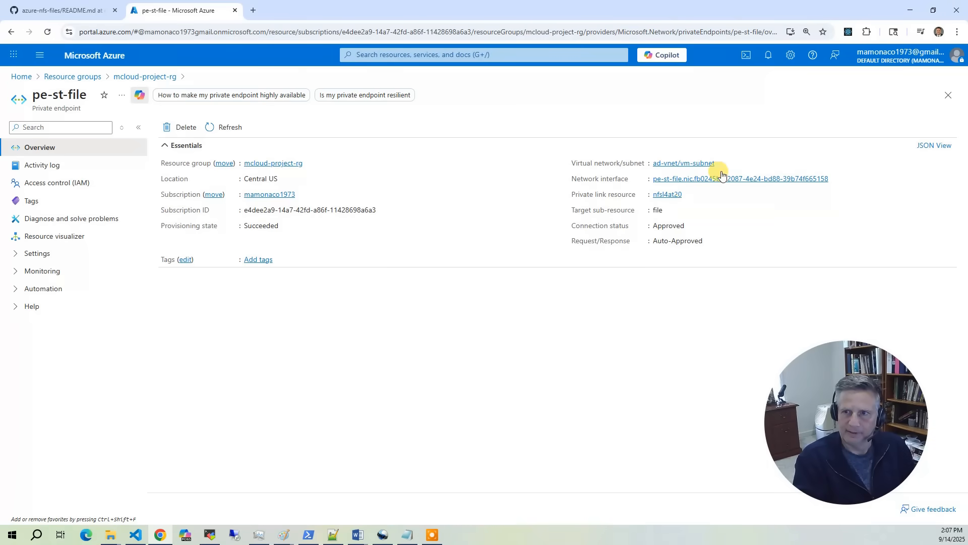
pyautogui.moveTo(665, 166)
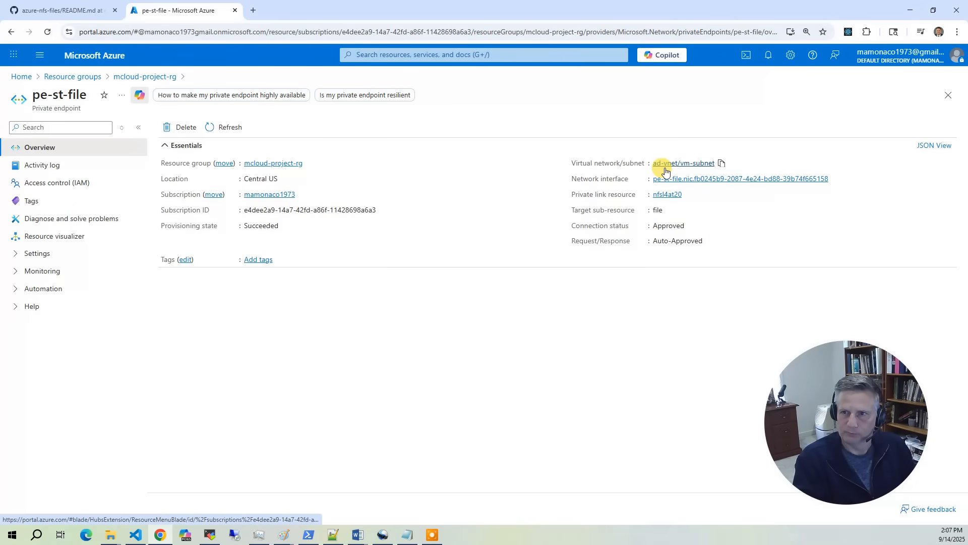
pyautogui.moveTo(496, 161)
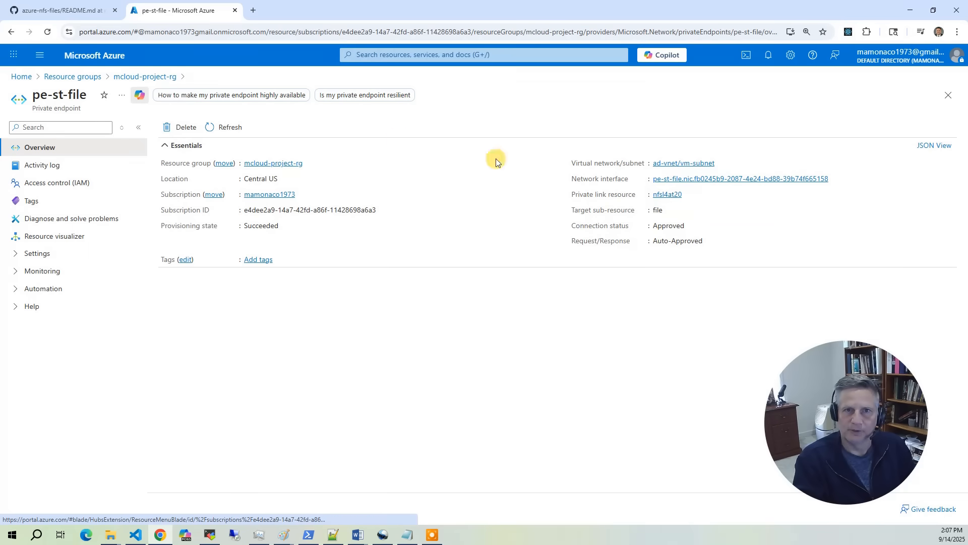
pyautogui.click(145, 76)
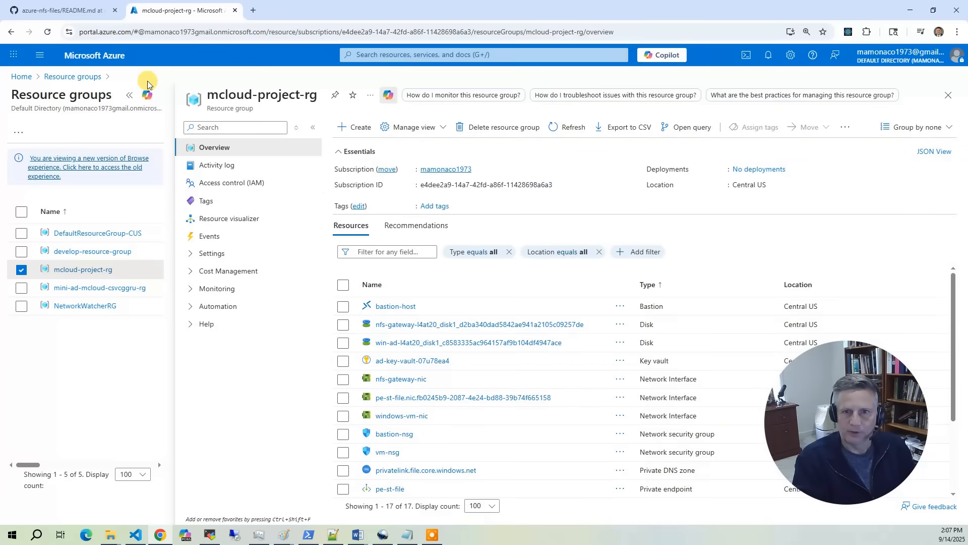
pyautogui.click(463, 397)
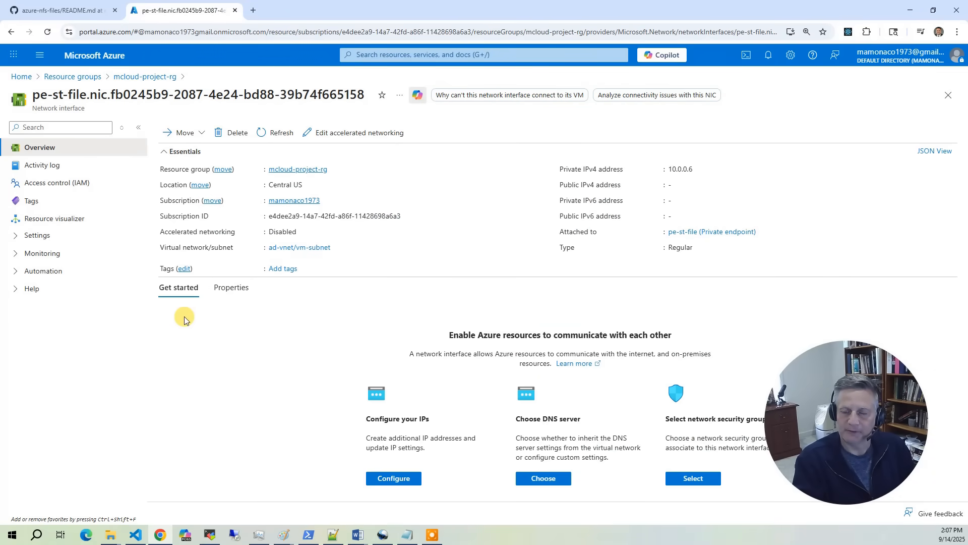
pyautogui.moveTo(699, 174)
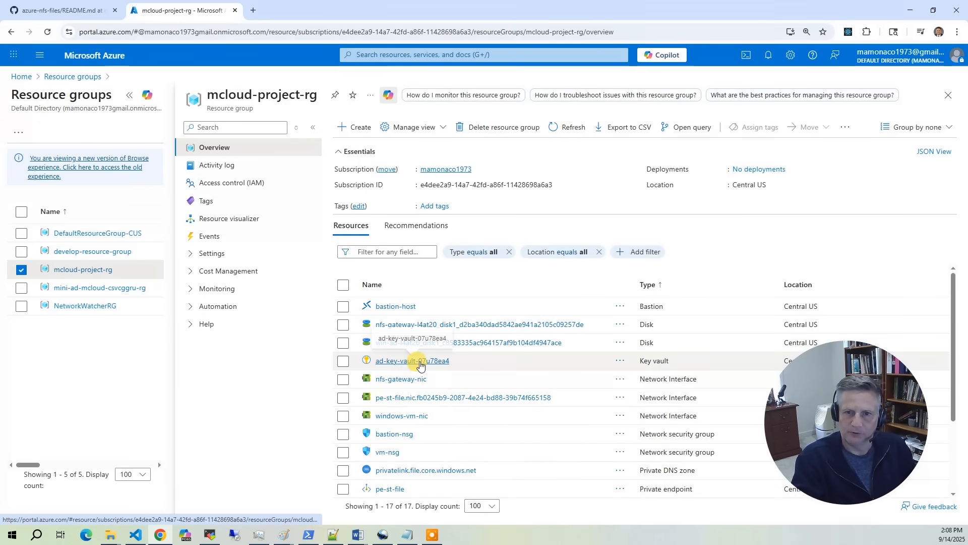
# Step: View ad-key-vault-07u78ea4's eight credential secrets, then go back to mcloud-project-rg's resources
pyautogui.click(412, 360)
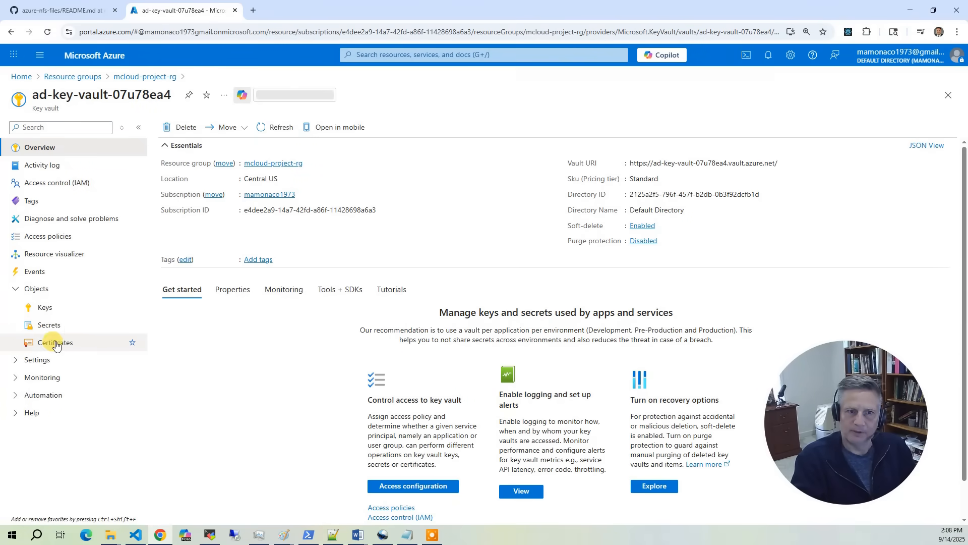
pyautogui.click(50, 325)
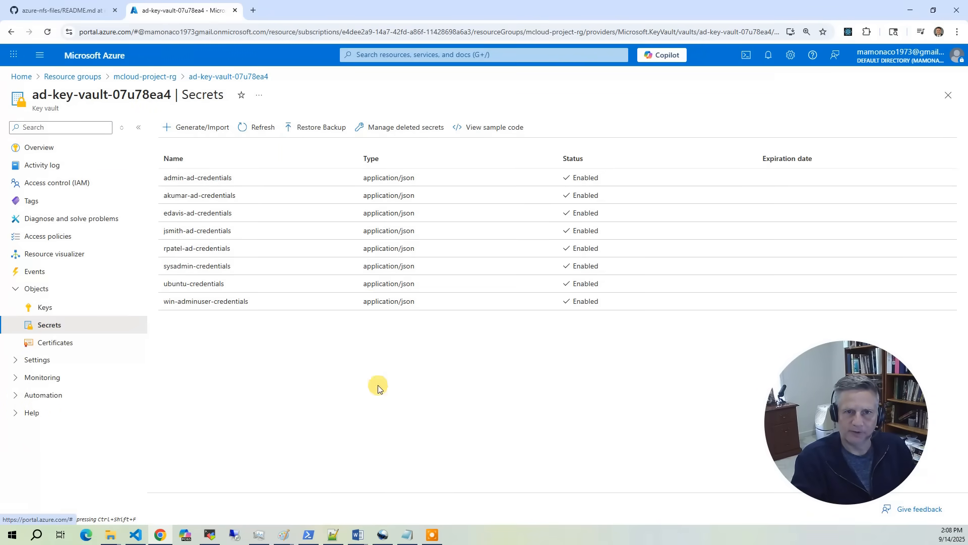
pyautogui.moveTo(270, 289)
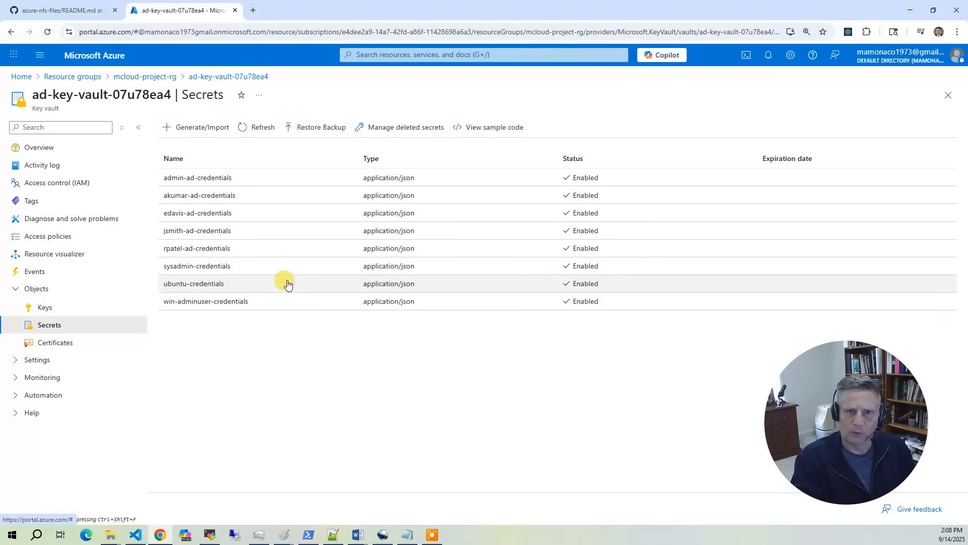
pyautogui.moveTo(212, 274)
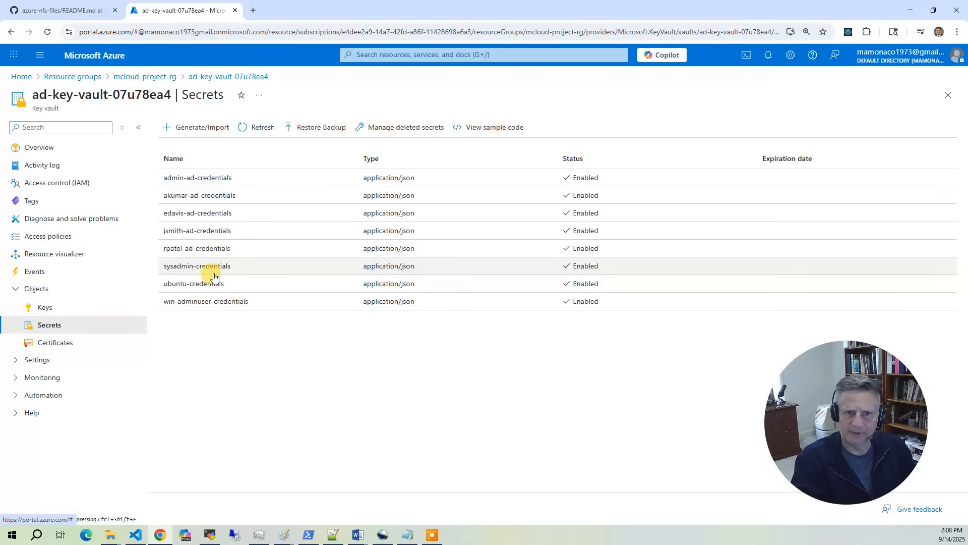
pyautogui.moveTo(239, 246)
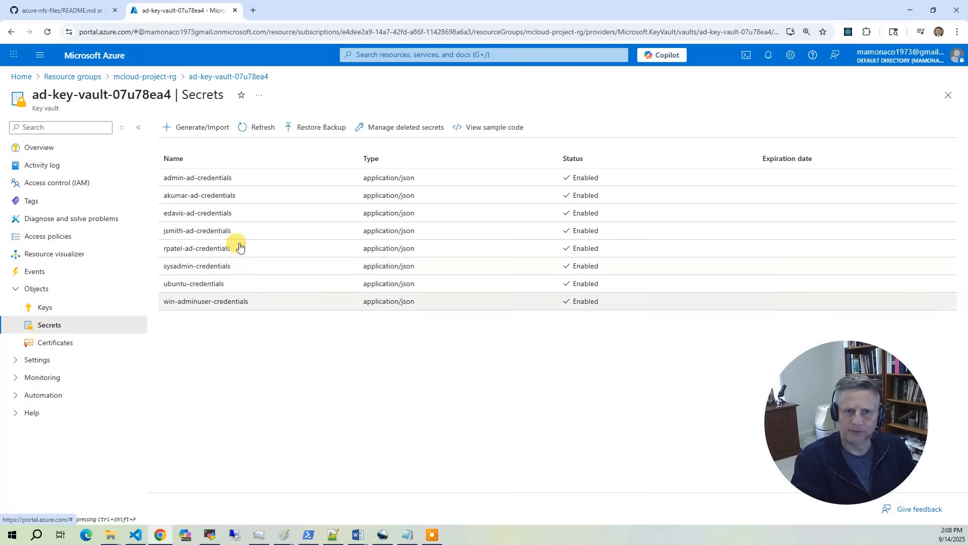
pyautogui.click(197, 230)
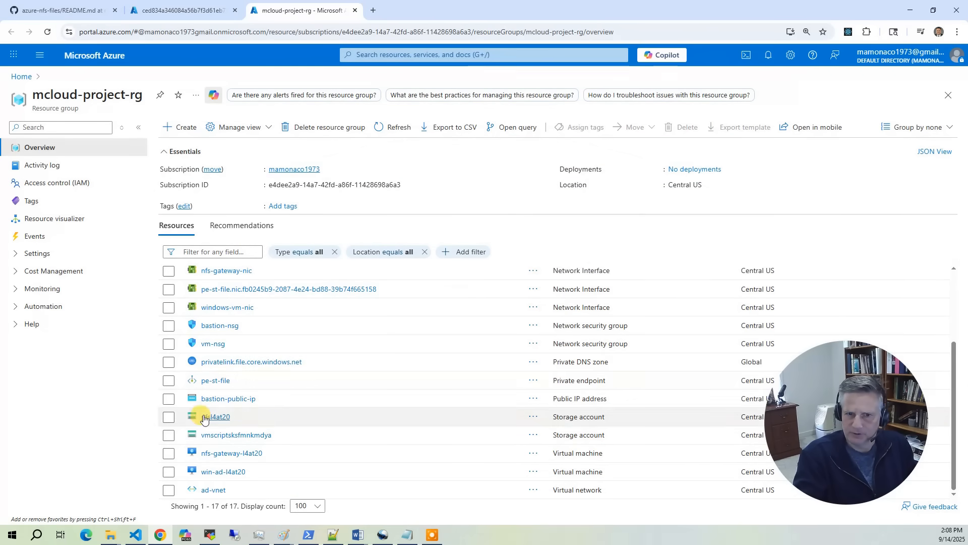
pyautogui.moveTo(297, 426)
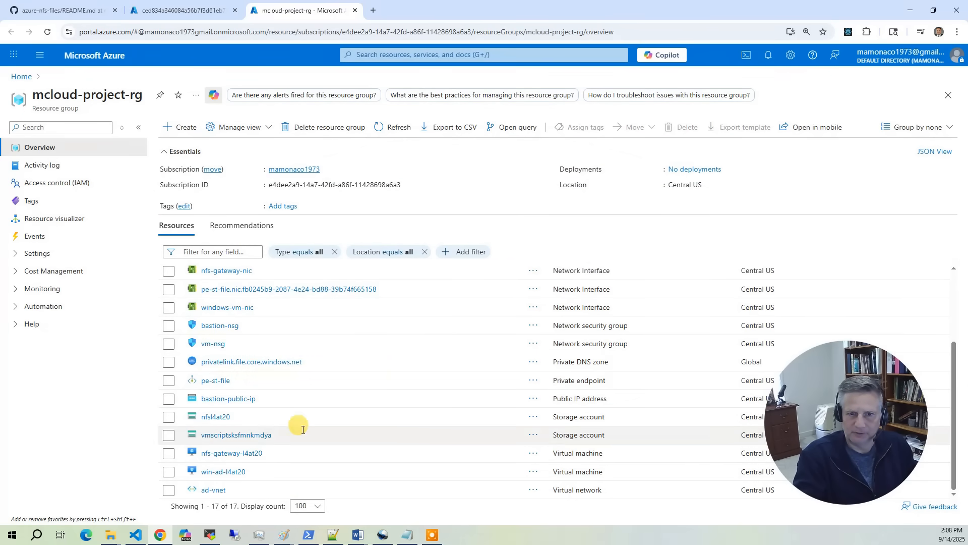
pyautogui.moveTo(249, 458)
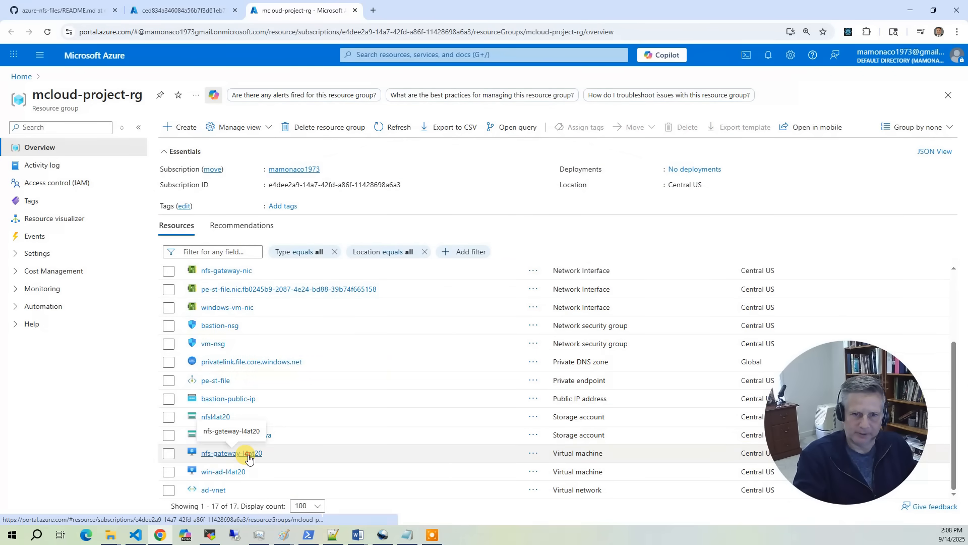
# Step: Connect to nfs-gateway-l4at20 via Bastion as jsmith using the Key Vault password
pyautogui.click(230, 453)
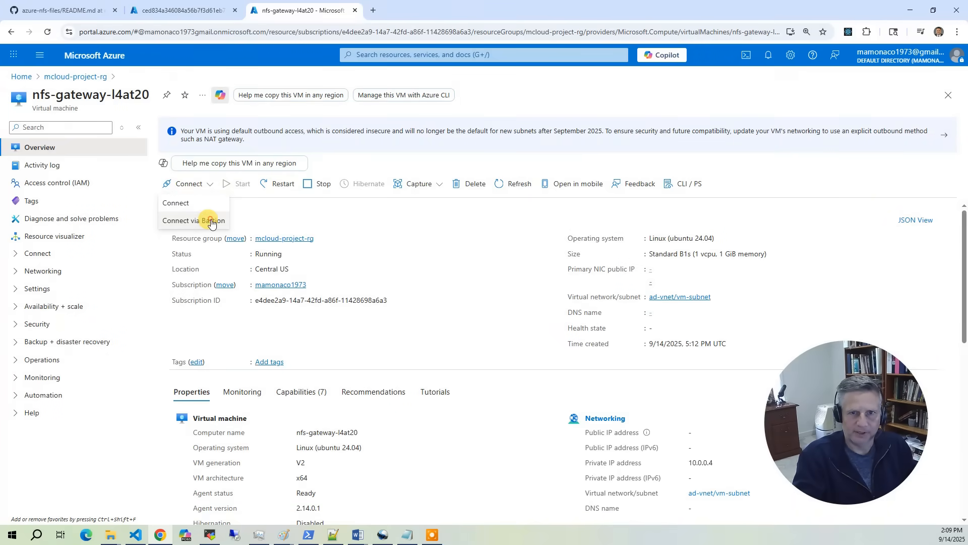
pyautogui.click(193, 220)
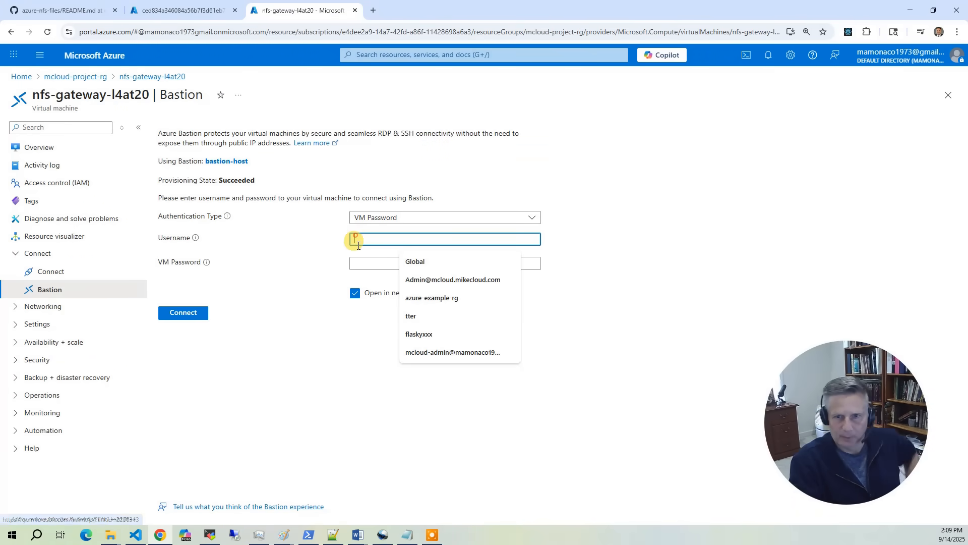
pyautogui.write('ism')
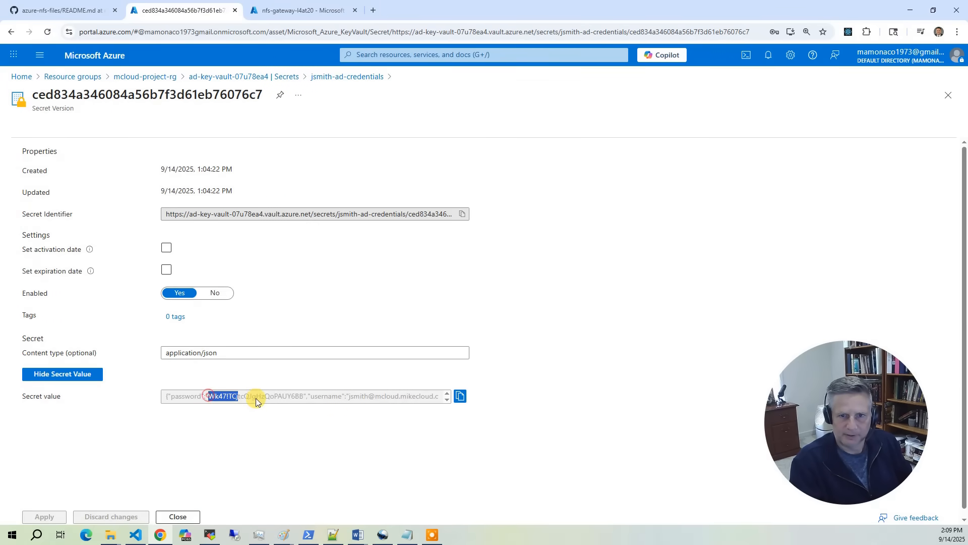
pyautogui.rightClick(256, 398)
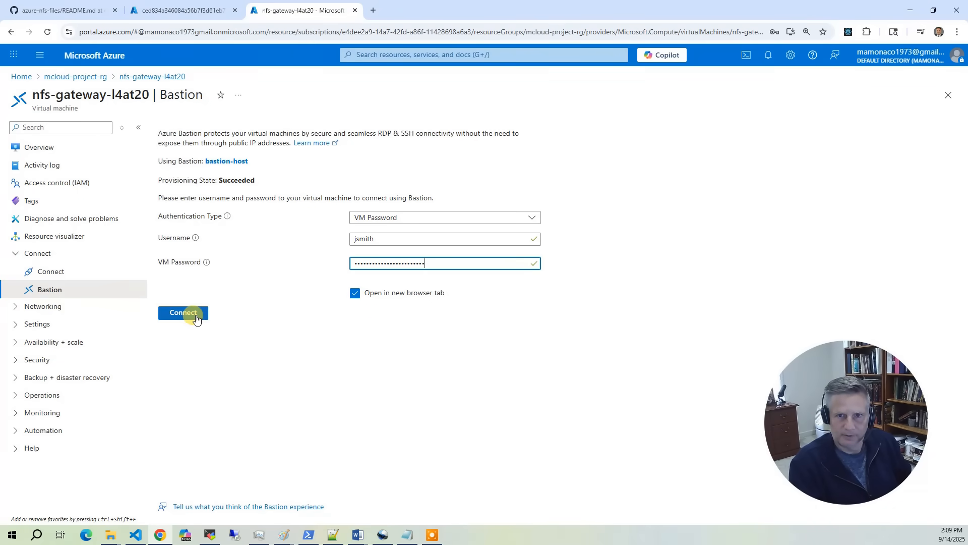
pyautogui.click(183, 313)
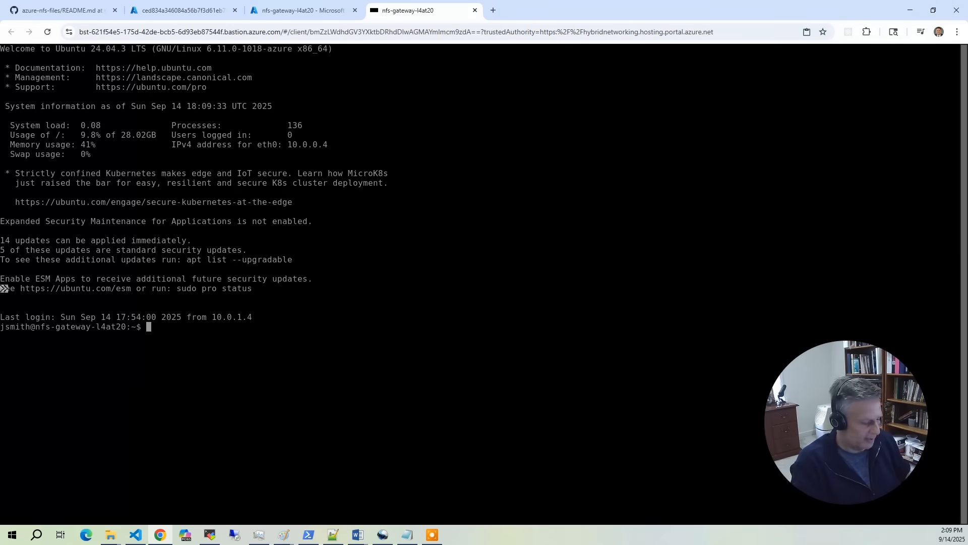
# Step: Confirm jsmith's linux-admins membership with id and getent, gain root via sudo bash, verify with whoami and exit
pyautogui.write('id')
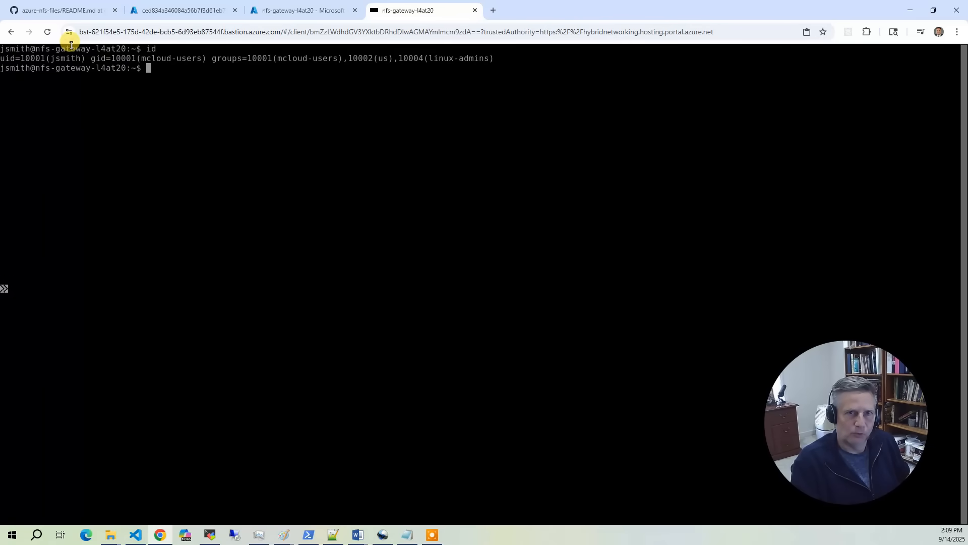
pyautogui.moveTo(432, 74)
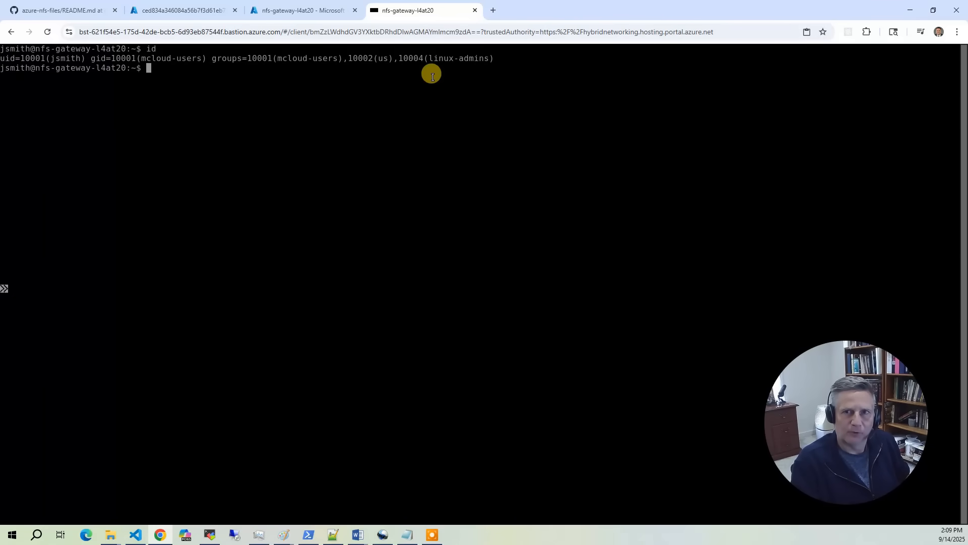
pyautogui.moveTo(451, 57)
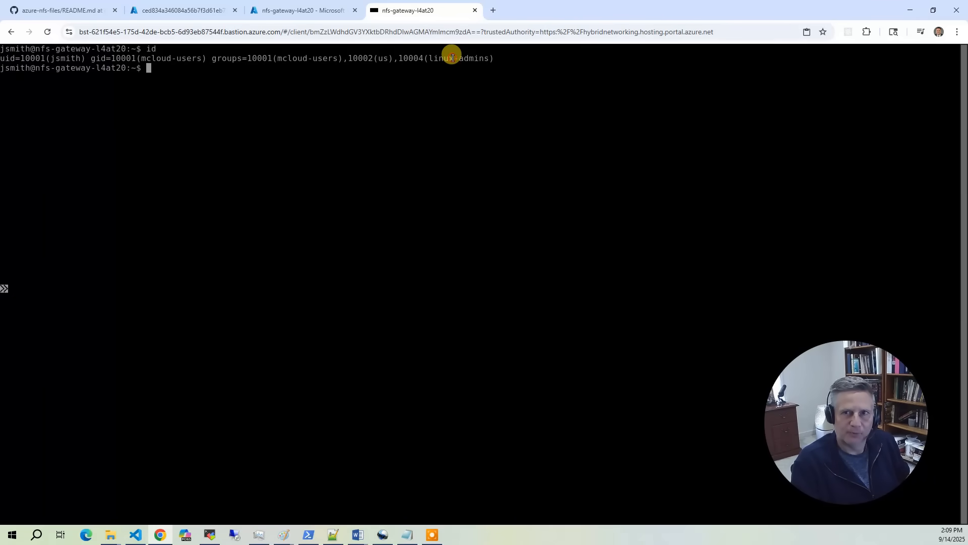
pyautogui.write('getent group linux-admin')
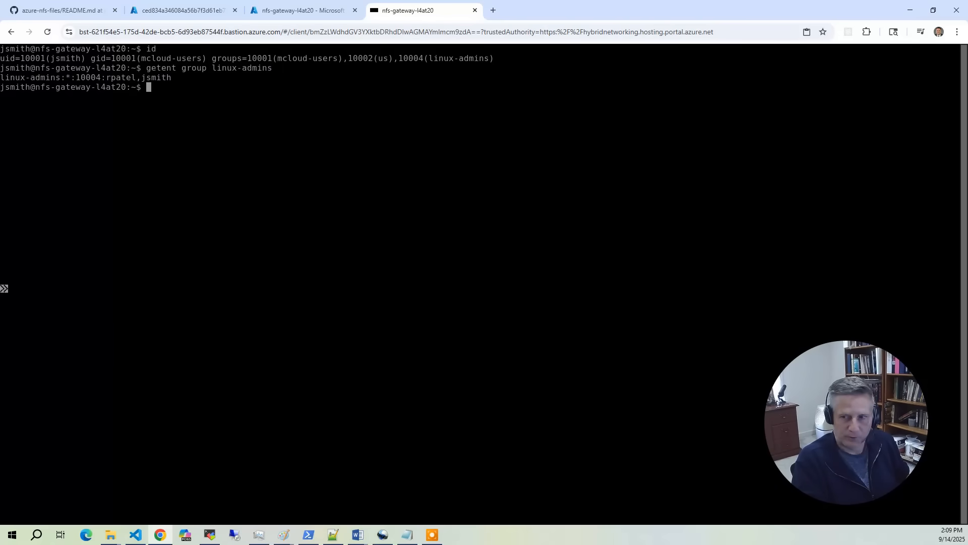
pyautogui.write('sudo bash')
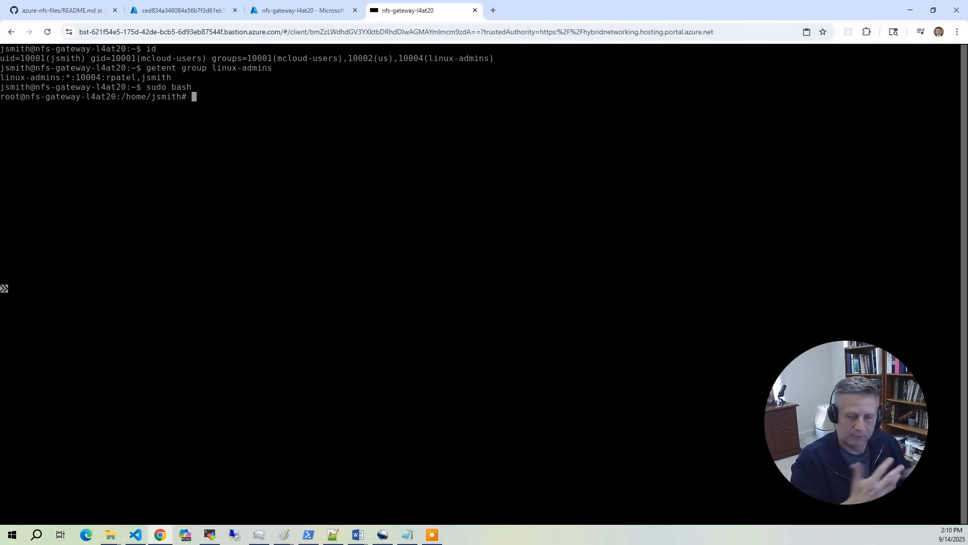
pyautogui.write('whoami')
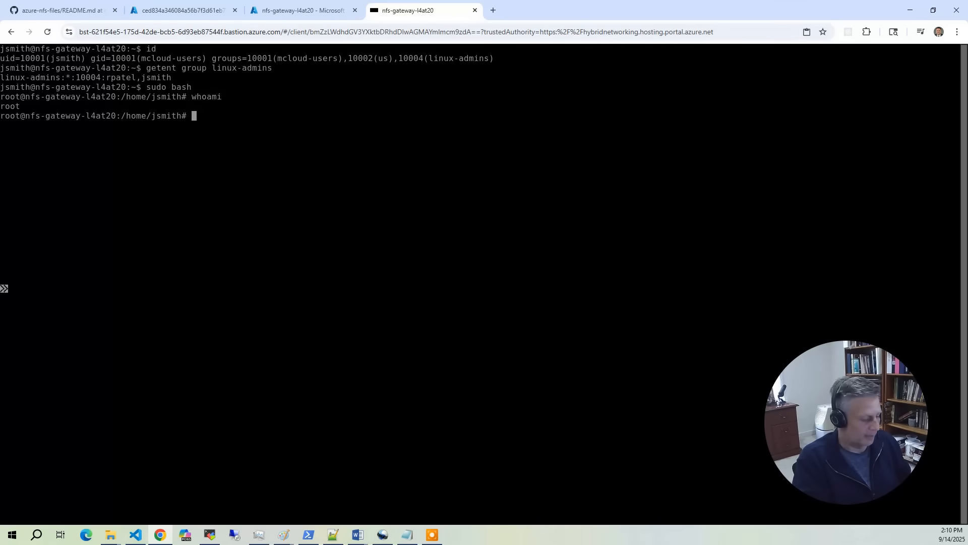
pyautogui.write('exit')
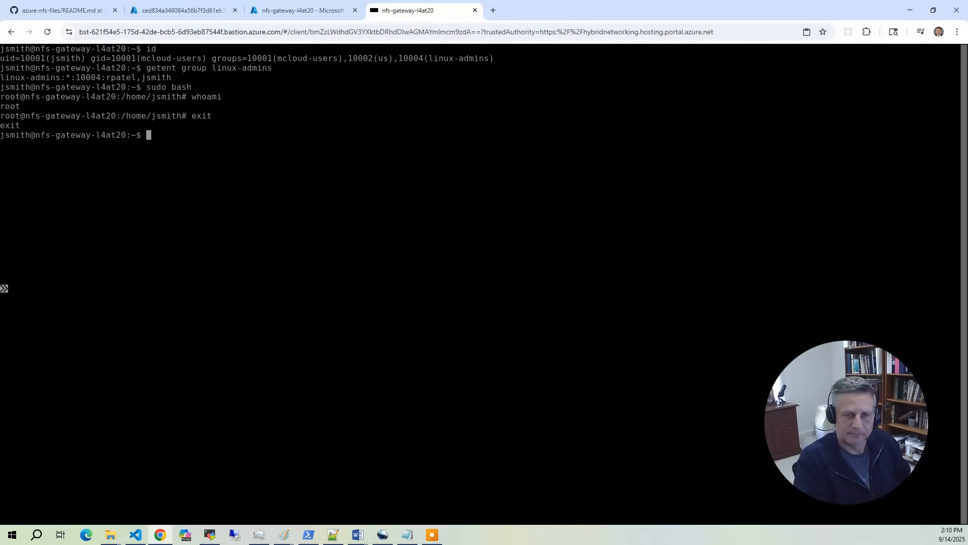
pyautogui.write('df -H')
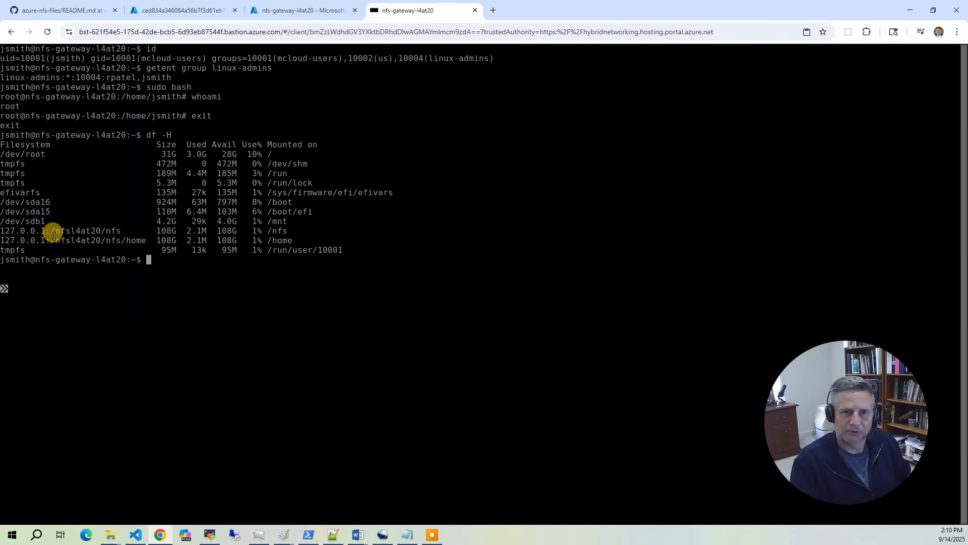
pyautogui.moveTo(316, 245)
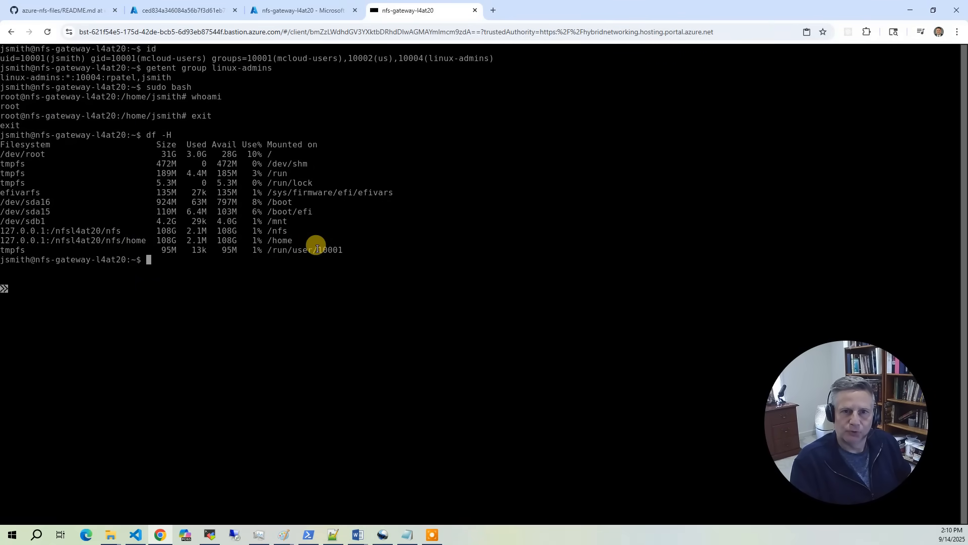
pyautogui.moveTo(211, 239)
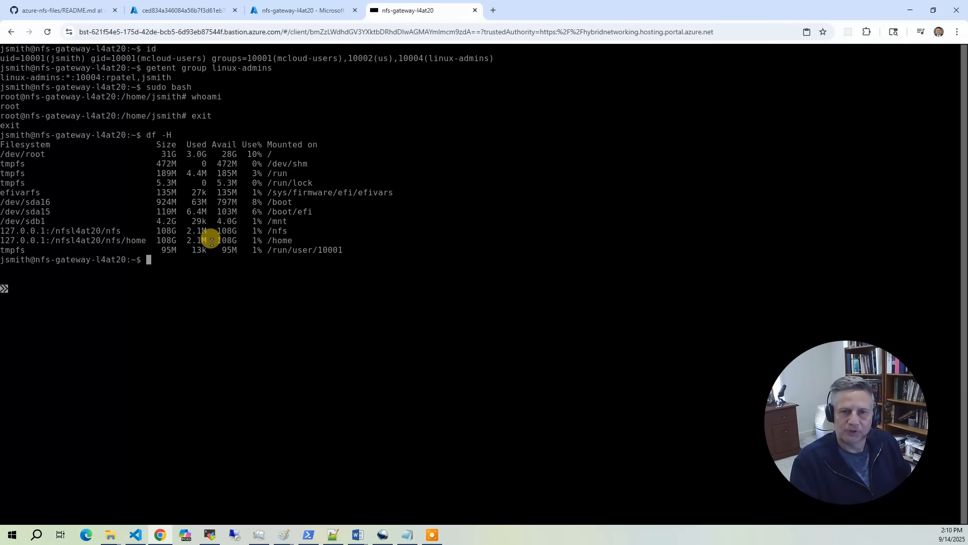
pyautogui.moveTo(298, 310)
pyautogui.write('cd')
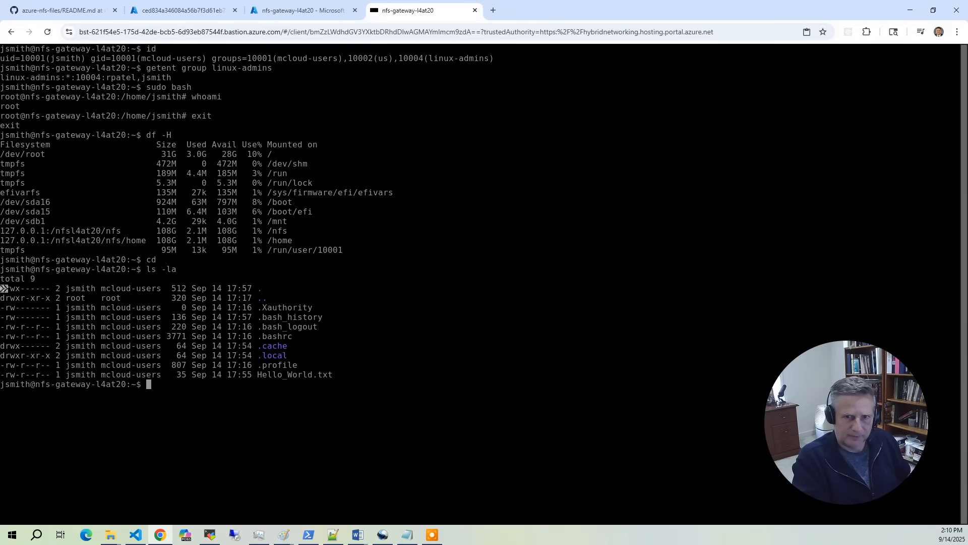
# Step: List the NFS-mounted file systems and home directory, then start nano on Hello_World.txt
pyautogui.write('nano')
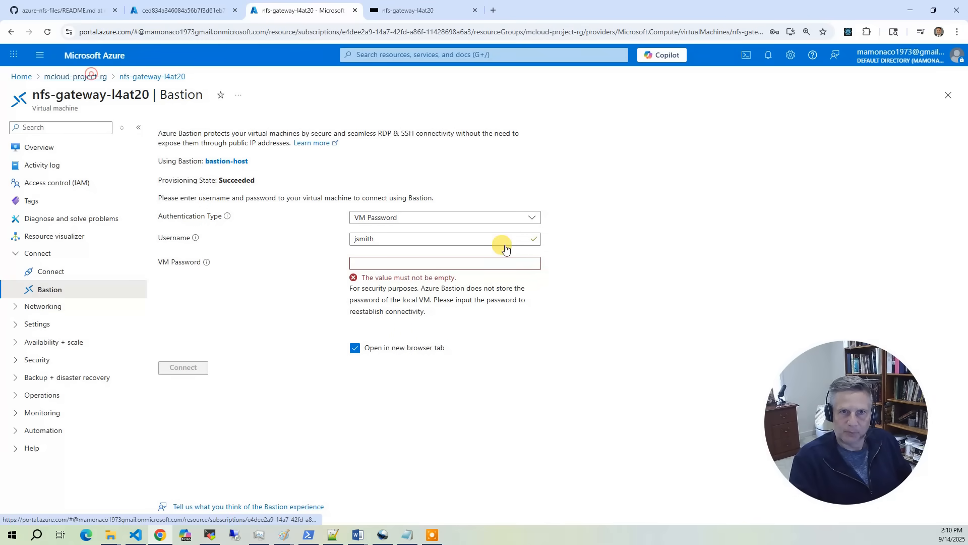
# Step: Connect to win-ad-l4at20 via Bastion using the domain credentials from the Key Vault secret
pyautogui.click(72, 76)
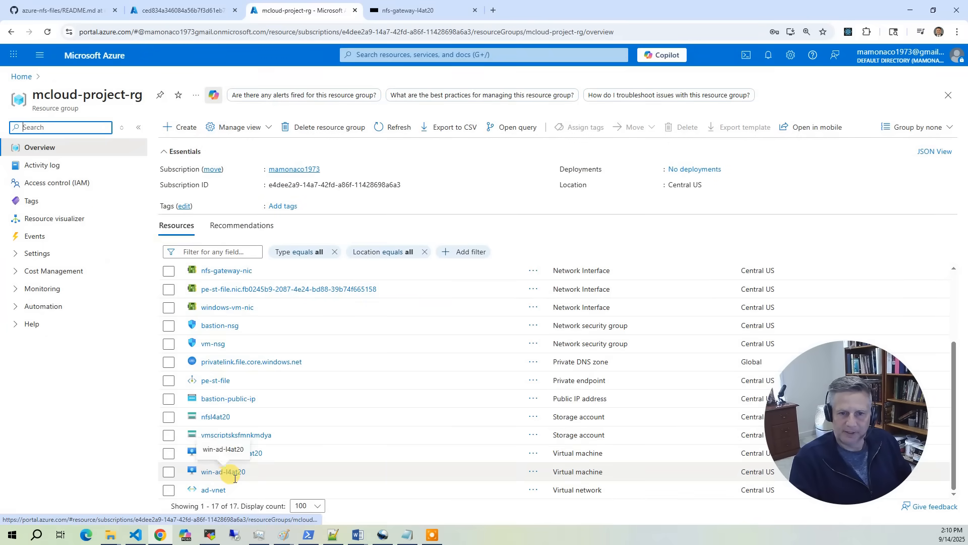
pyautogui.click(222, 472)
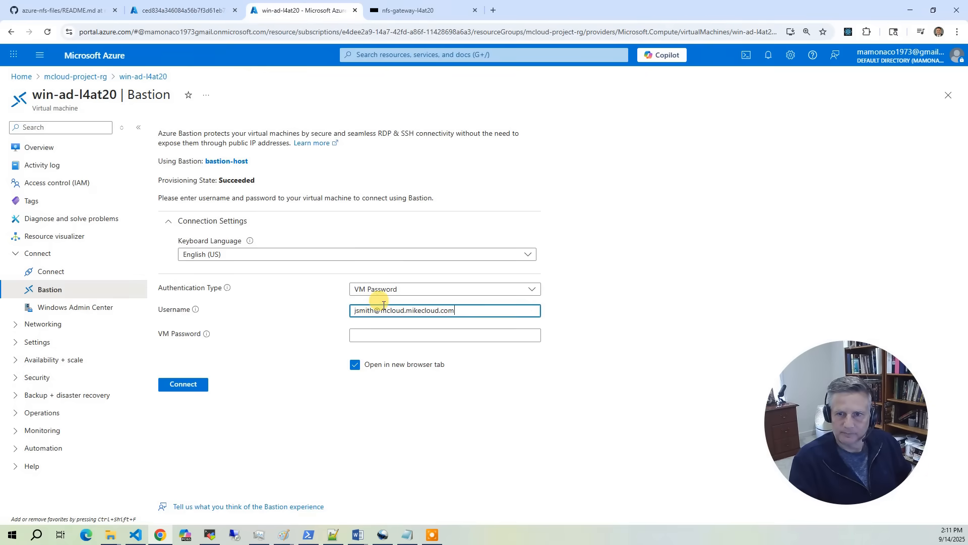
pyautogui.click(181, 10)
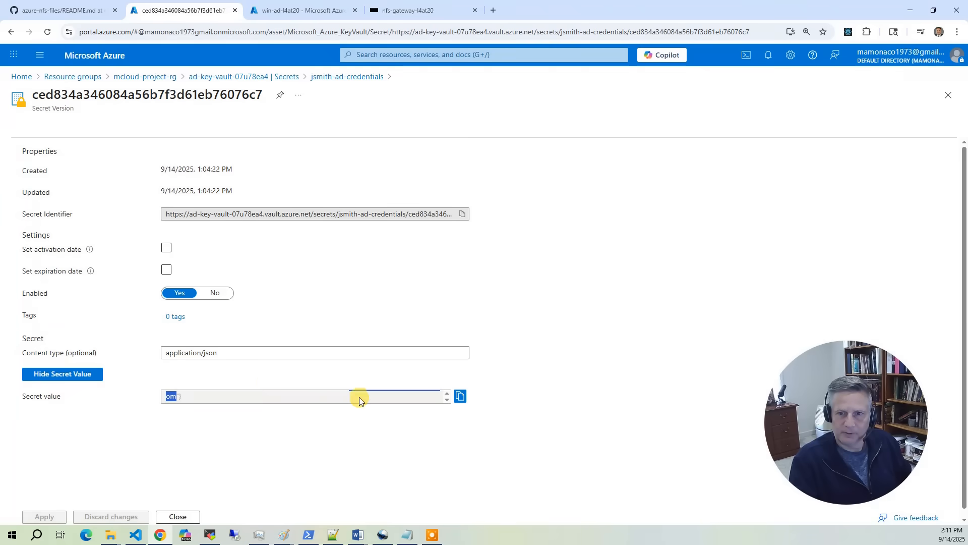
pyautogui.click(301, 10)
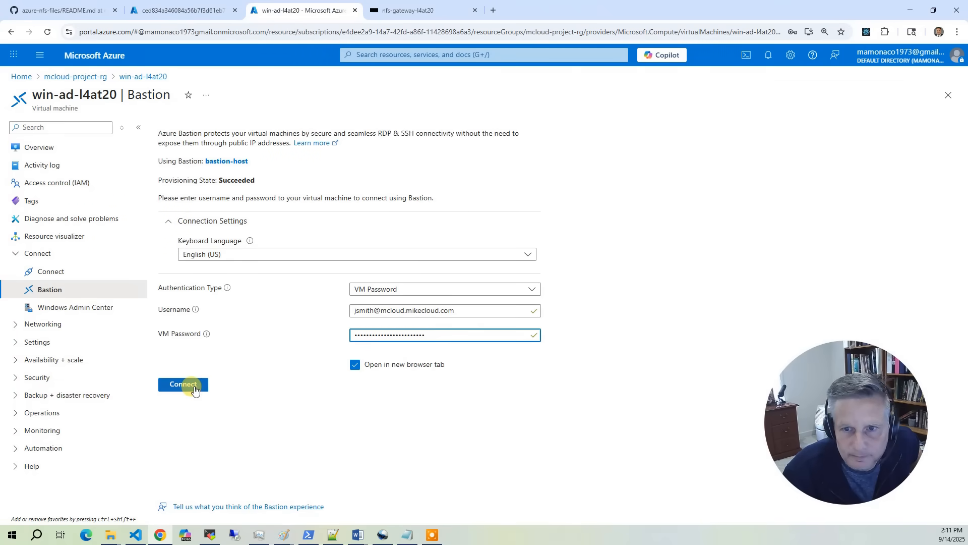
pyautogui.click(183, 383)
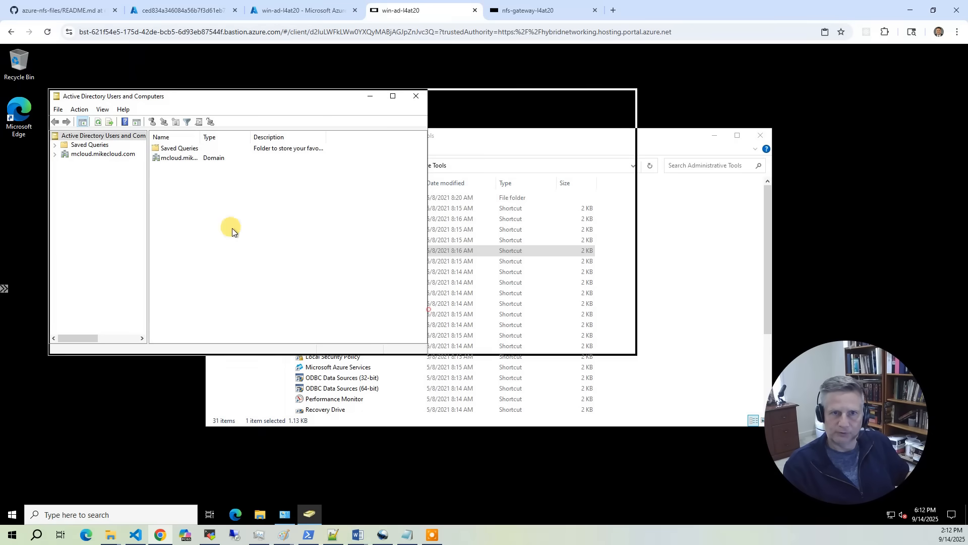
# Step: Expand mcloud.mikecloud.com and browse the Users container listing linux-admins
pyautogui.click(100, 153)
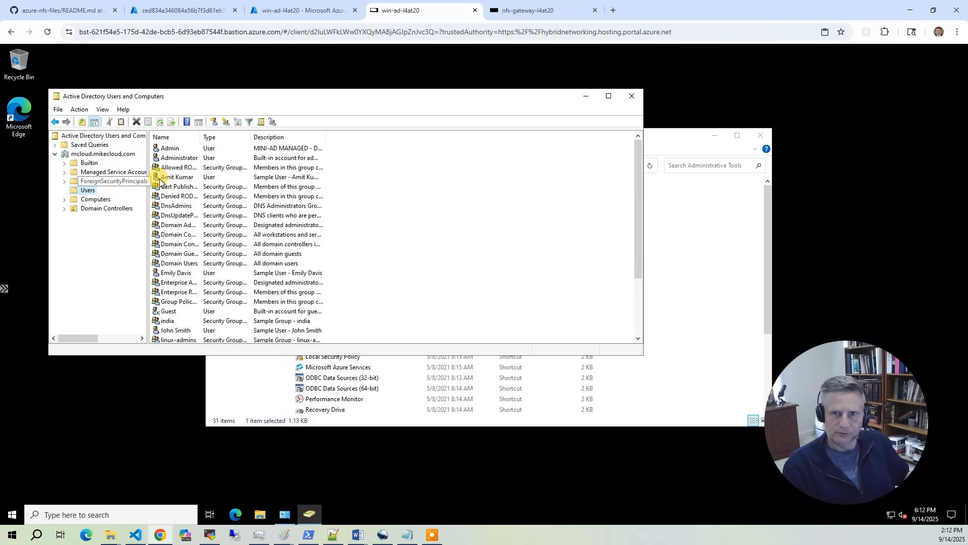
pyautogui.click(269, 137)
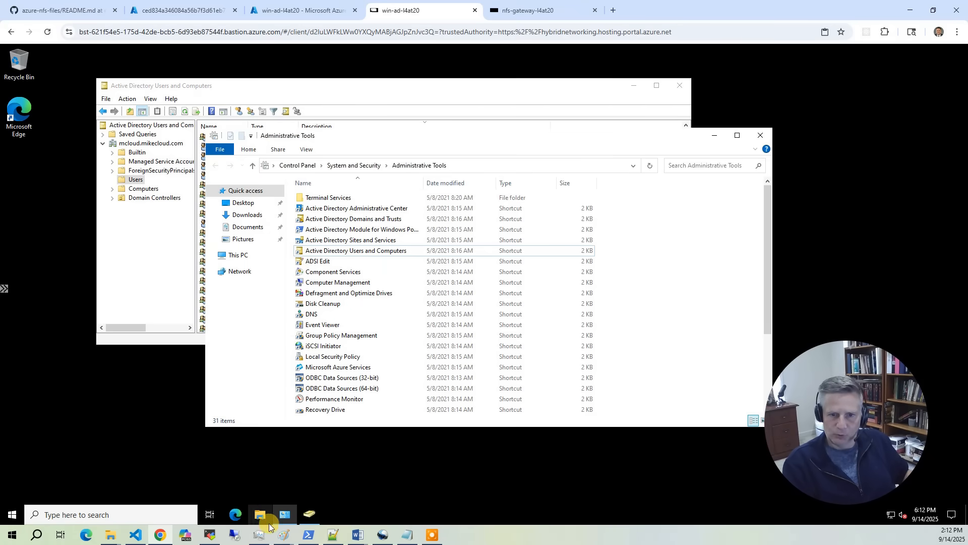
# Step: Read jsmith's Hello_World file on the nfs (Z:) share's home folder and close it
pyautogui.click(259, 514)
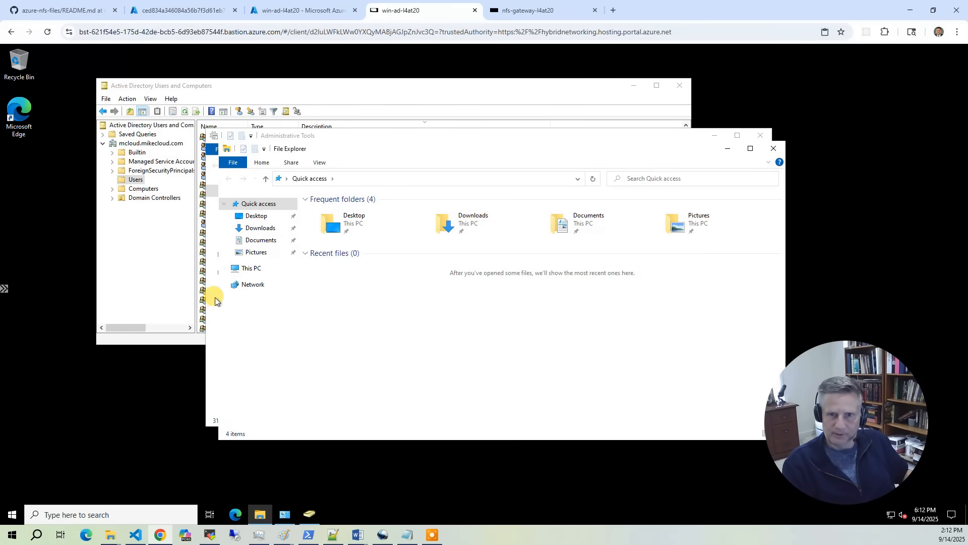
pyautogui.click(234, 268)
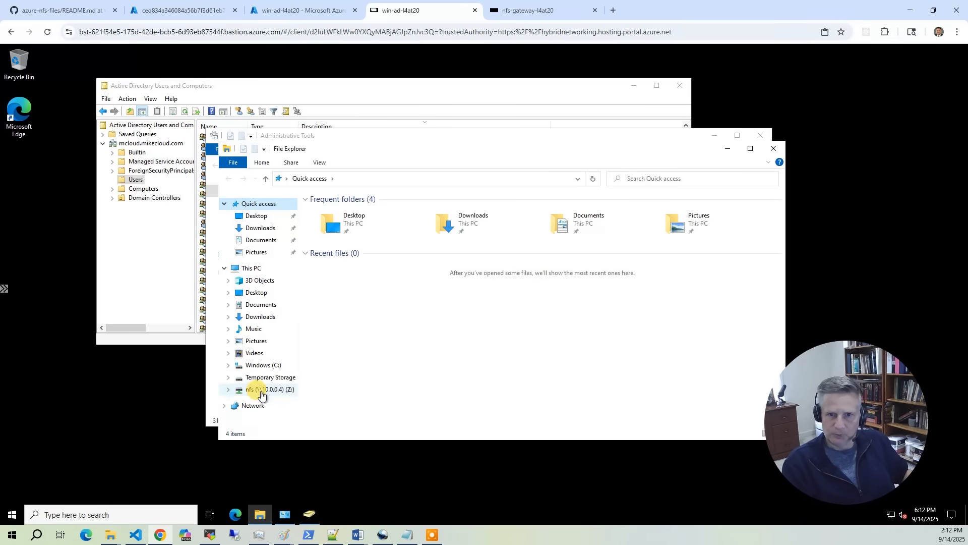
pyautogui.doubleClick(260, 389)
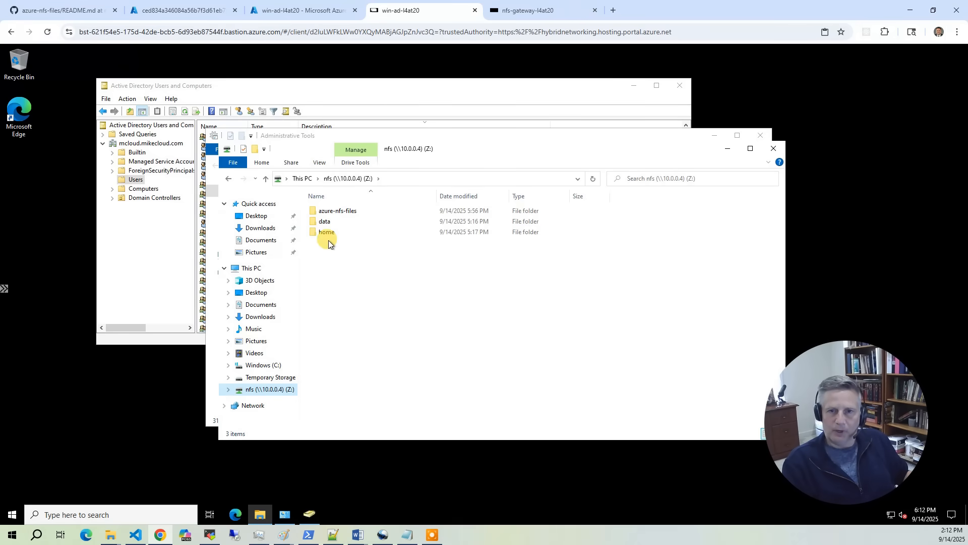
pyautogui.doubleClick(325, 232)
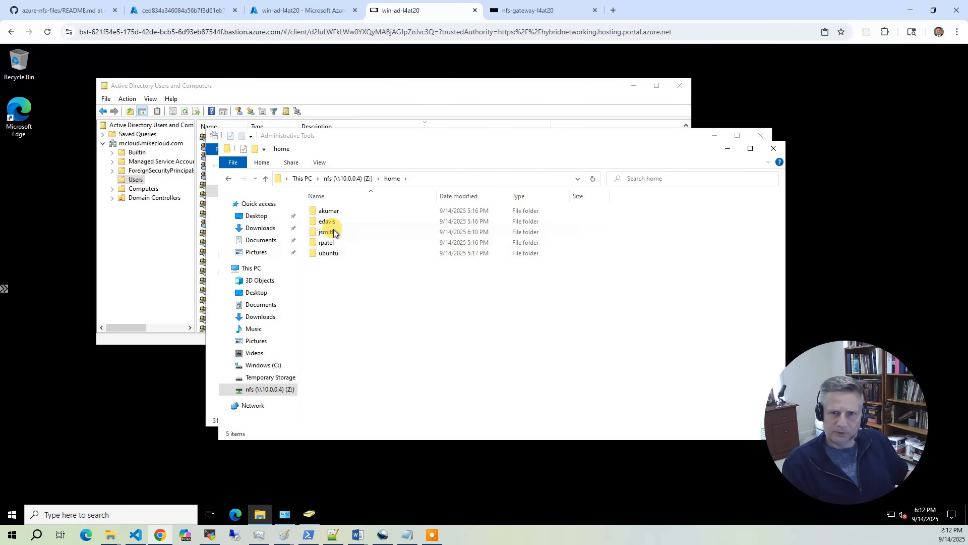
pyautogui.doubleClick(327, 232)
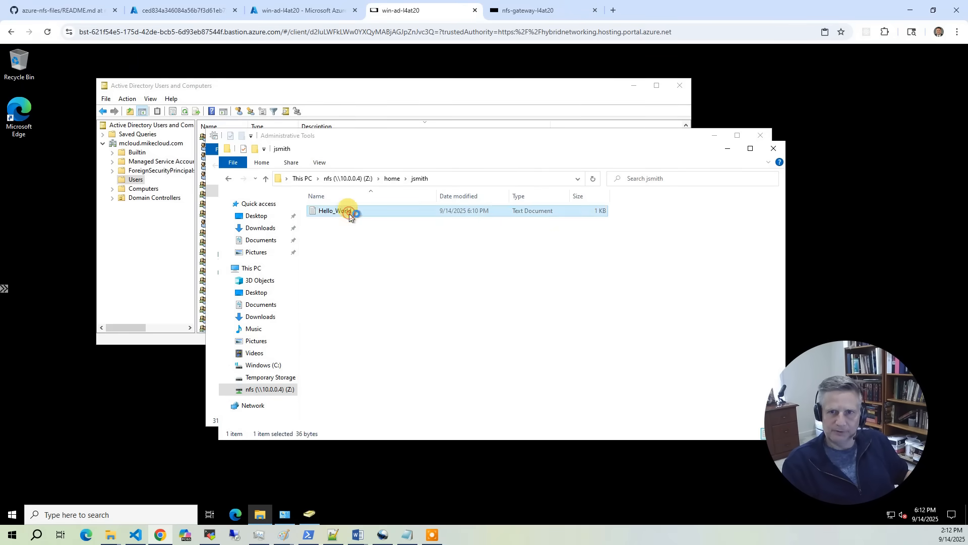
pyautogui.doubleClick(331, 210)
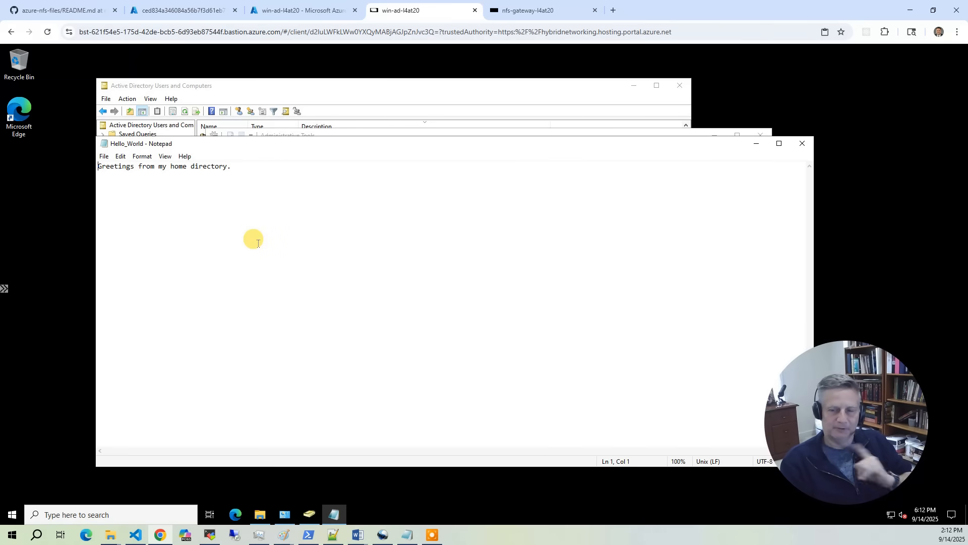
pyautogui.moveTo(251, 232)
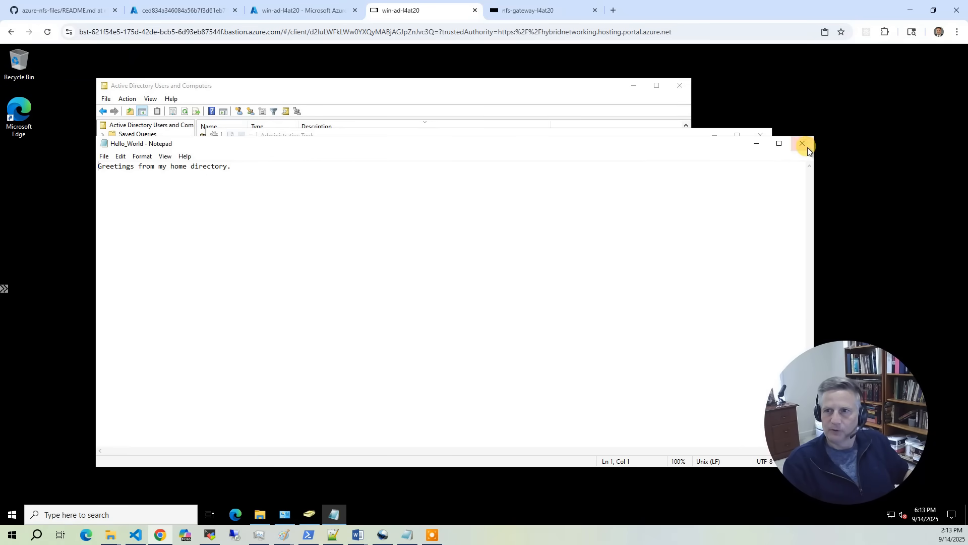
pyautogui.click(803, 143)
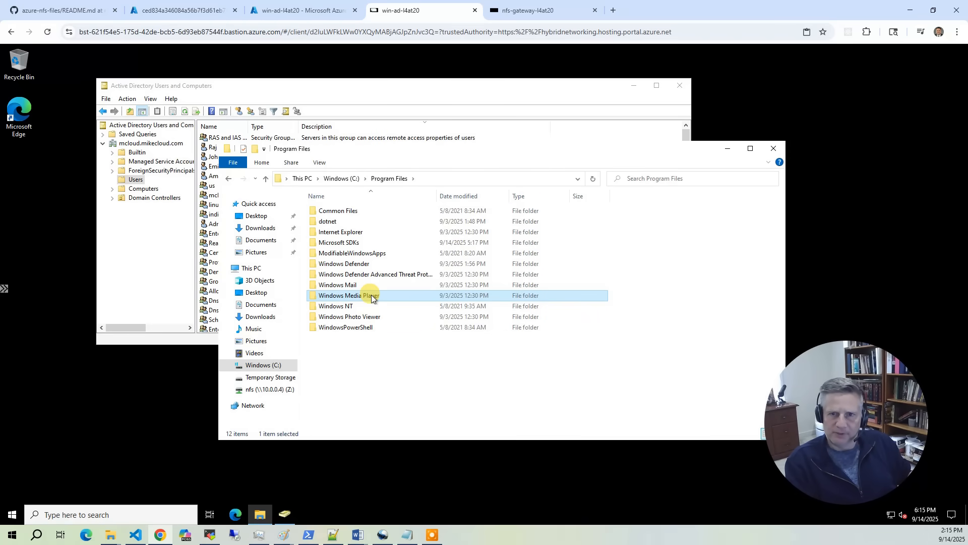
# Step: Copy the Windows Media Player folder into Z:\home\jsmith beside Hello_World
pyautogui.rightClick(371, 295)
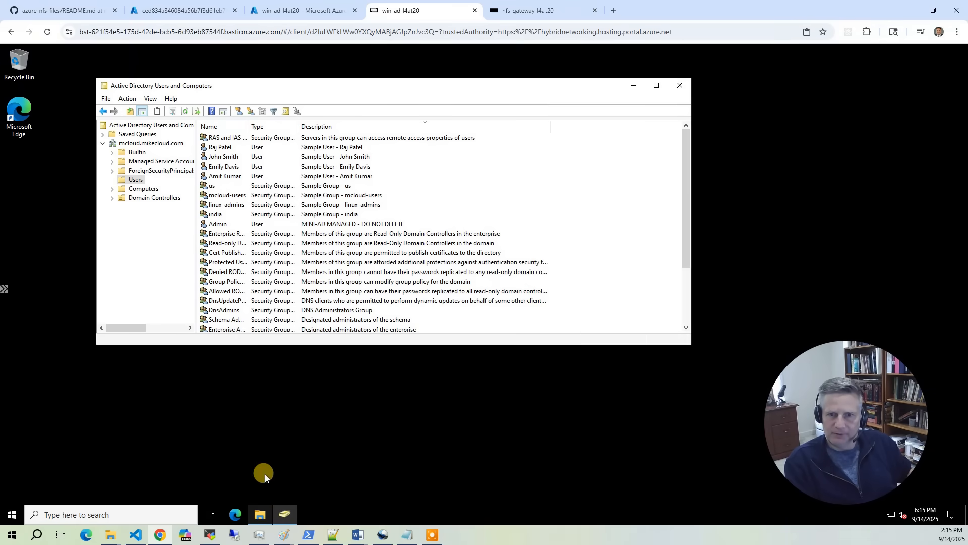
pyautogui.click(259, 514)
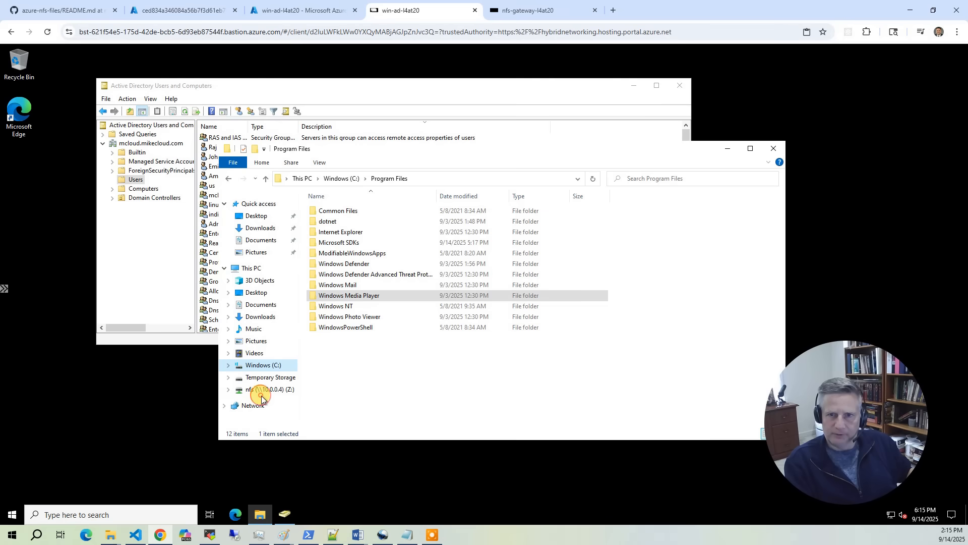
pyautogui.click(264, 390)
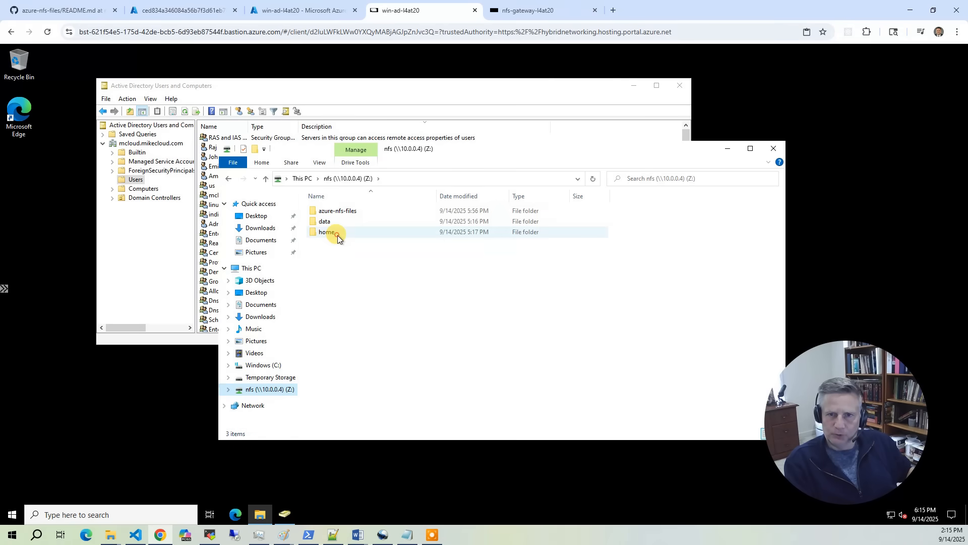
pyautogui.doubleClick(327, 232)
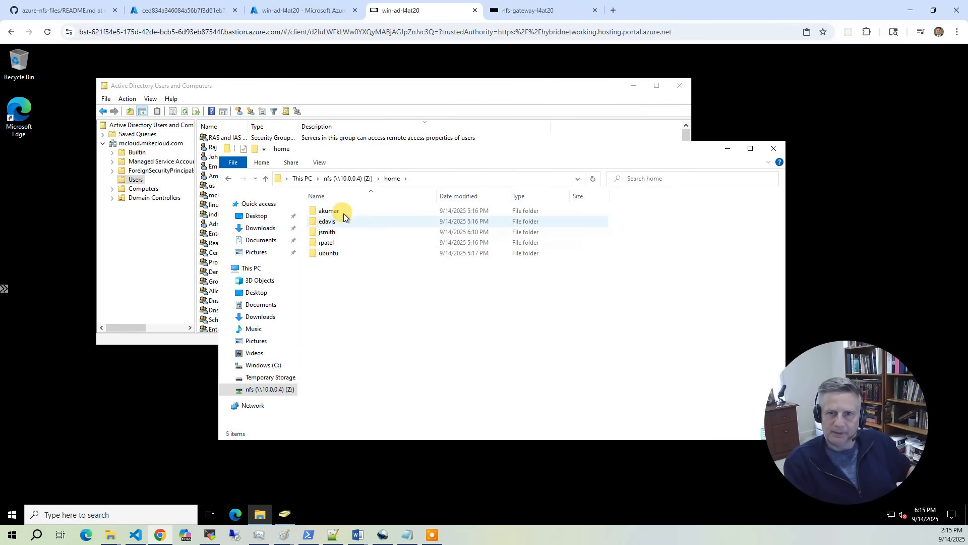
pyautogui.doubleClick(328, 232)
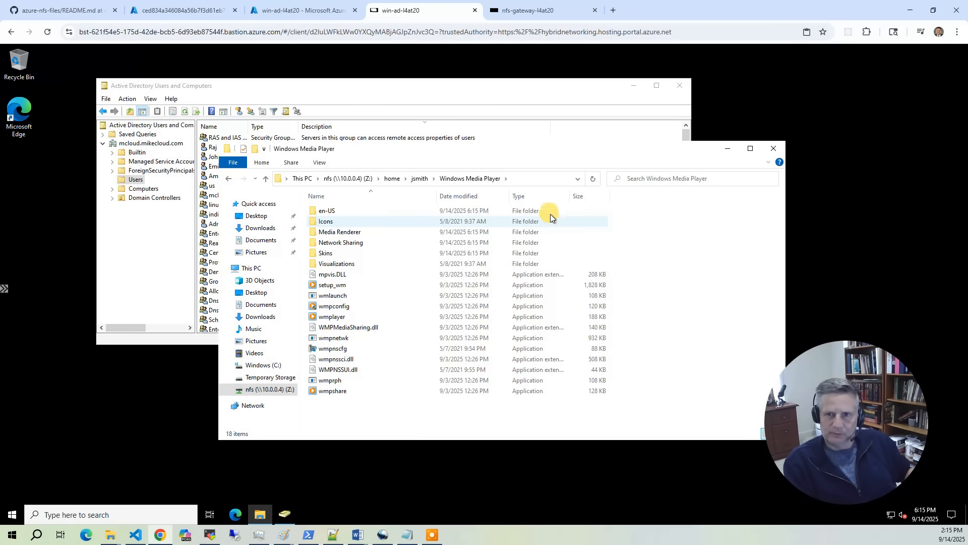
pyautogui.click(385, 178)
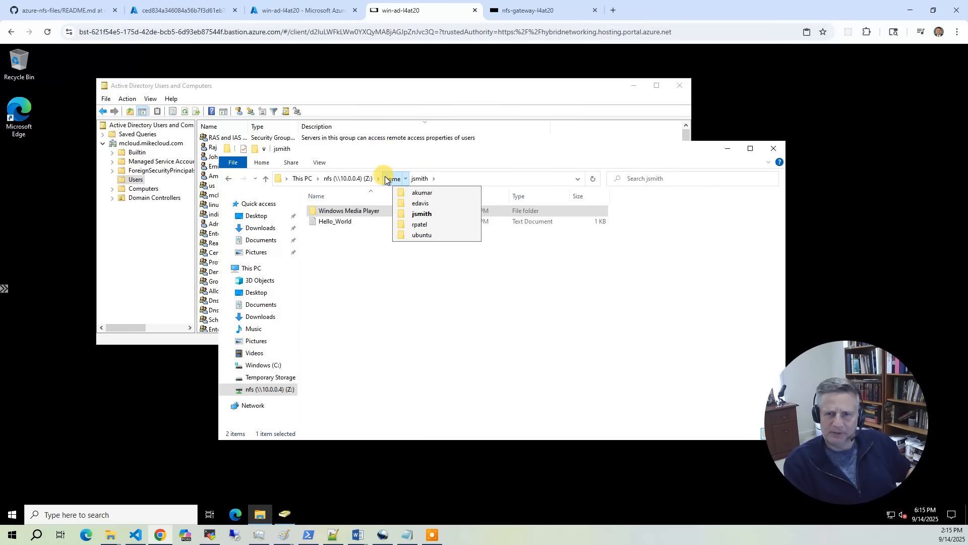
pyautogui.click(393, 179)
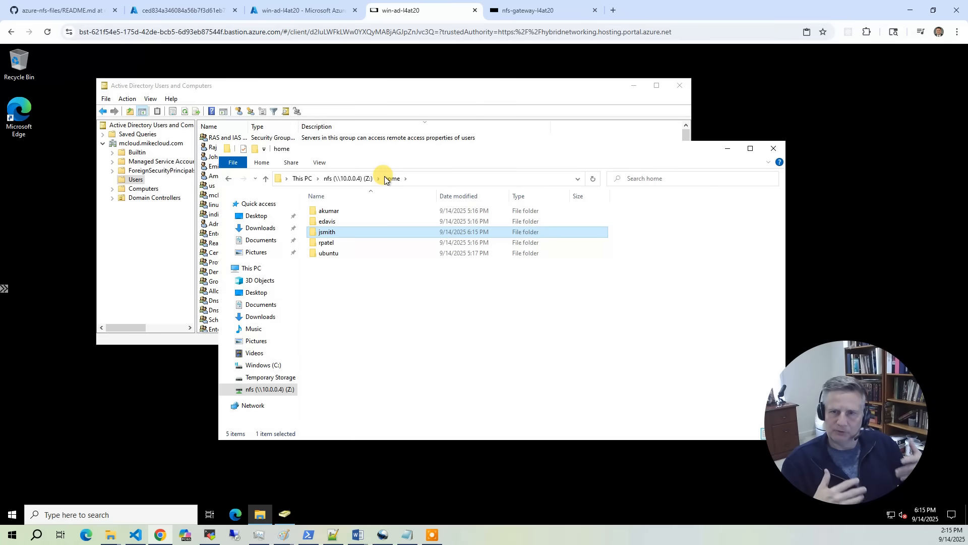
pyautogui.click(528, 11)
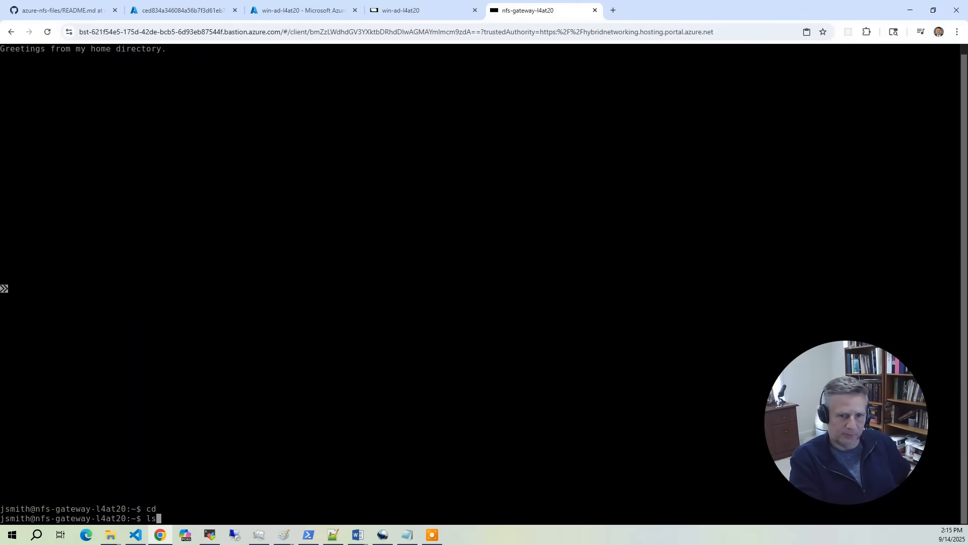
# Step: List the home directory on the gateway and force-delete the Windows Media Player folder with rm -f -r
pyautogui.press('Return')
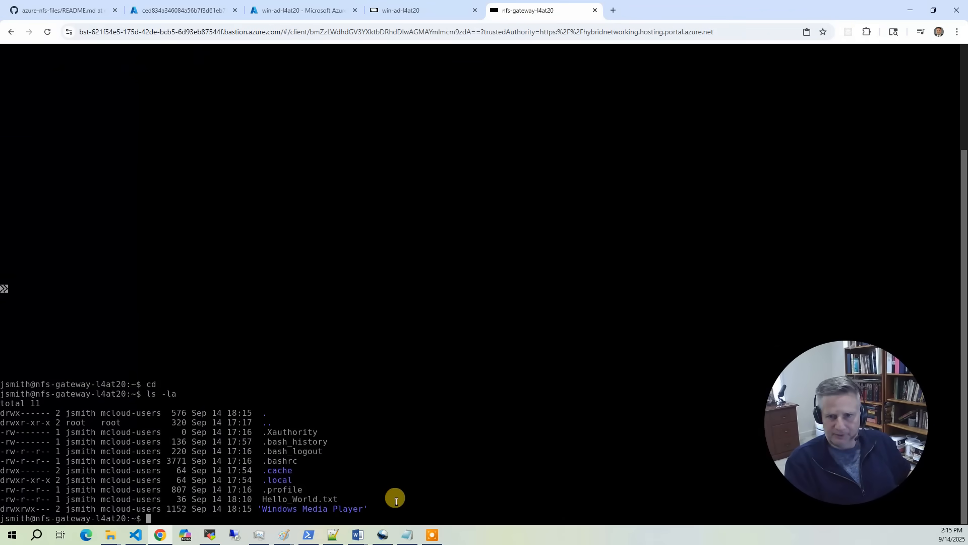
pyautogui.moveTo(661, 462)
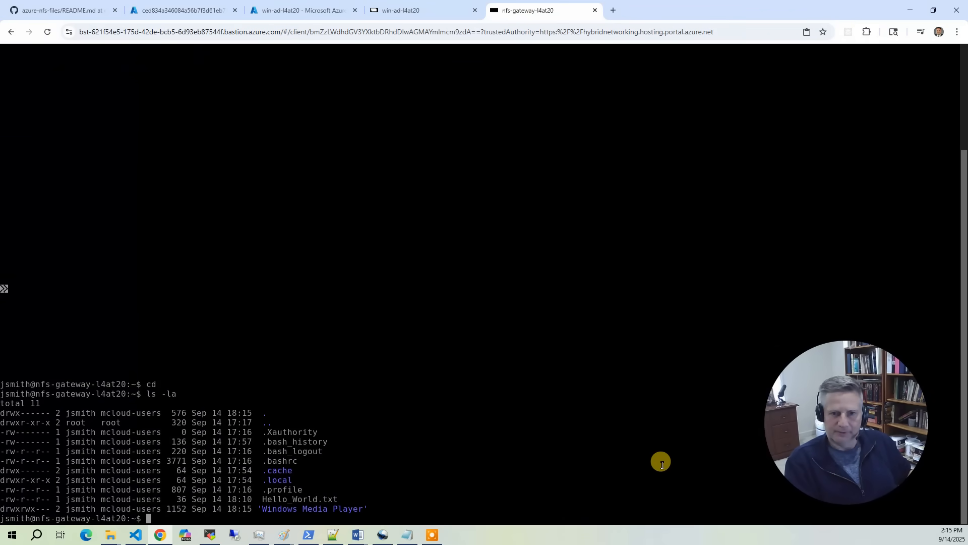
pyautogui.write('rm')
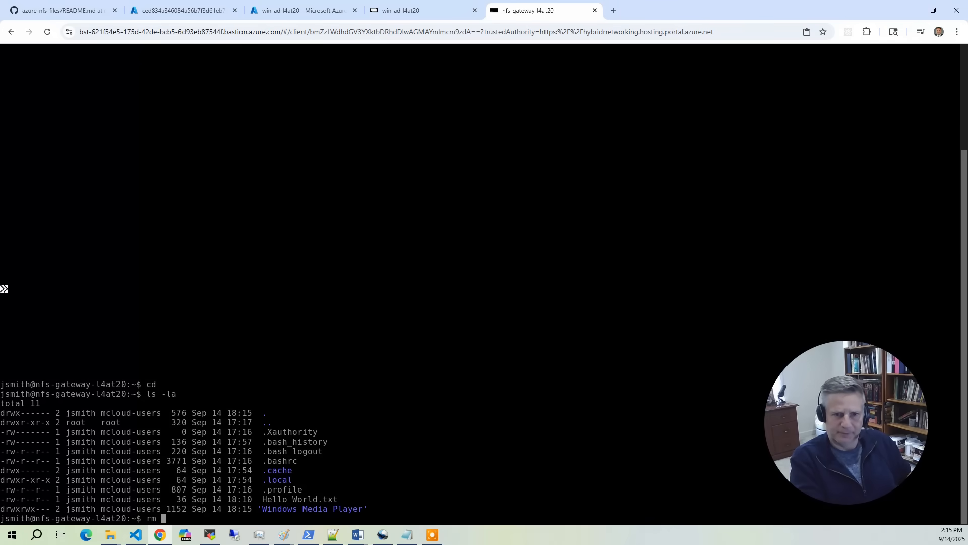
pyautogui.write('-f -r ;')
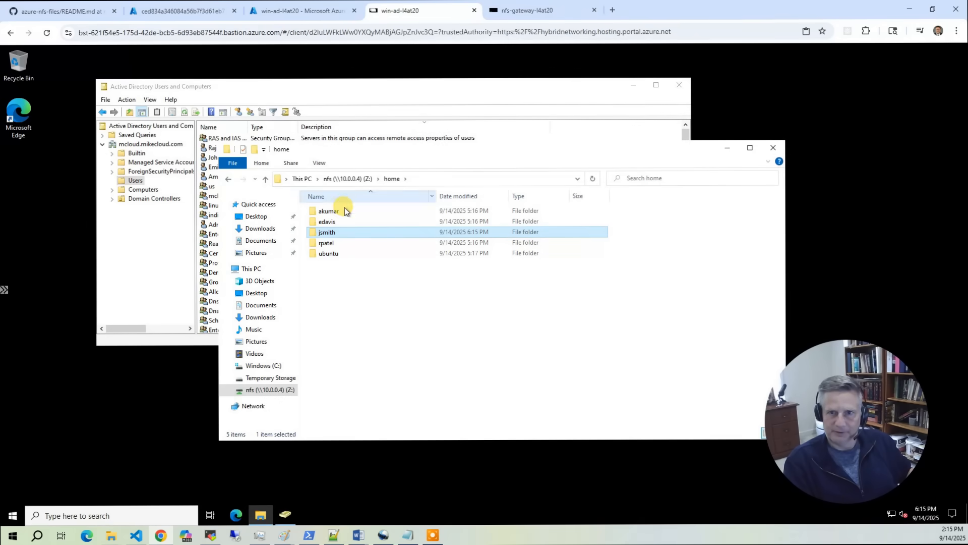
# Step: Create Windows.txt in Z:\data and write "Welcome from the Windows side." in Notepad
pyautogui.doubleClick(326, 232)
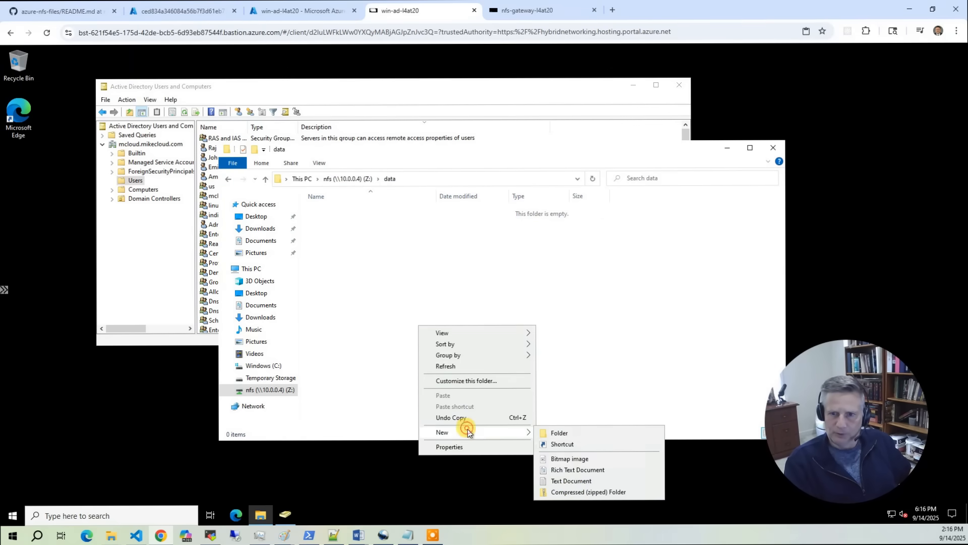
pyautogui.click(570, 480)
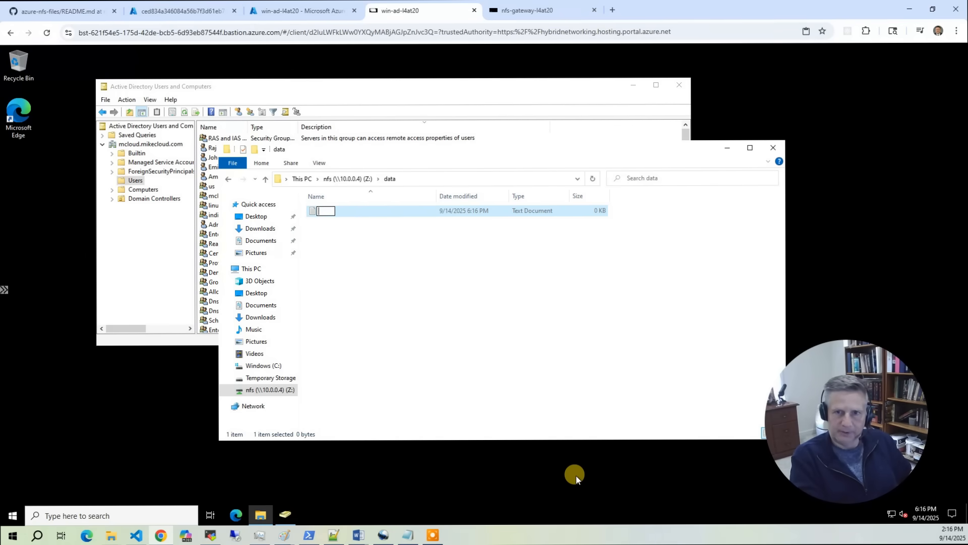
pyautogui.write('Windows')
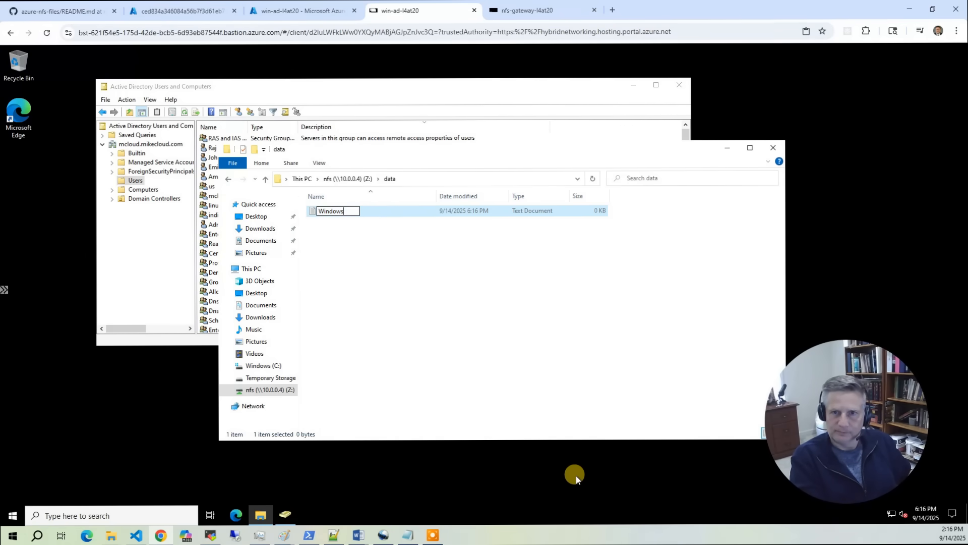
pyautogui.doubleClick(331, 211)
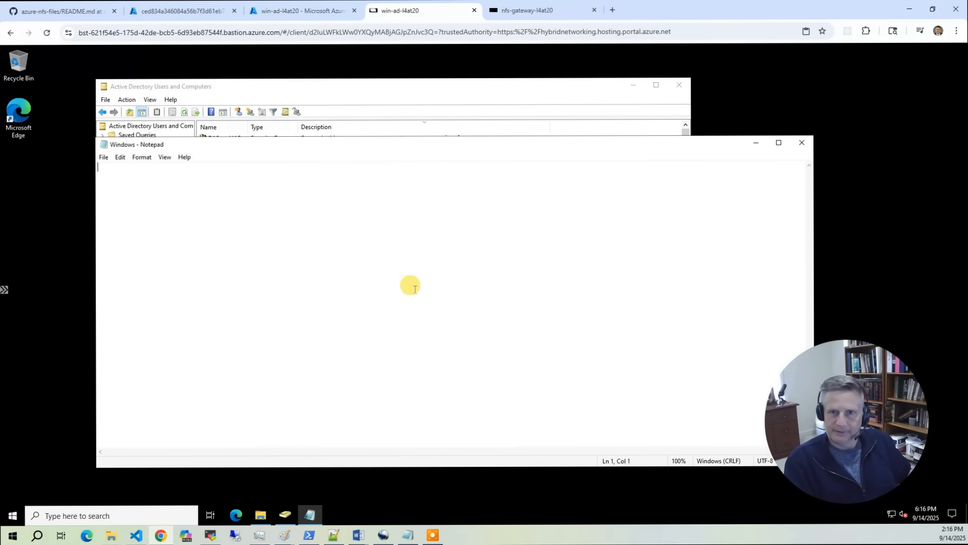
pyautogui.write('Welcome')
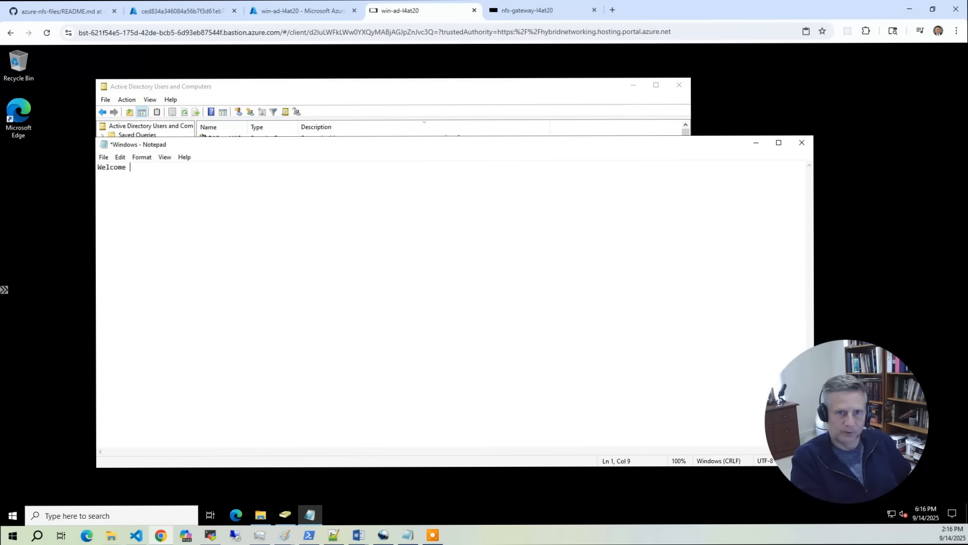
pyautogui.write('from the Windows size.')
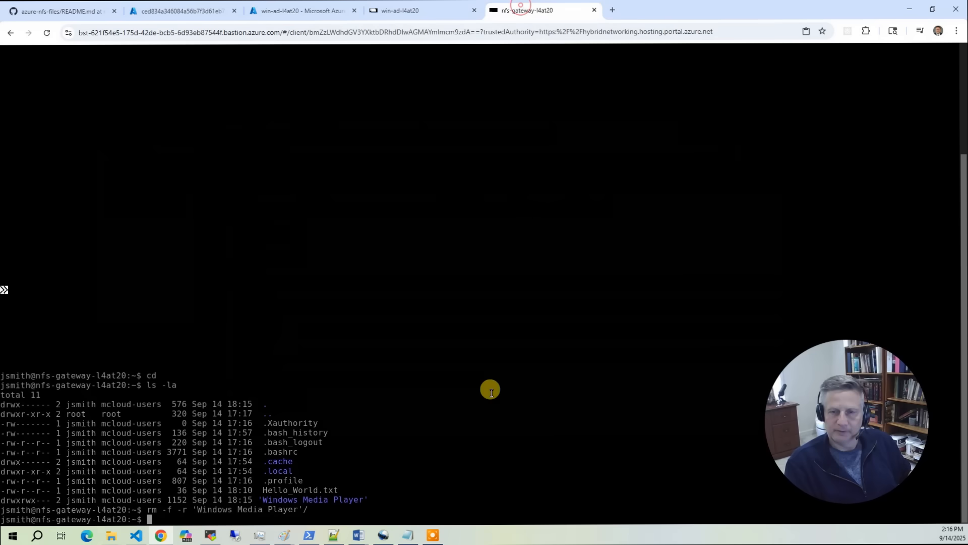
# Step: From the gateway shell, read Windows.txt in /nfs/data with more and confirm jsmith ownership with ls -la
pyautogui.write('cd /nfs')
pyautogui.write('cd data')
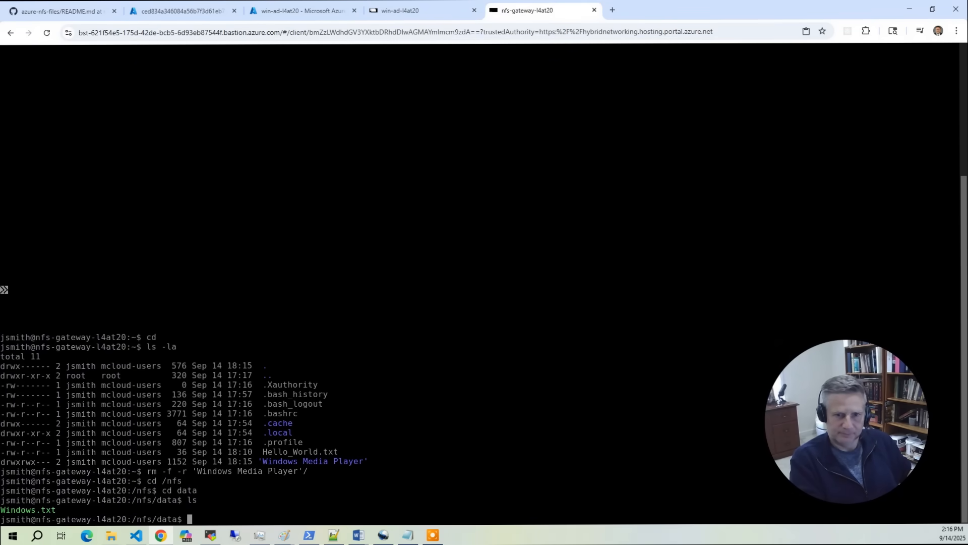
pyautogui.write('more Windows.txt')
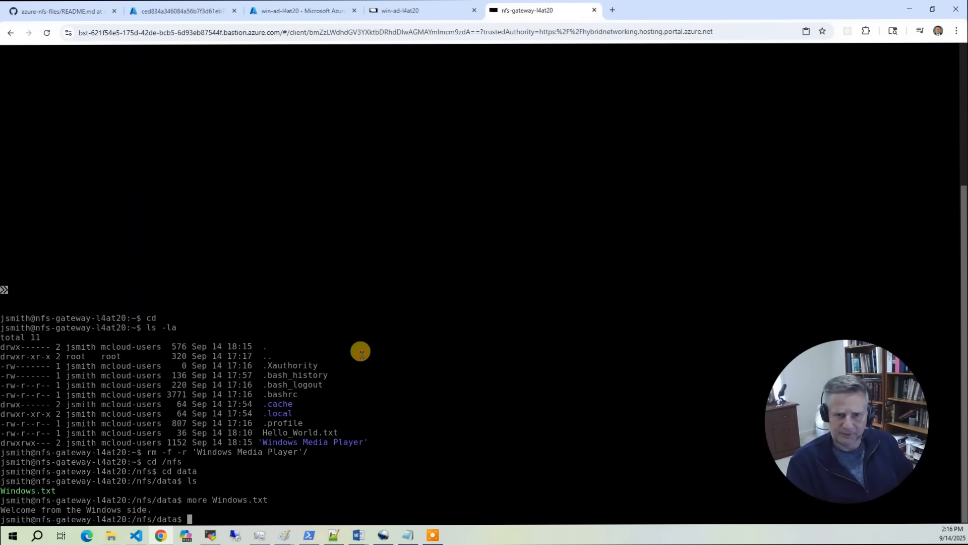
pyautogui.write('ls -la')
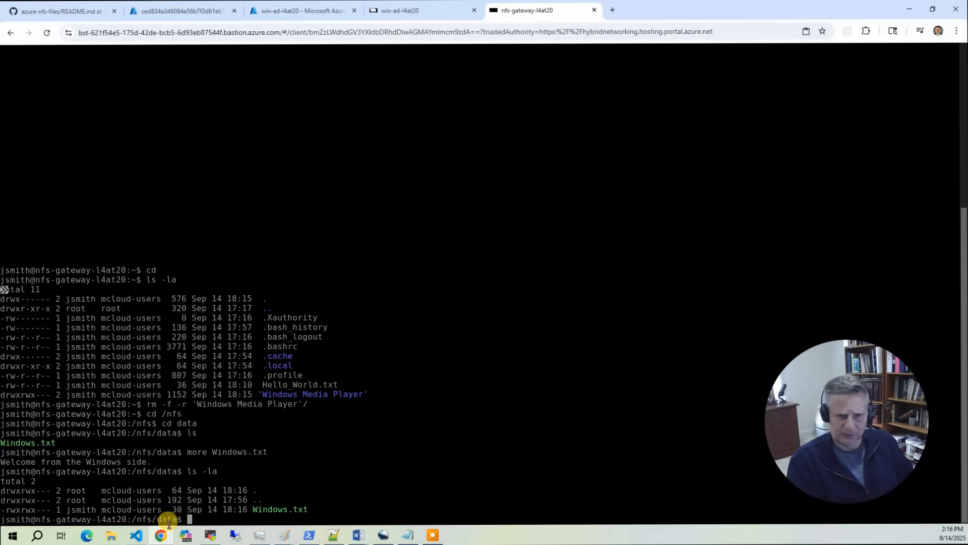
pyautogui.moveTo(329, 150)
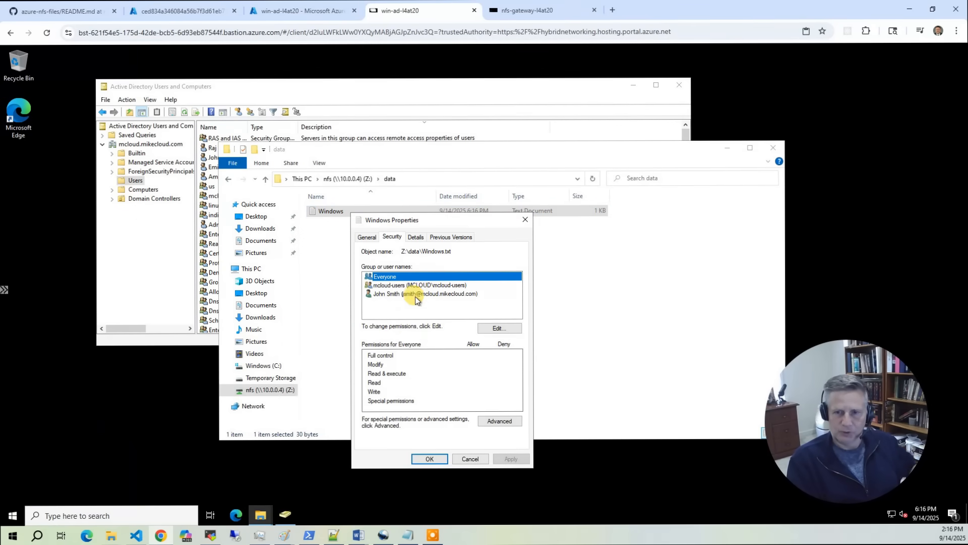
pyautogui.moveTo(460, 301)
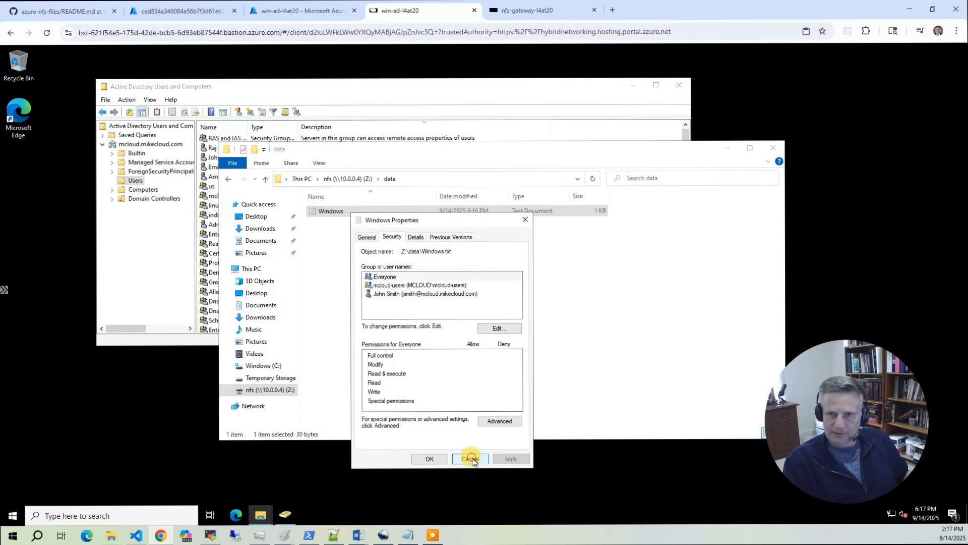
# Step: Review Windows.txt's security permissions (Everyone, mcloud-users, jsmith) and cancel without changes
pyautogui.click(470, 458)
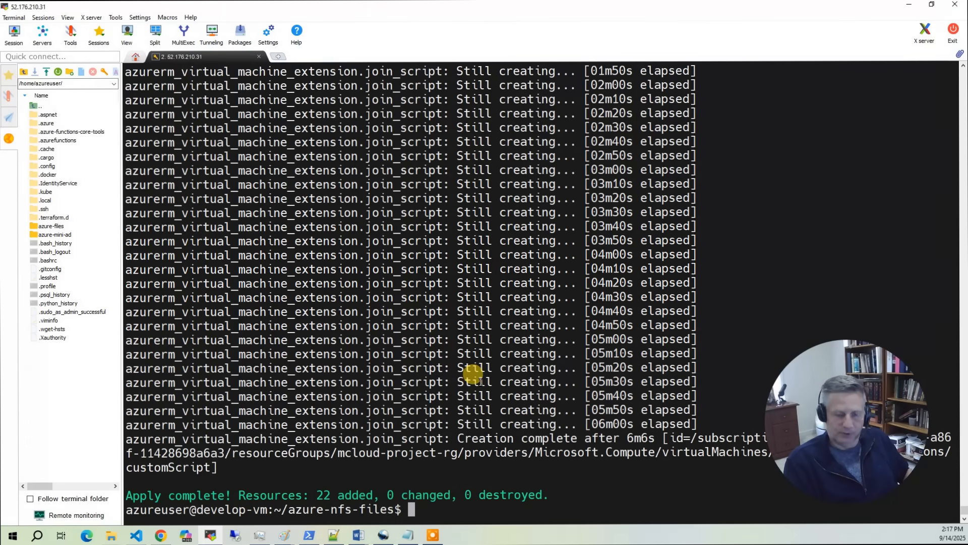
# Step: Start the ./destroy.sh teardown script from the azure-nfs-files prompt on develop-vm
pyautogui.write('./dest')
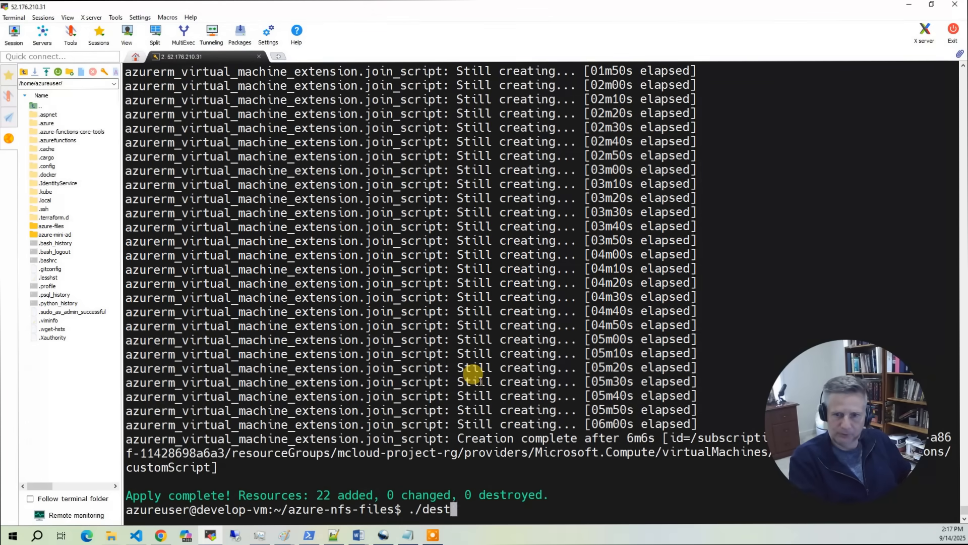
pyautogui.write('roy.sh')
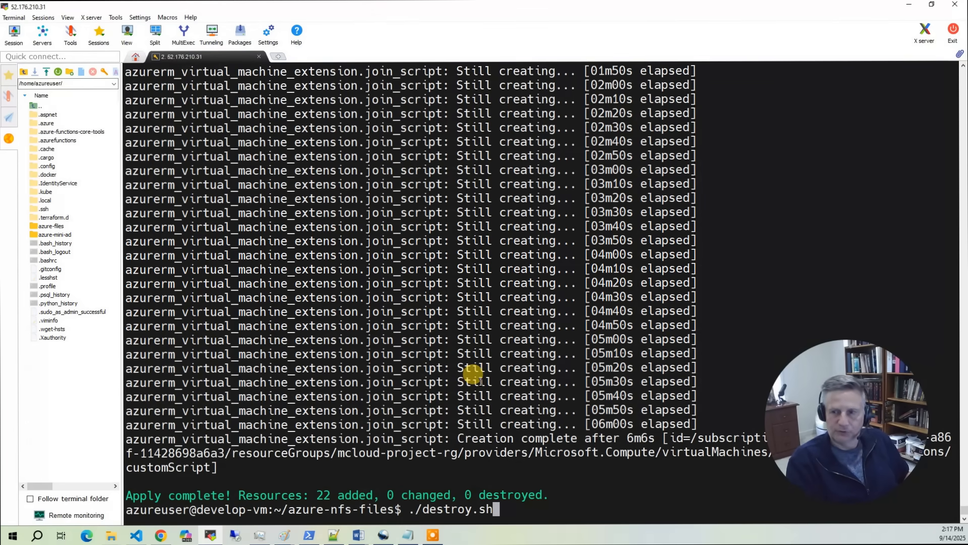